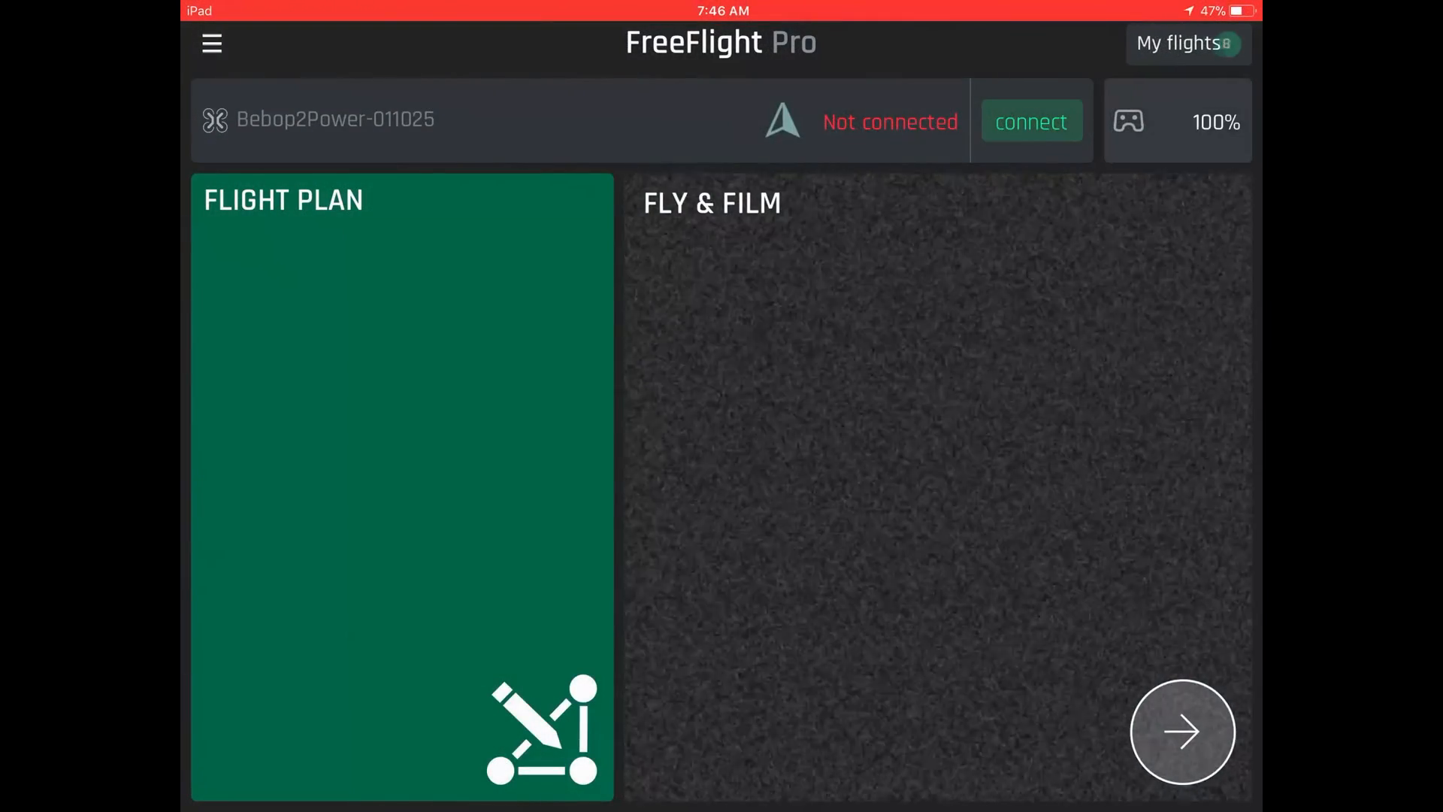
Step: Go from the Follow Me tile through the purchase screen to I HAVE A PROMO CODE
{"action": "left_click", "coordinate": [1030, 120]}
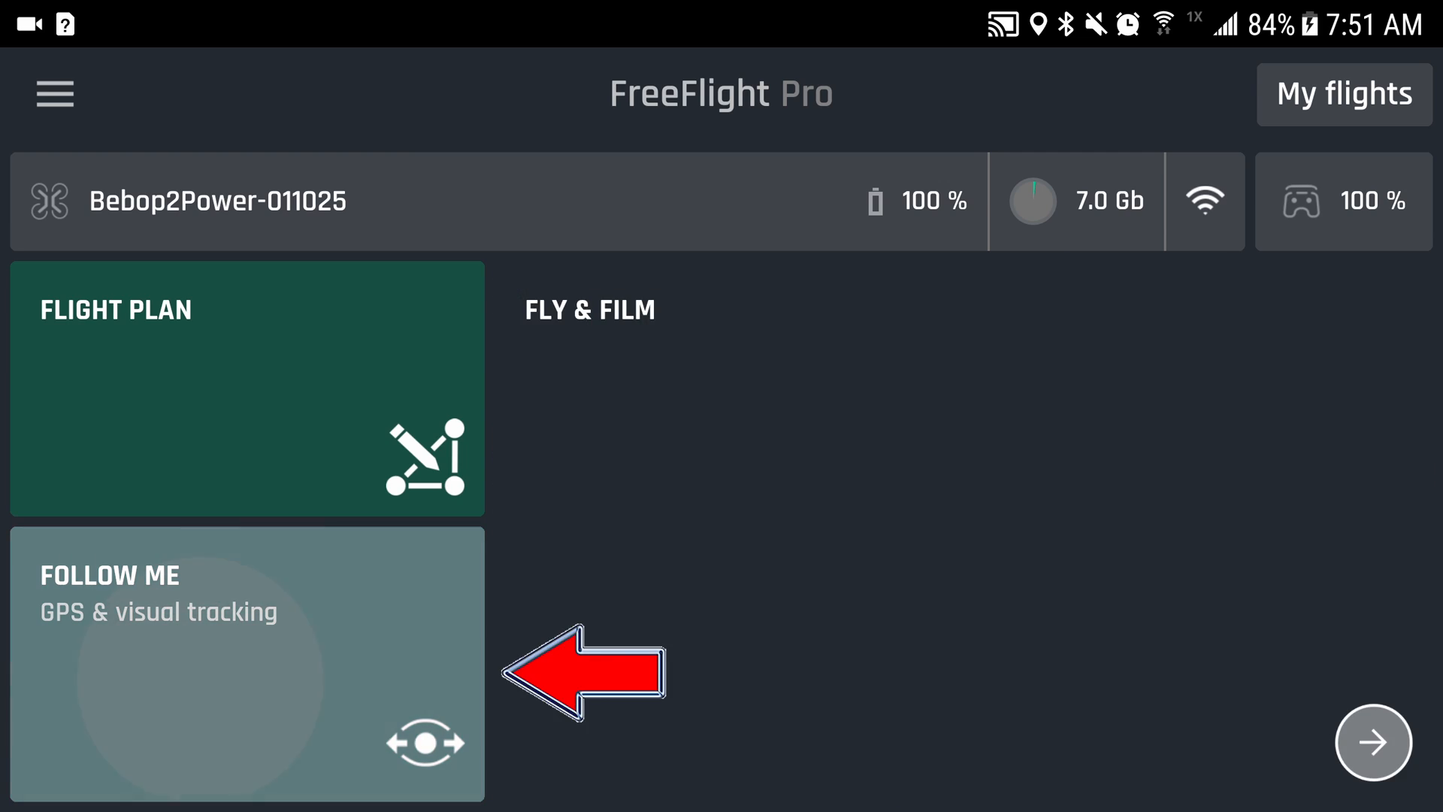
{"action": "left_click", "coordinate": [247, 663]}
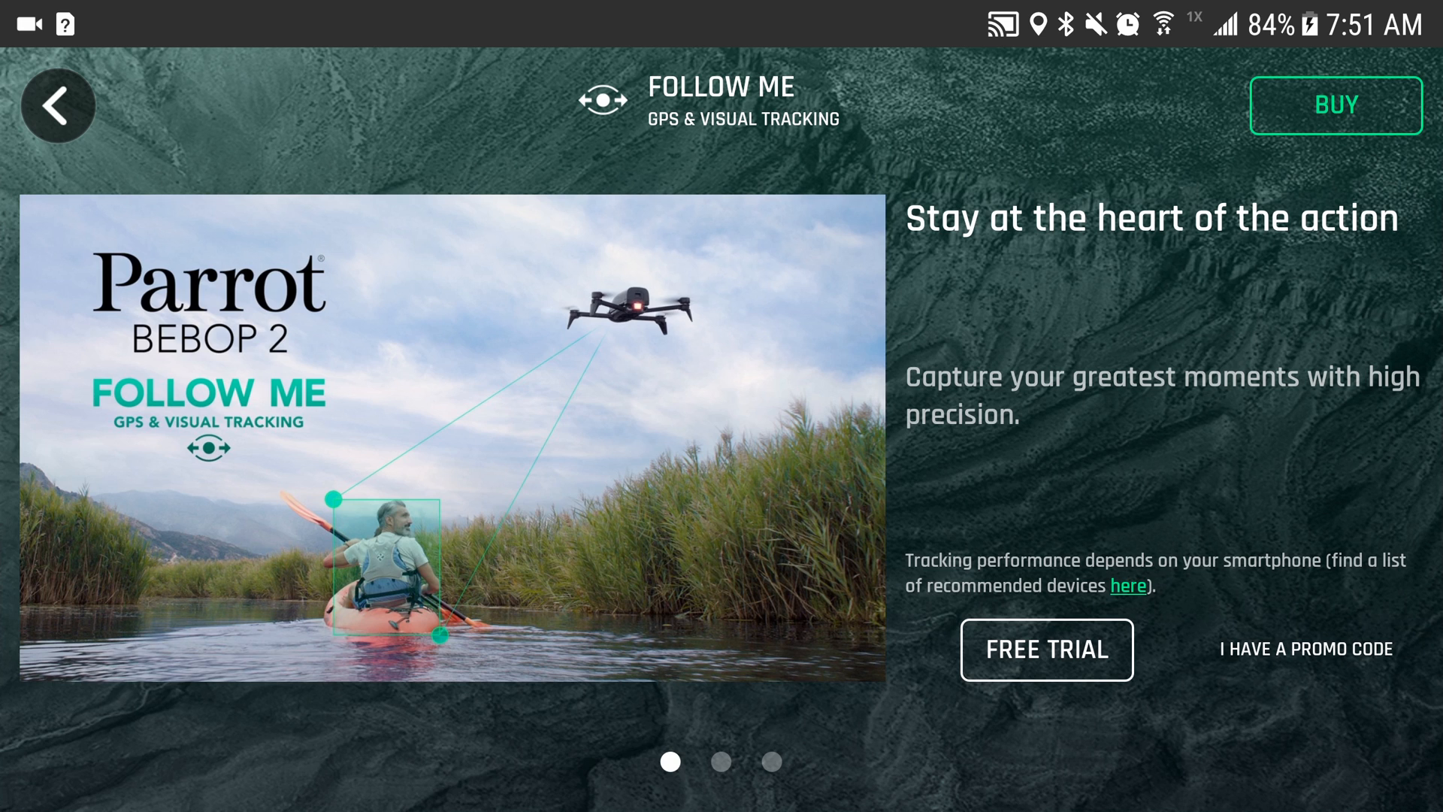
{"action": "left_click", "coordinate": [1304, 648]}
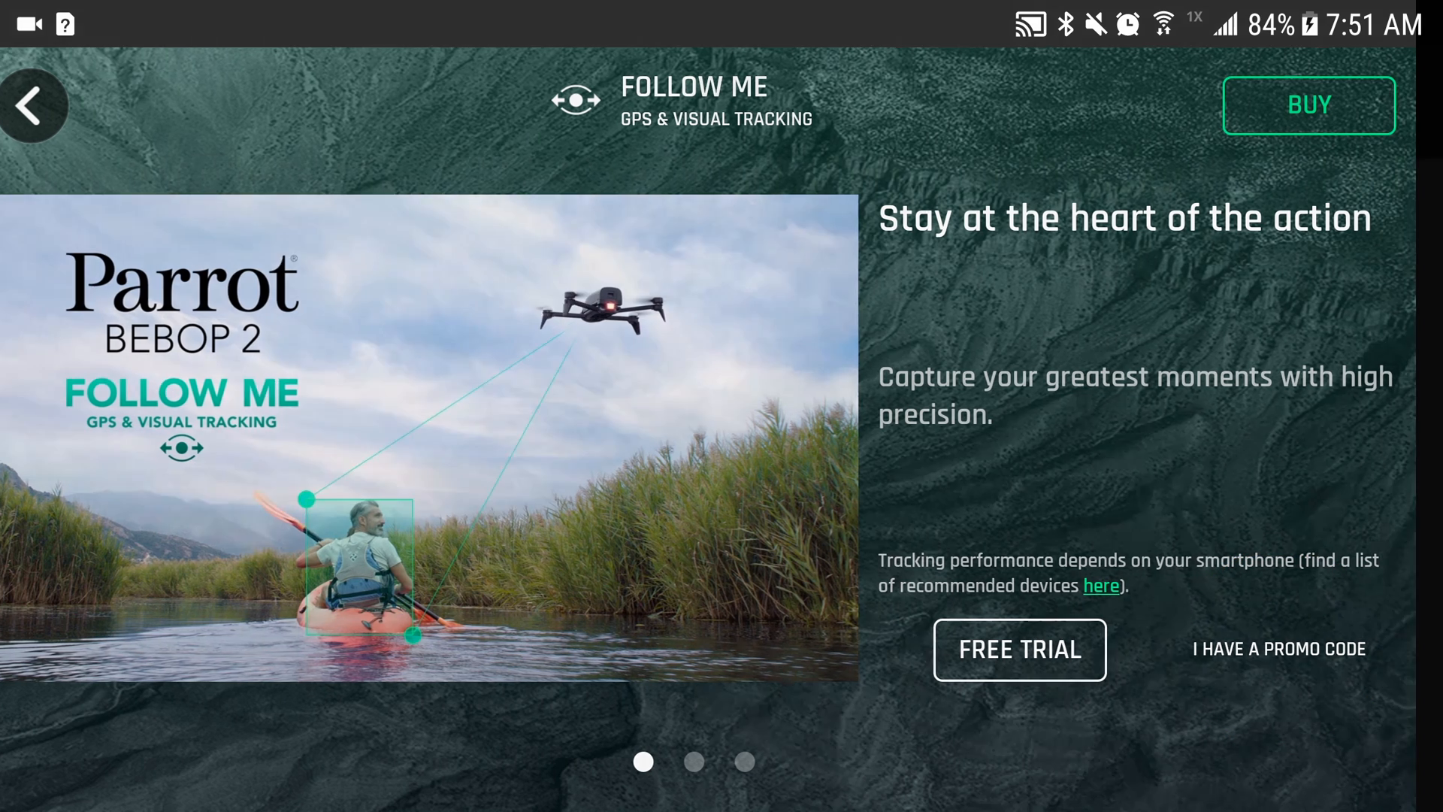
{"action": "left_click", "coordinate": [1019, 649]}
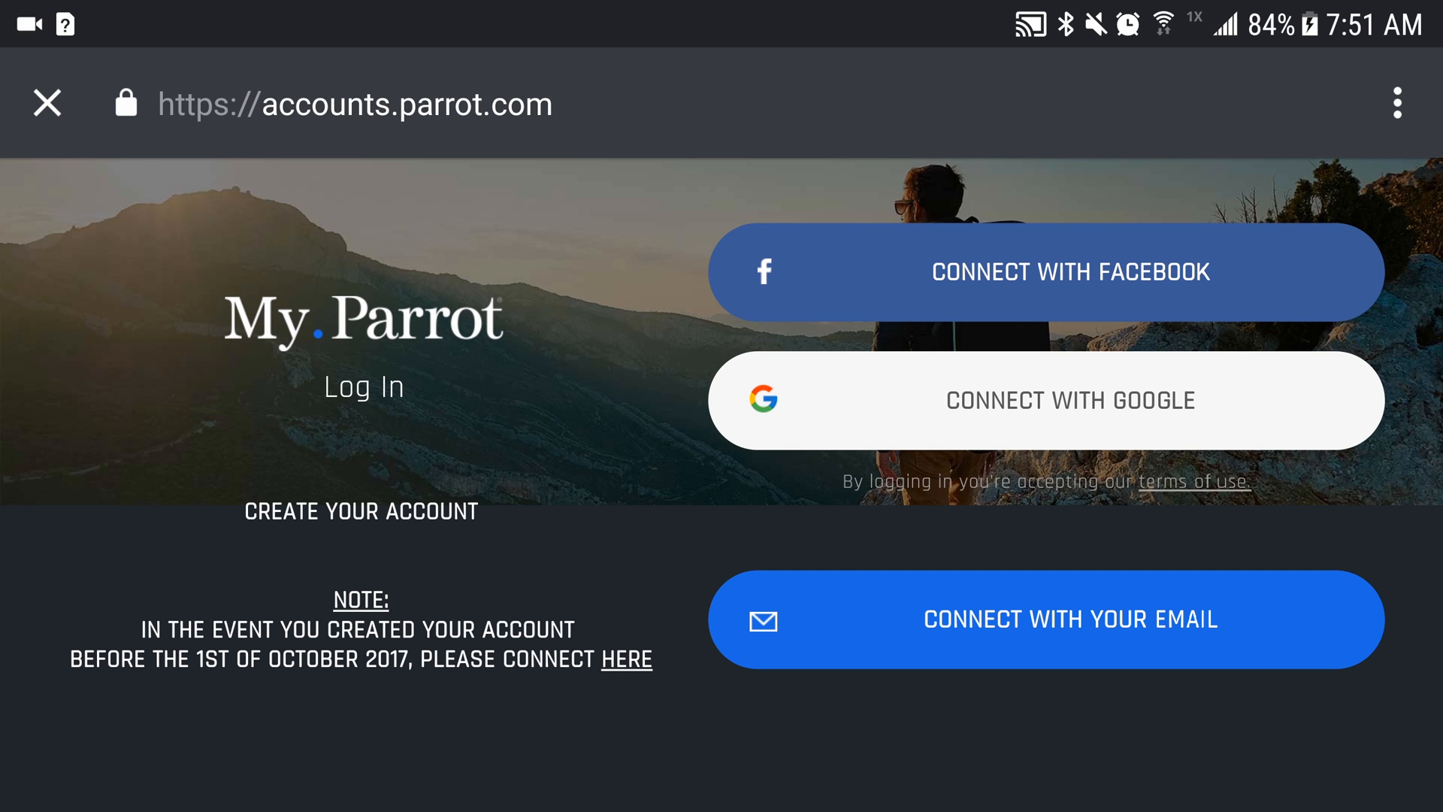
Step: Sign in to My.Parrot with an email account and password
{"action": "left_click", "coordinate": [1069, 619]}
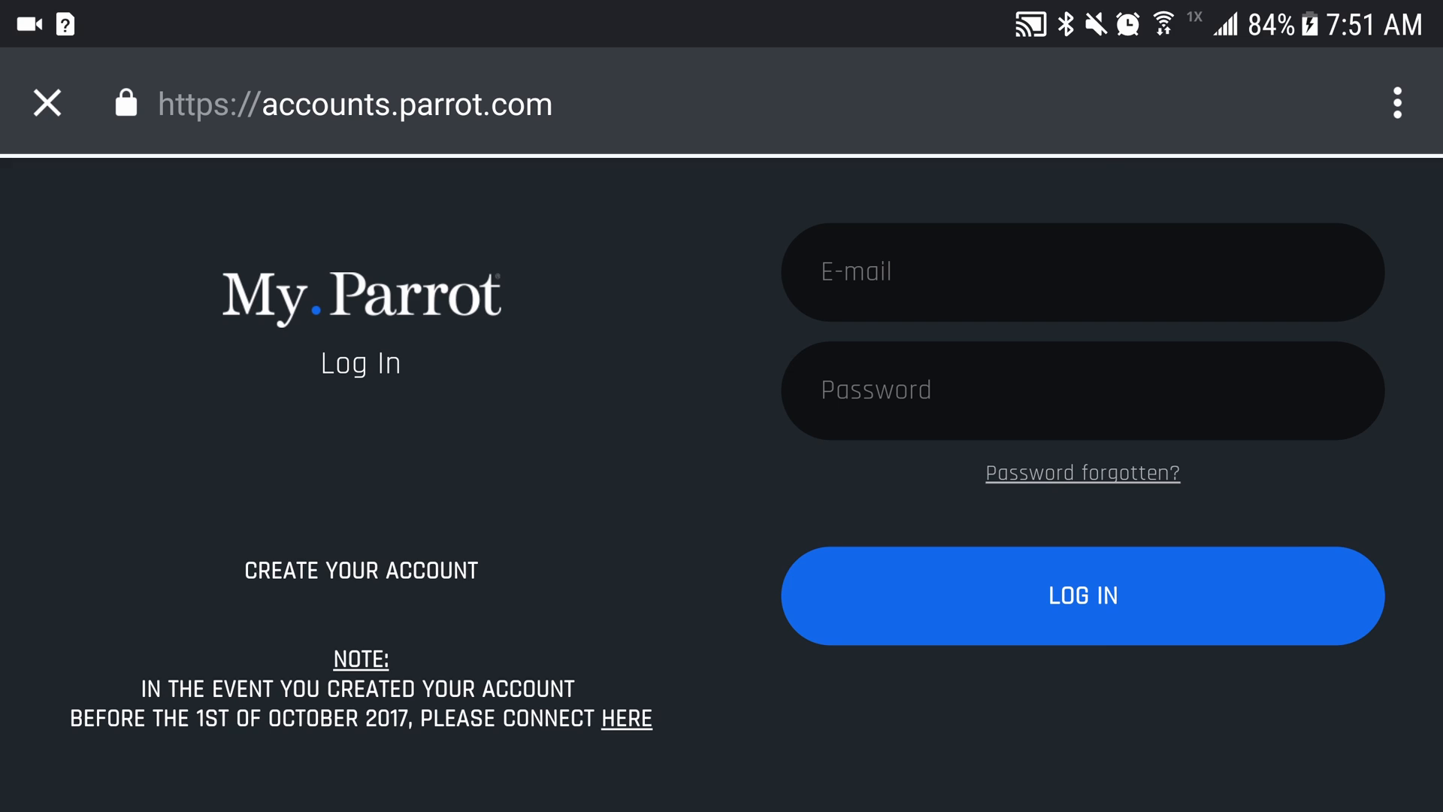
{"action": "type", "text": "r"}
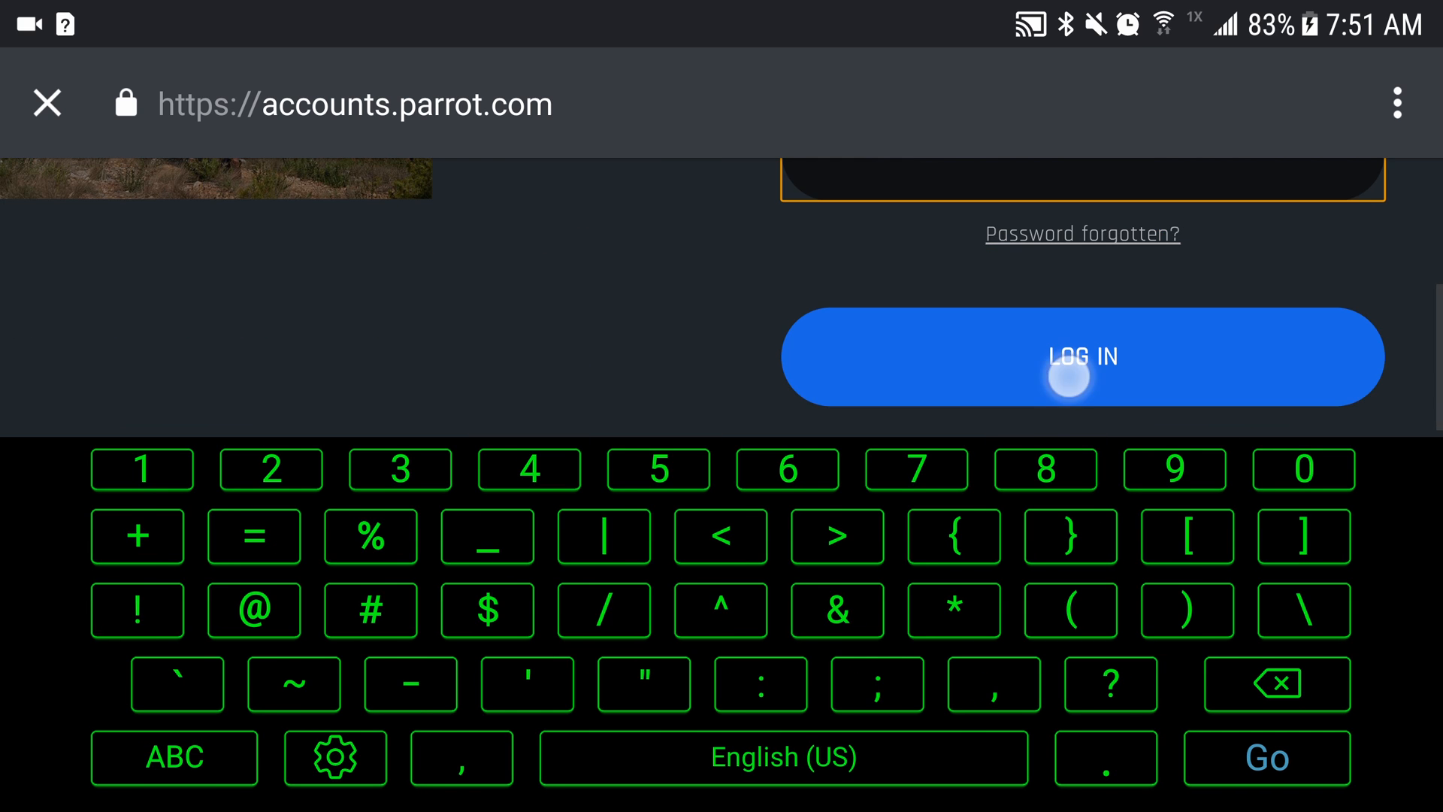
{"action": "left_click", "coordinate": [1082, 357]}
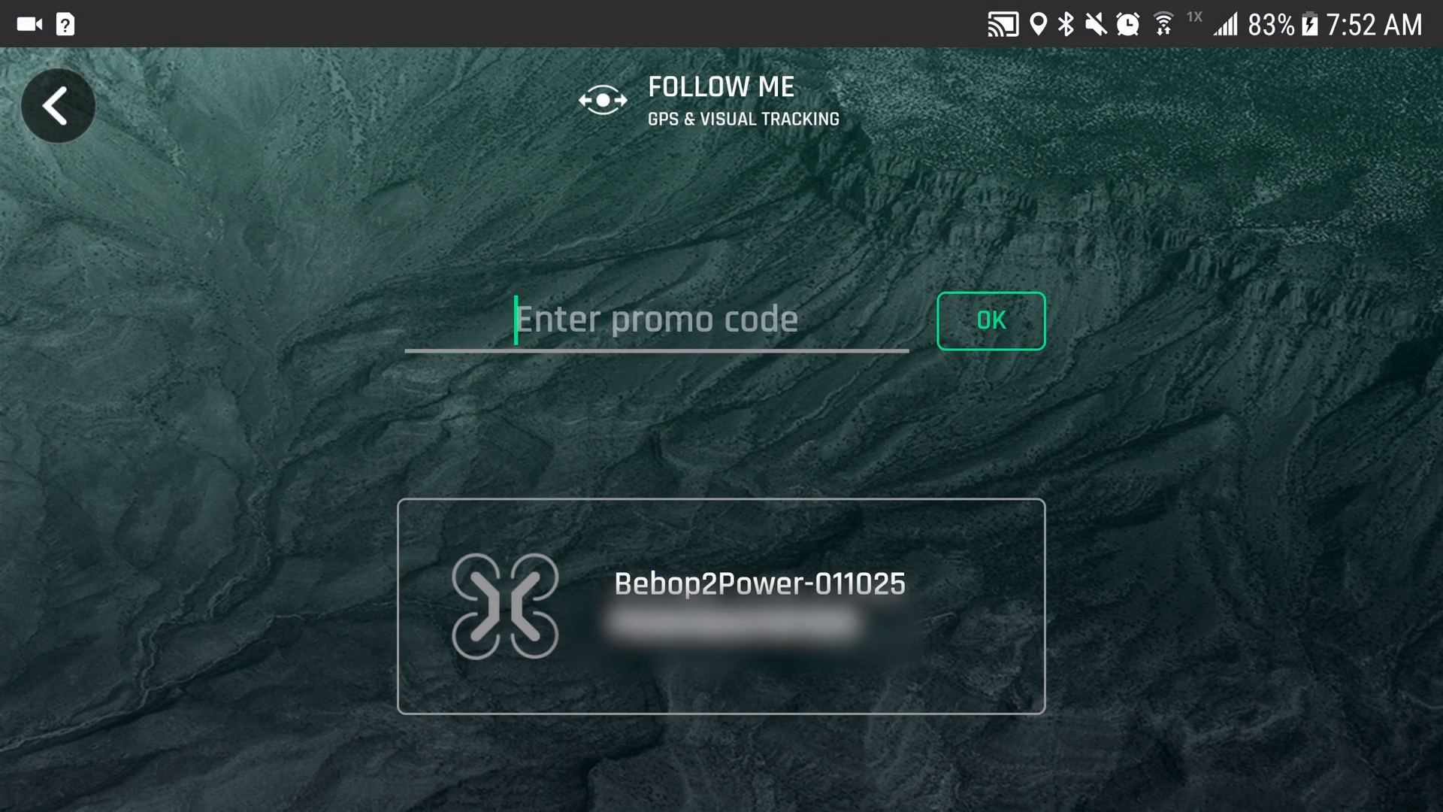
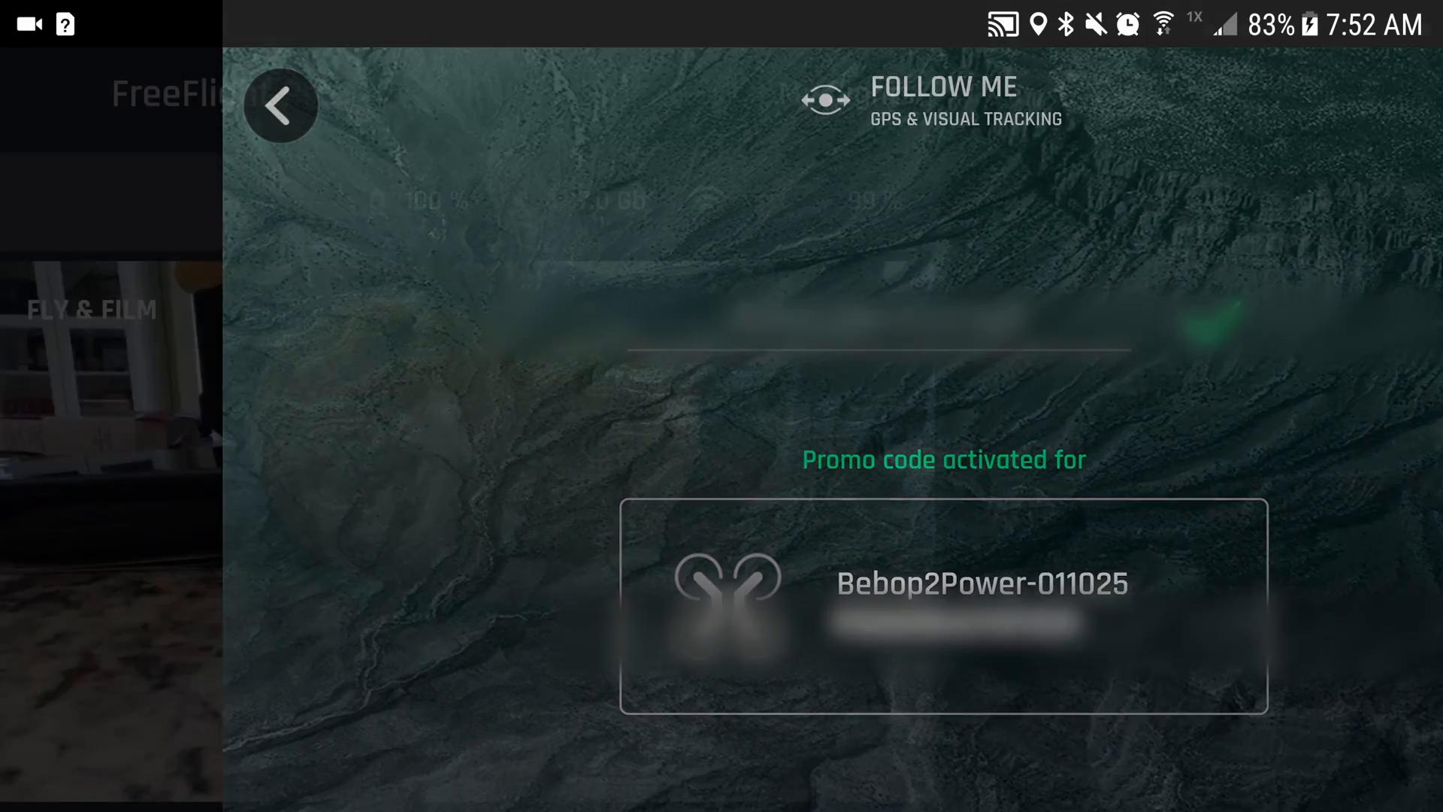
{"action": "left_click", "coordinate": [282, 104]}
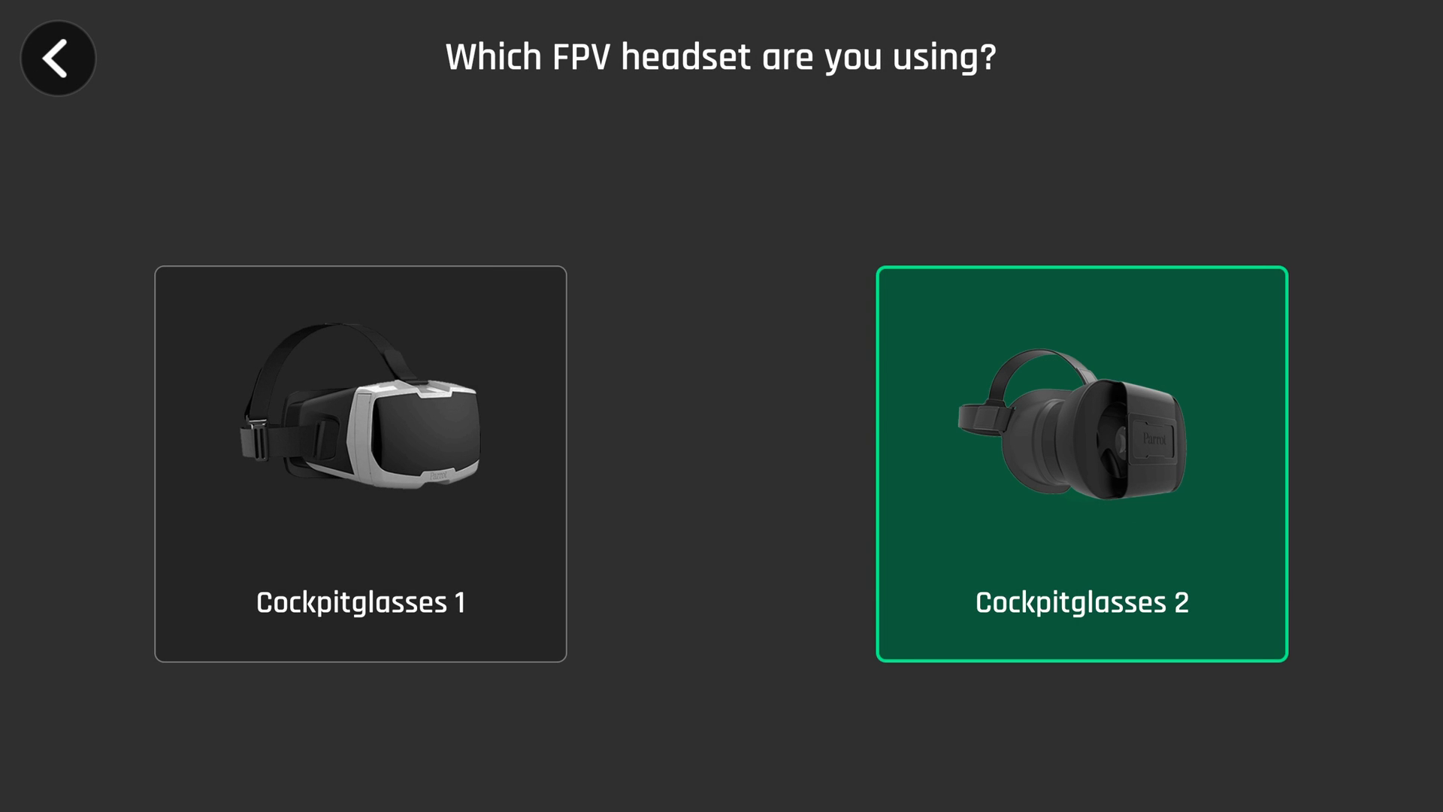
Step: Choose Cockpitglasses 2, activate hand-launch, and dismiss the hand-launch tips
{"action": "left_click", "coordinate": [1082, 465]}
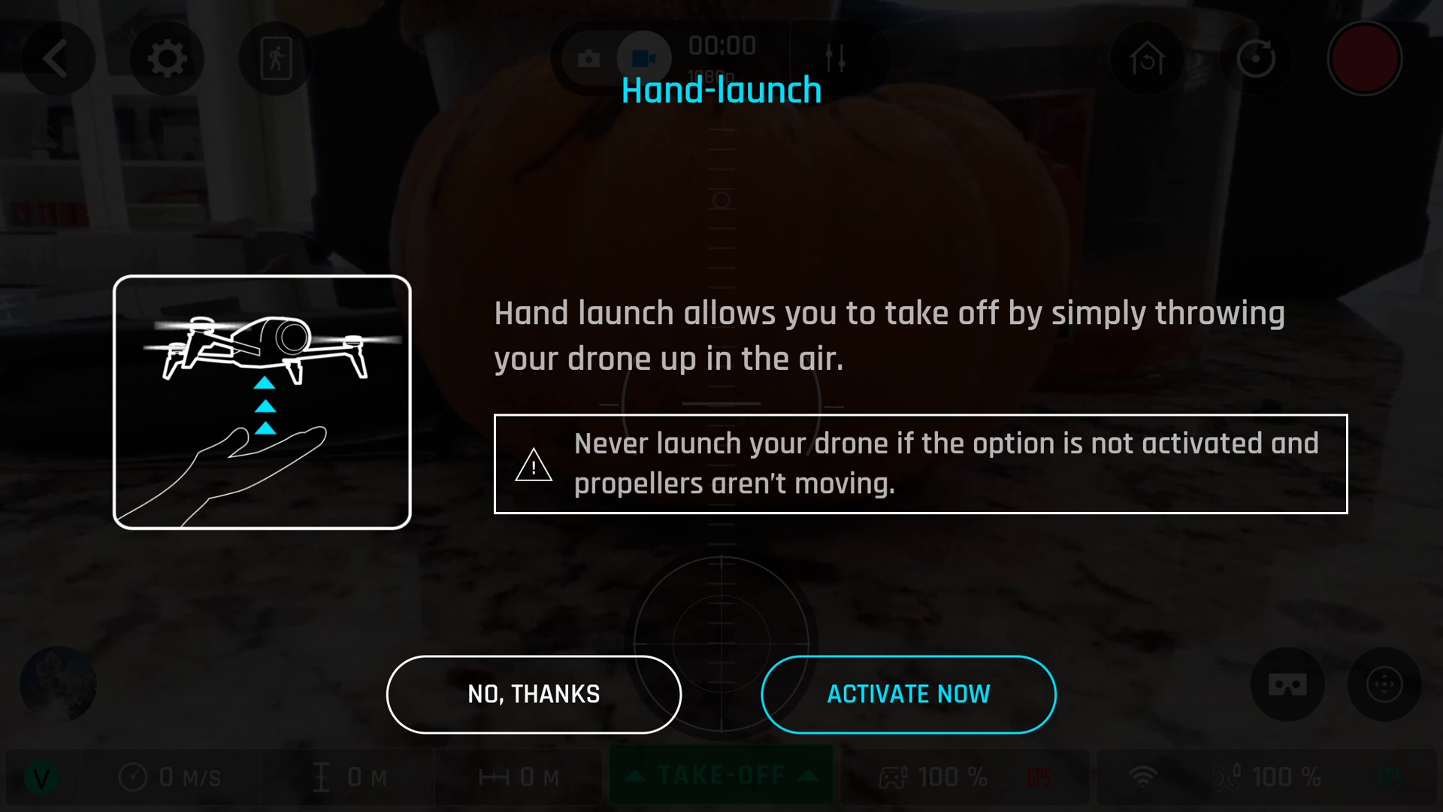
{"action": "left_click", "coordinate": [907, 693]}
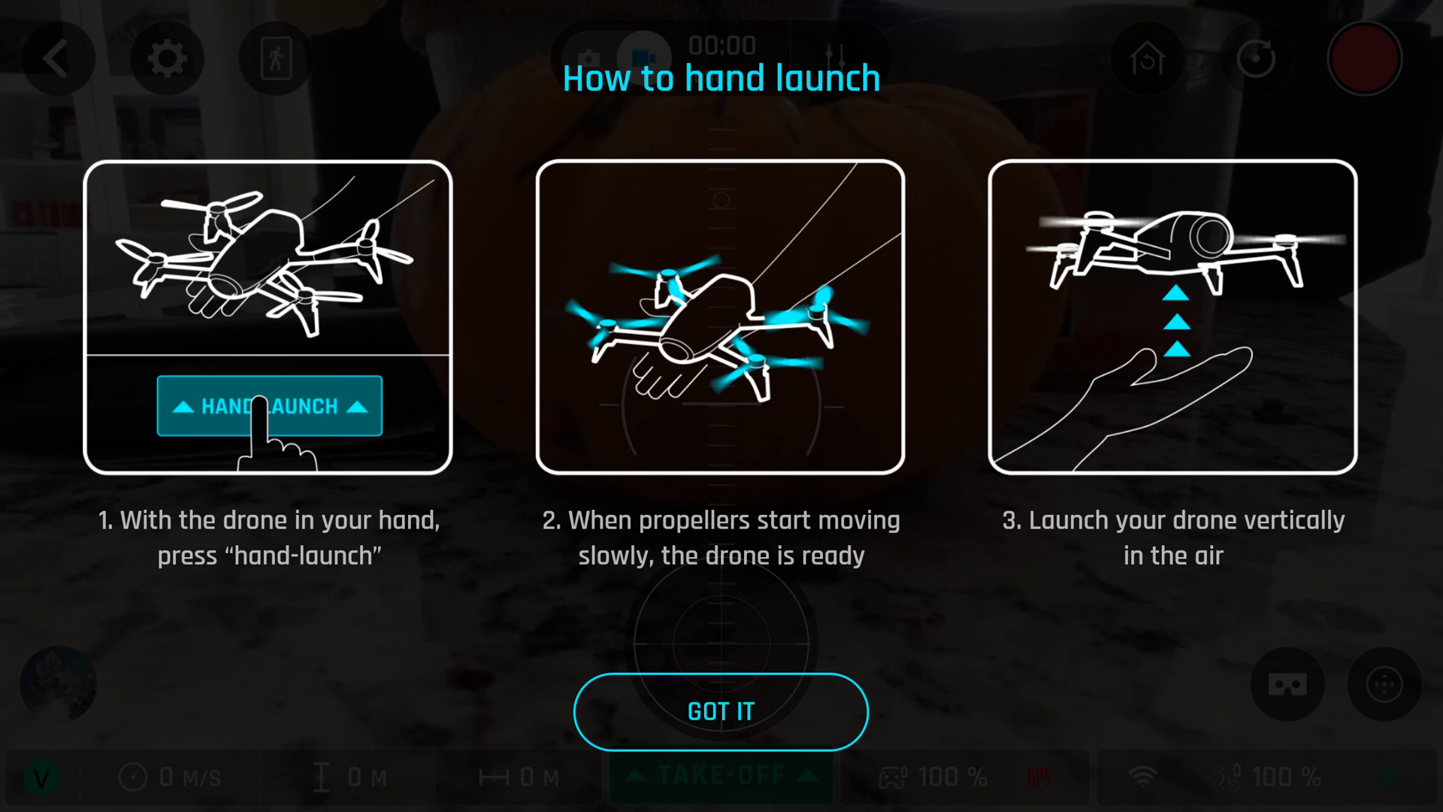
{"action": "left_click", "coordinate": [720, 712]}
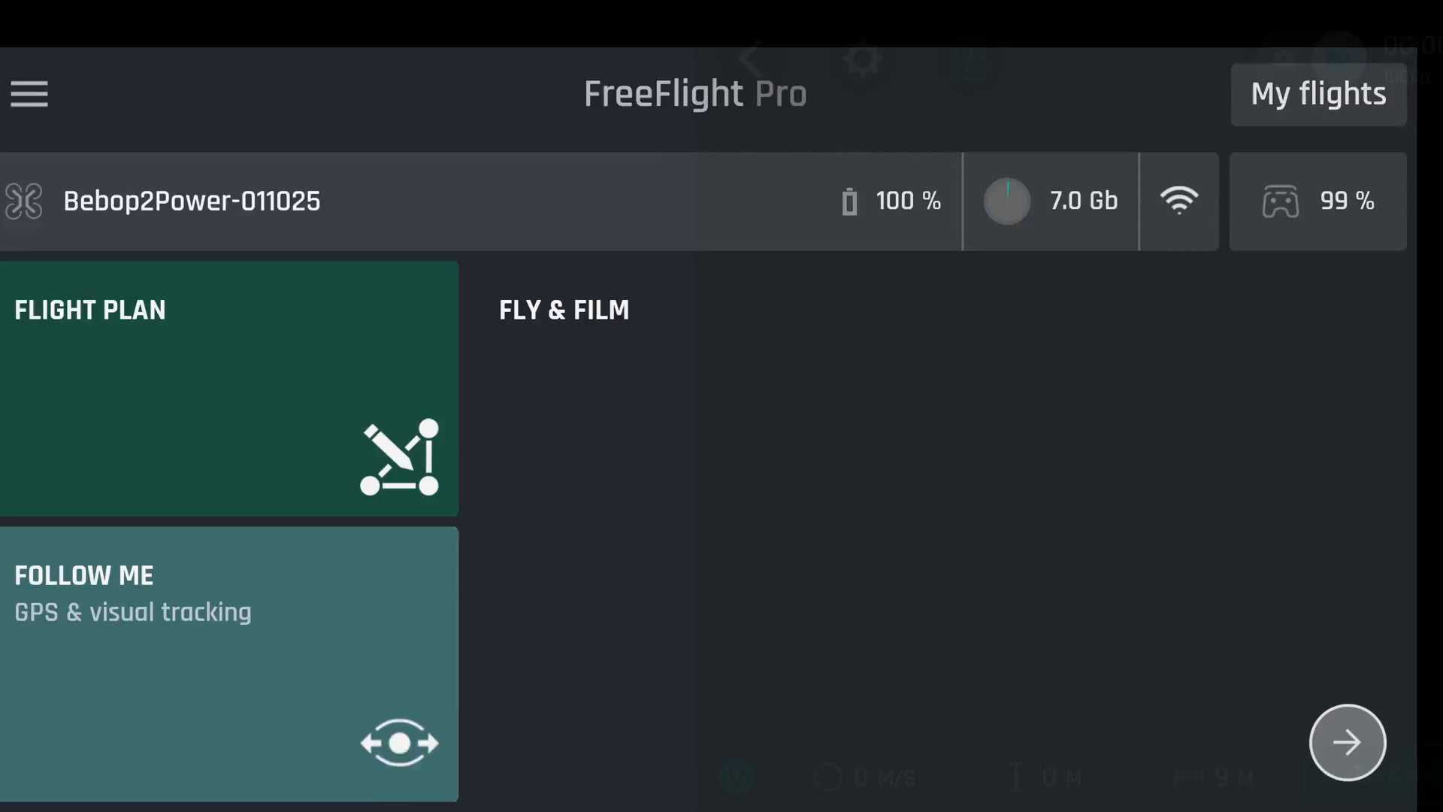
Step: Enter the Follow Me flight view, dismiss the Select a target tip, and open settings
{"action": "left_click", "coordinate": [229, 663]}
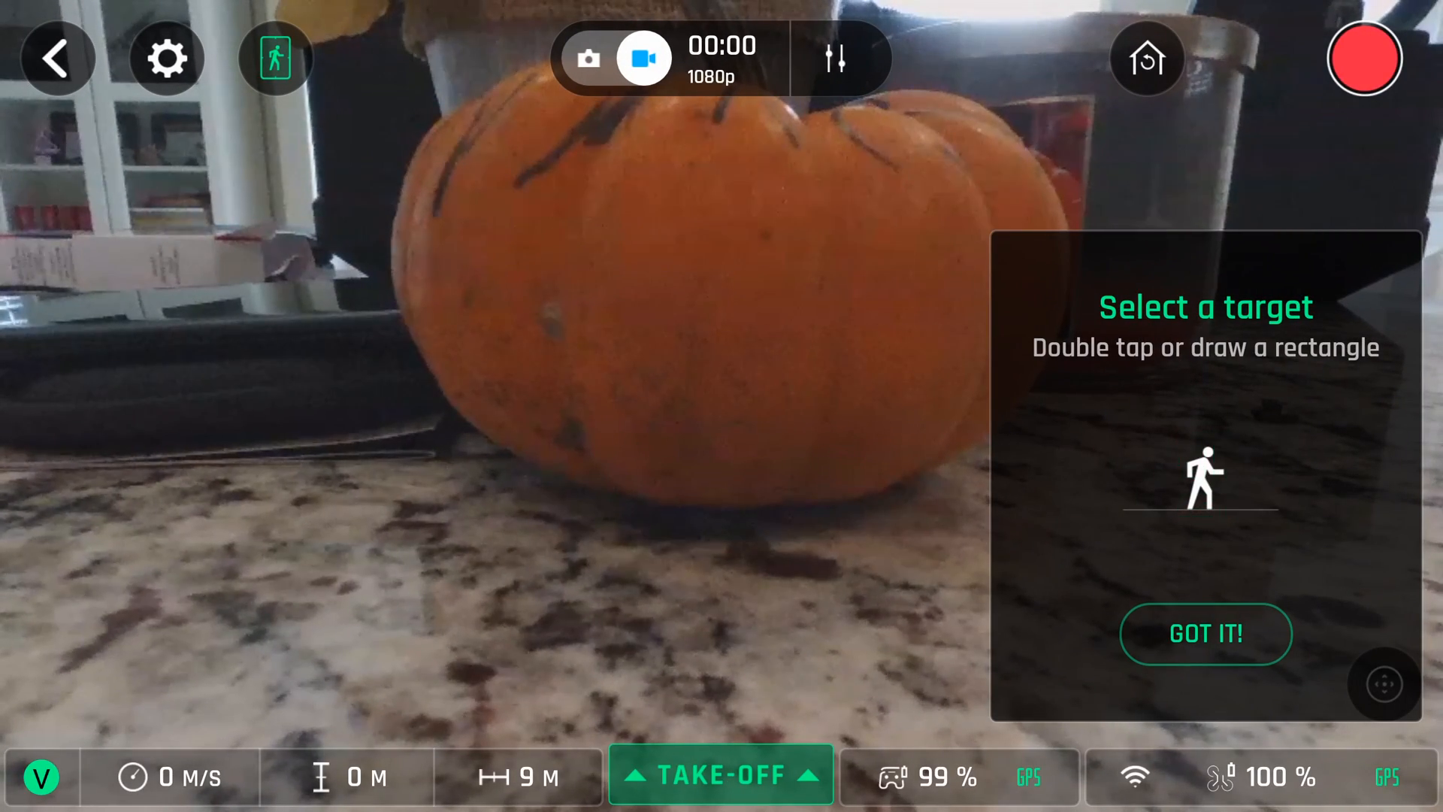
{"action": "left_click", "coordinate": [1200, 479]}
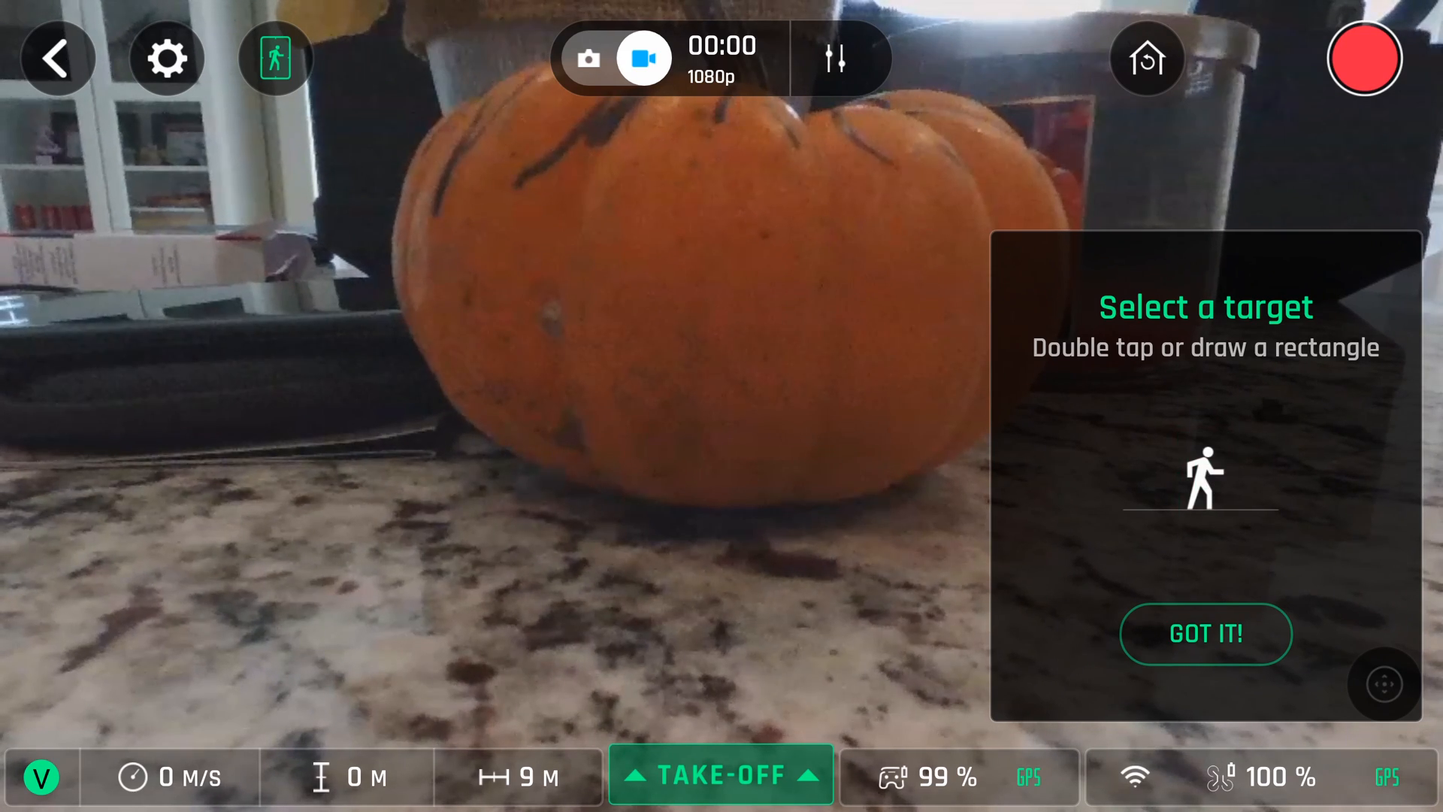
{"action": "left_click", "coordinate": [1201, 477]}
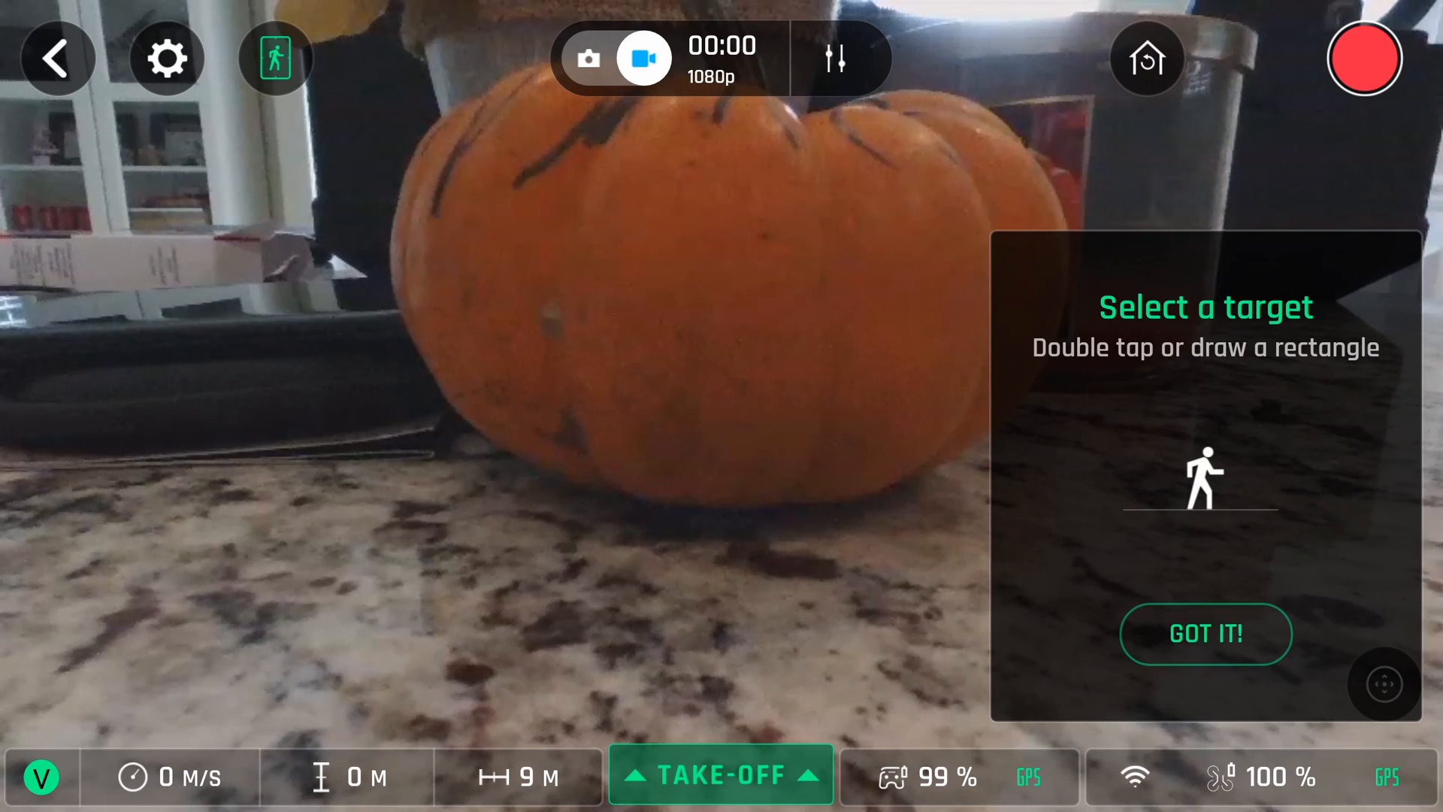
{"action": "left_click", "coordinate": [1200, 478]}
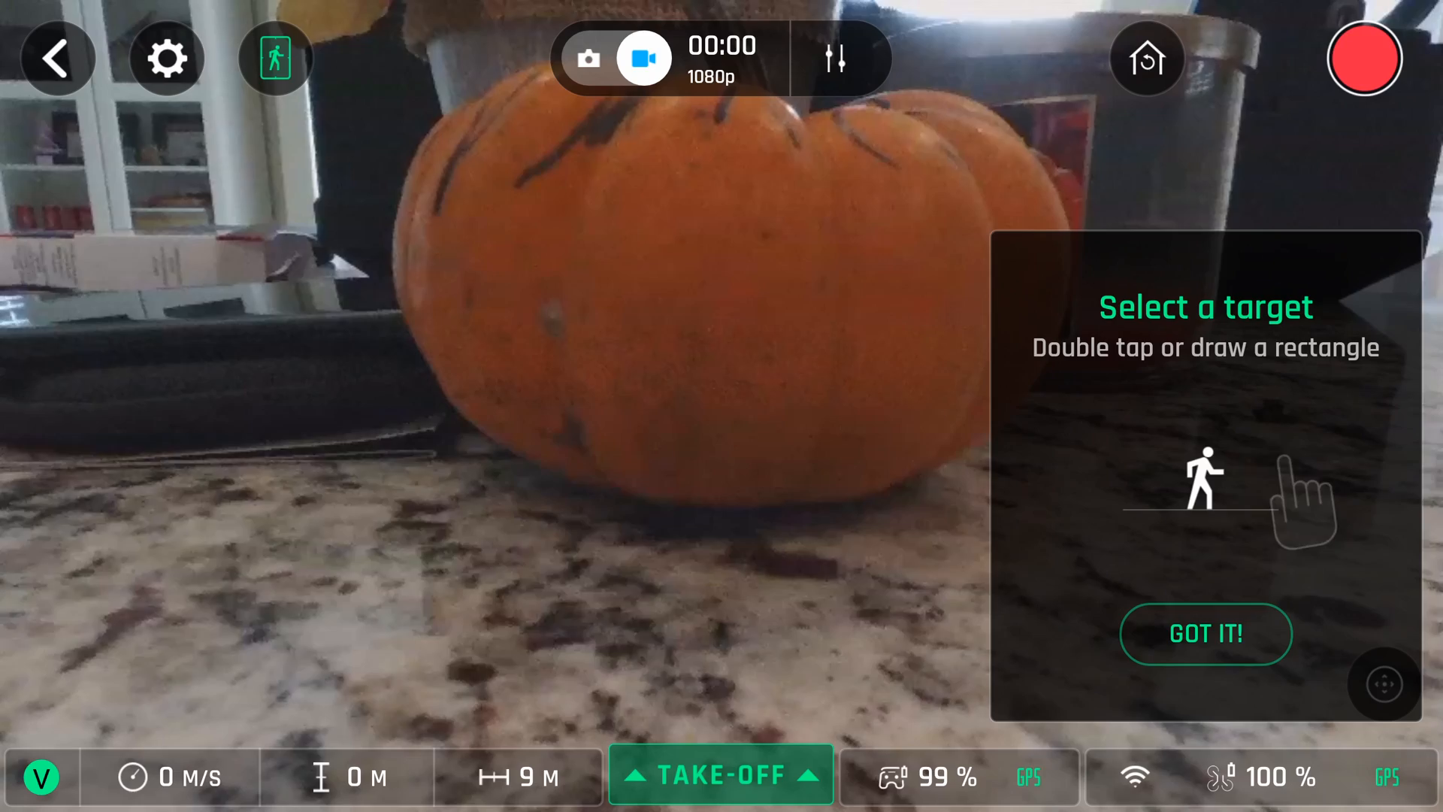
{"action": "left_click", "coordinate": [1205, 635]}
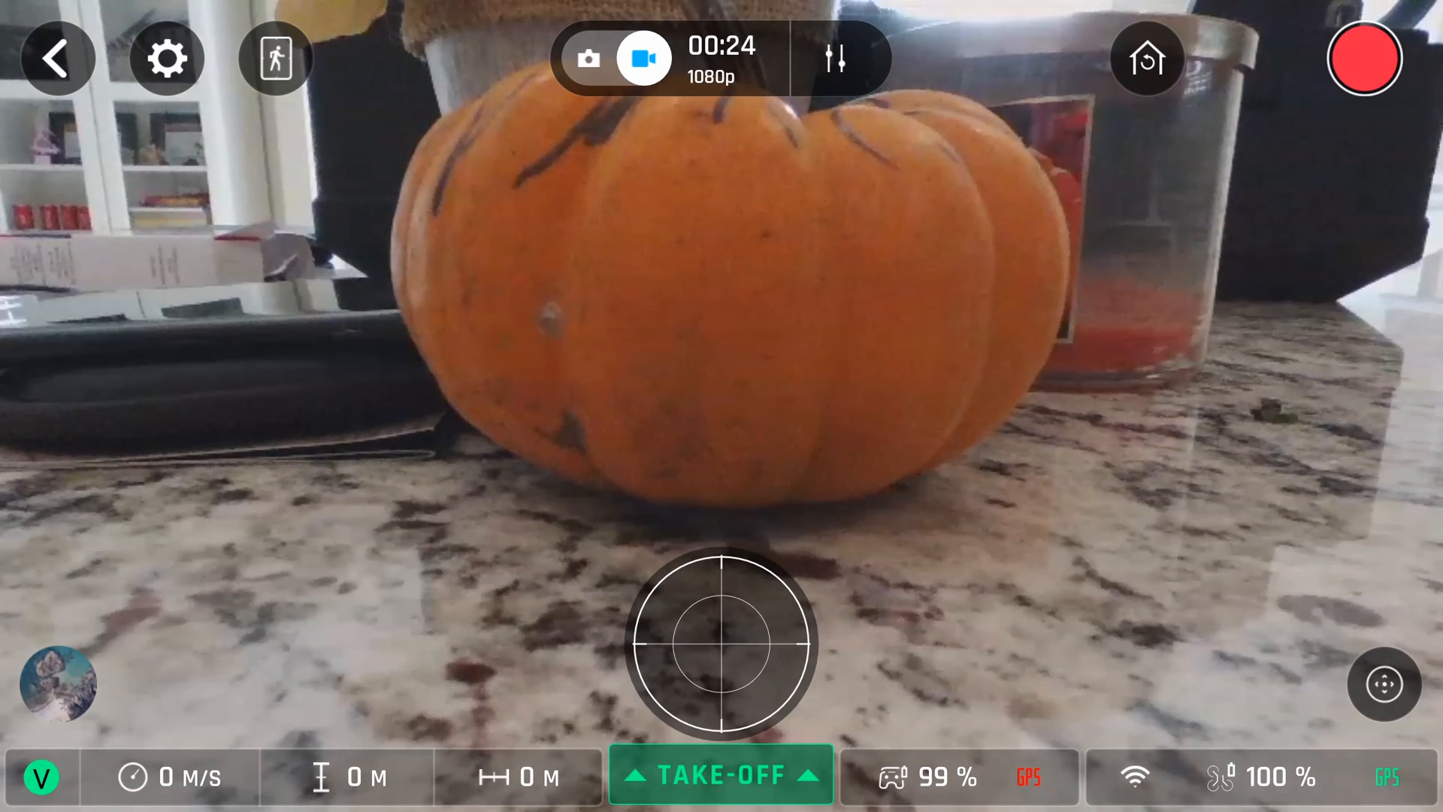
{"action": "left_click", "coordinate": [167, 58]}
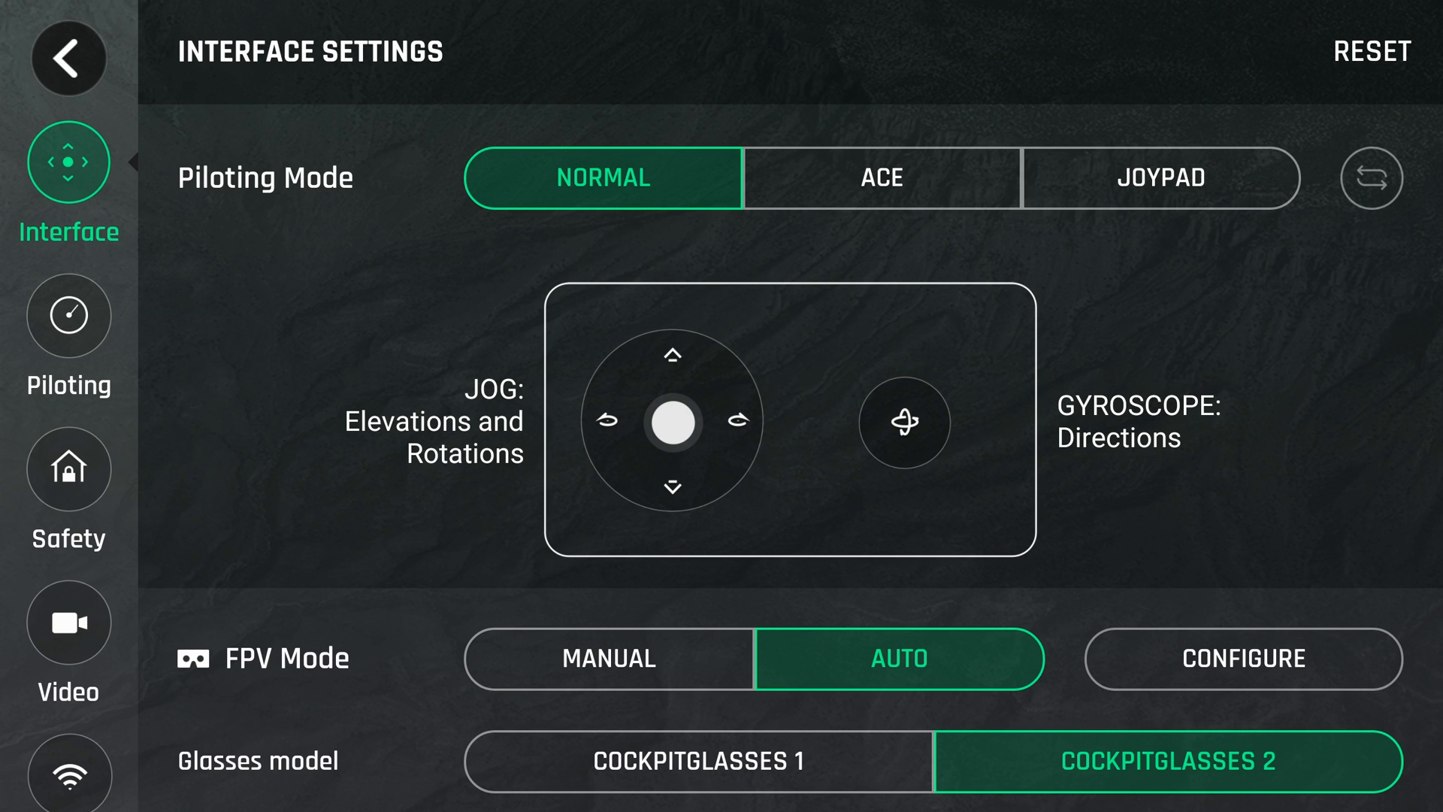
Step: Scroll the interface settings and try the Ace and Joypad piloting modes
{"action": "scroll", "scroll_direction": "down", "scroll_amount": 3}
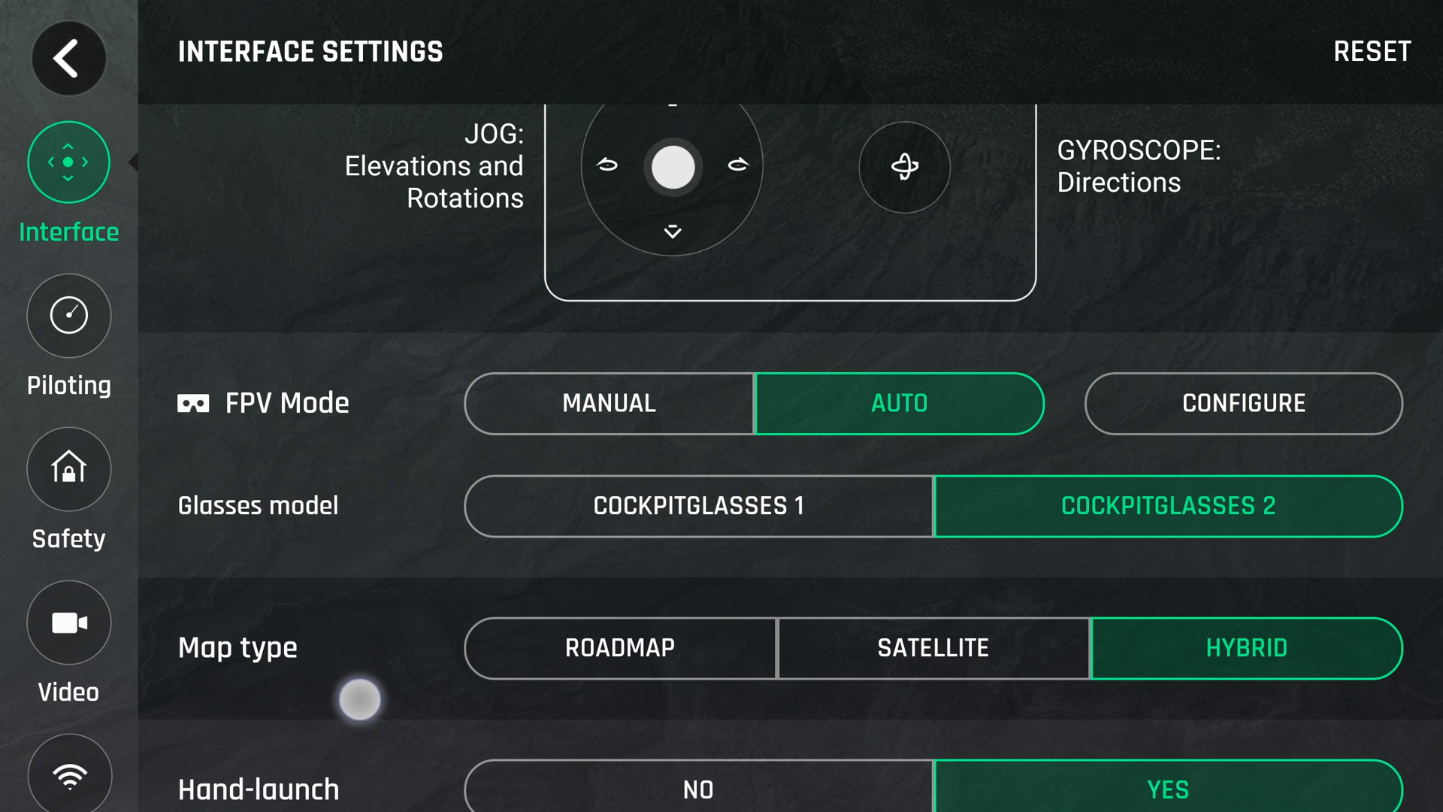
{"action": "scroll", "scroll_direction": "down", "scroll_amount": 3}
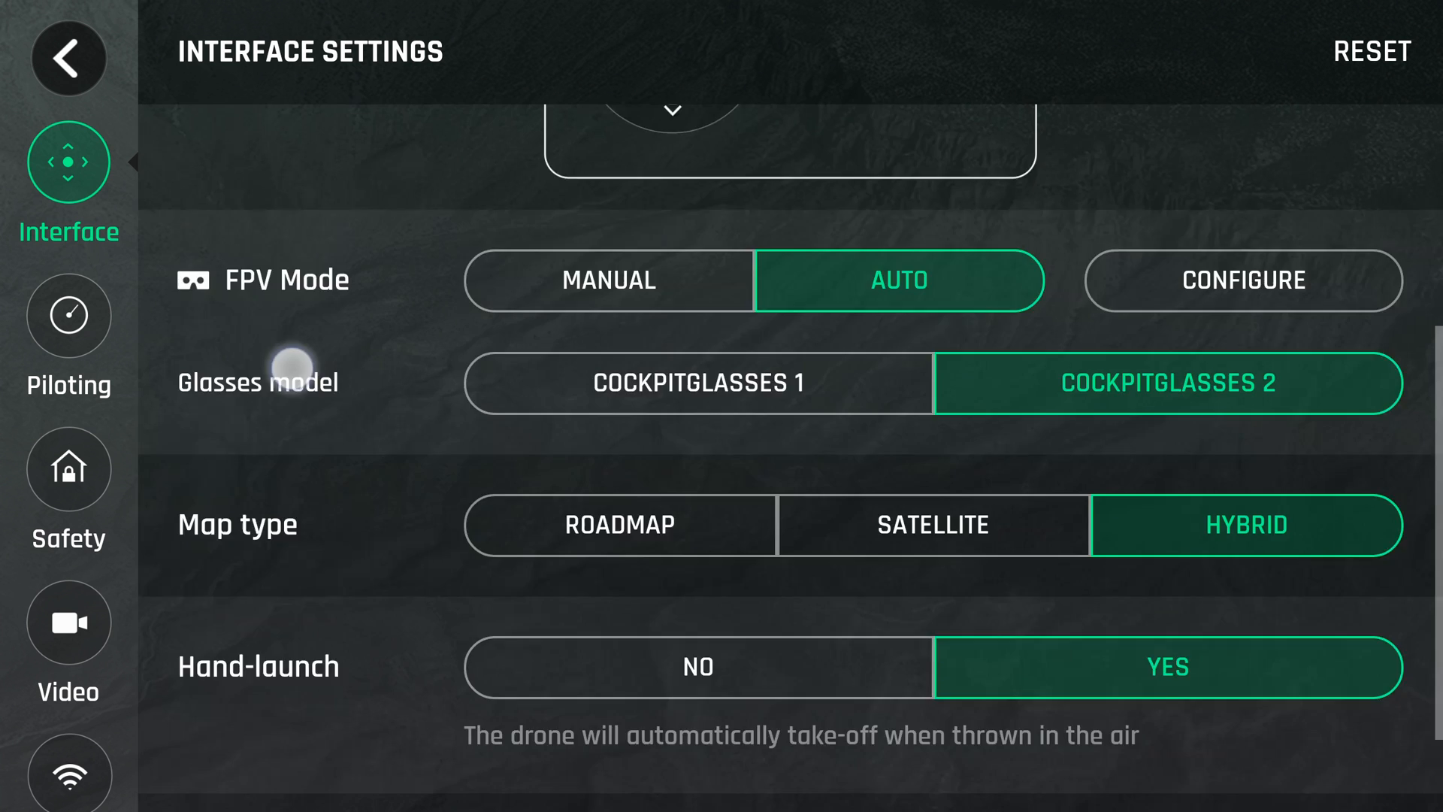
{"action": "scroll", "scroll_direction": "down", "scroll_amount": 3}
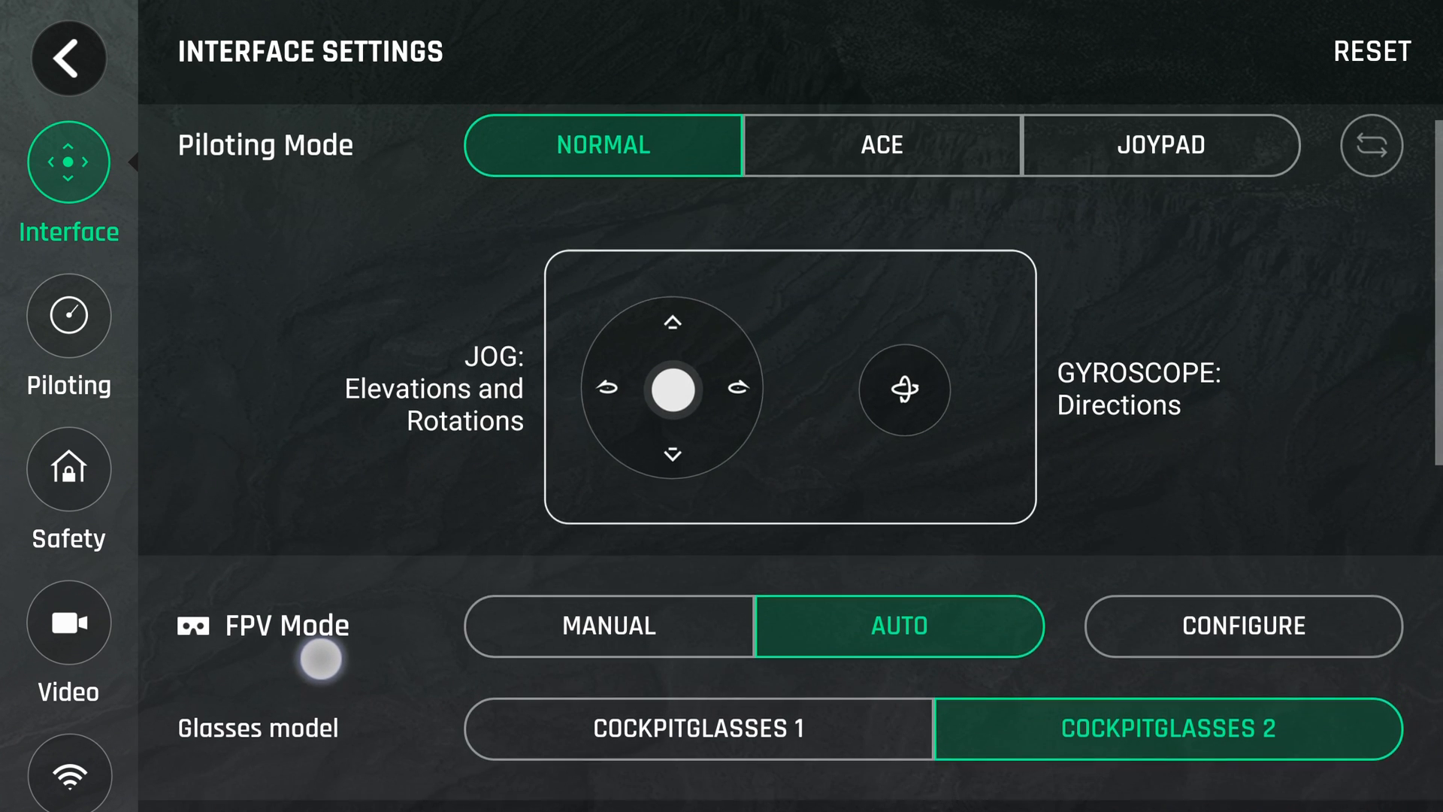
{"action": "scroll", "scroll_direction": "down", "scroll_amount": 3}
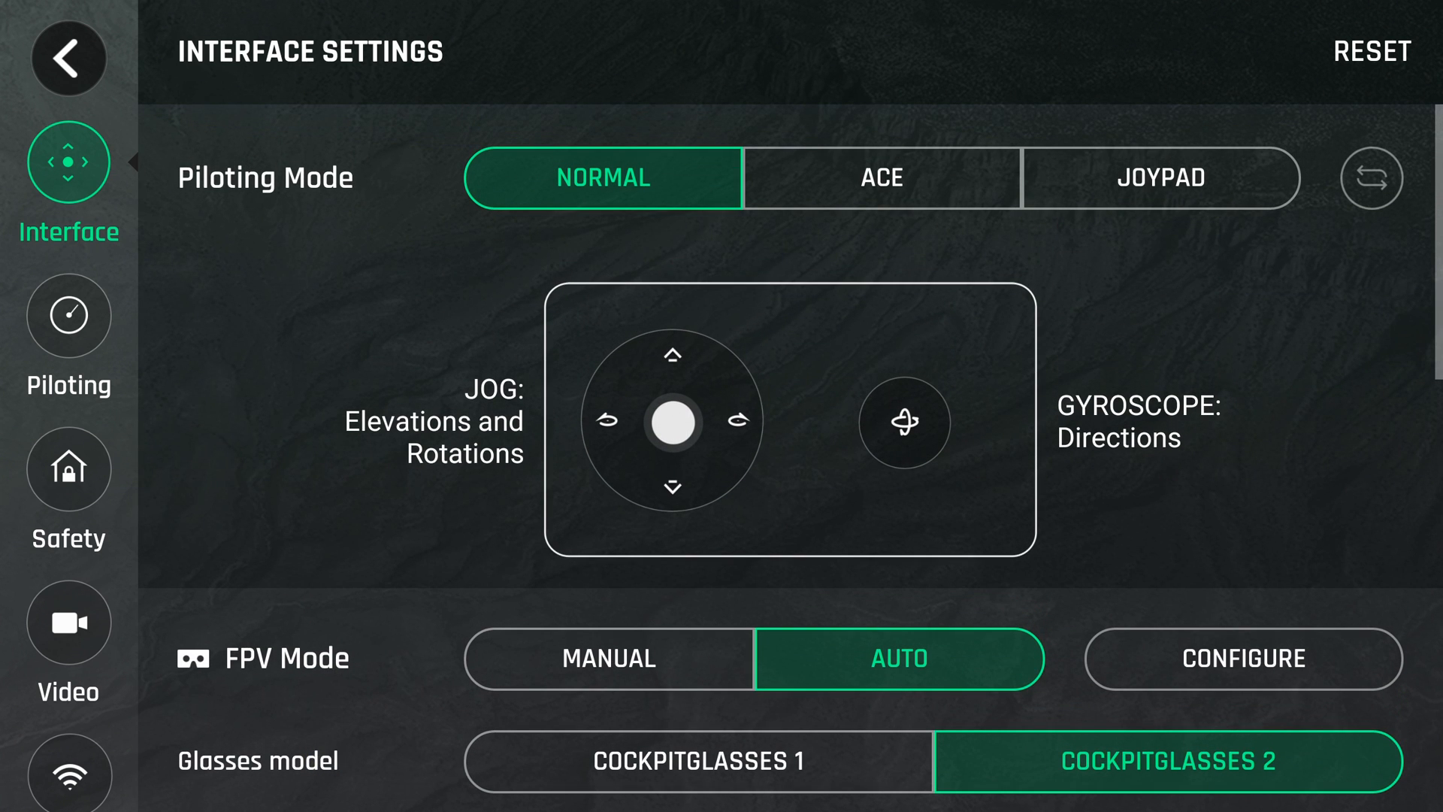
{"action": "left_click", "coordinate": [880, 177]}
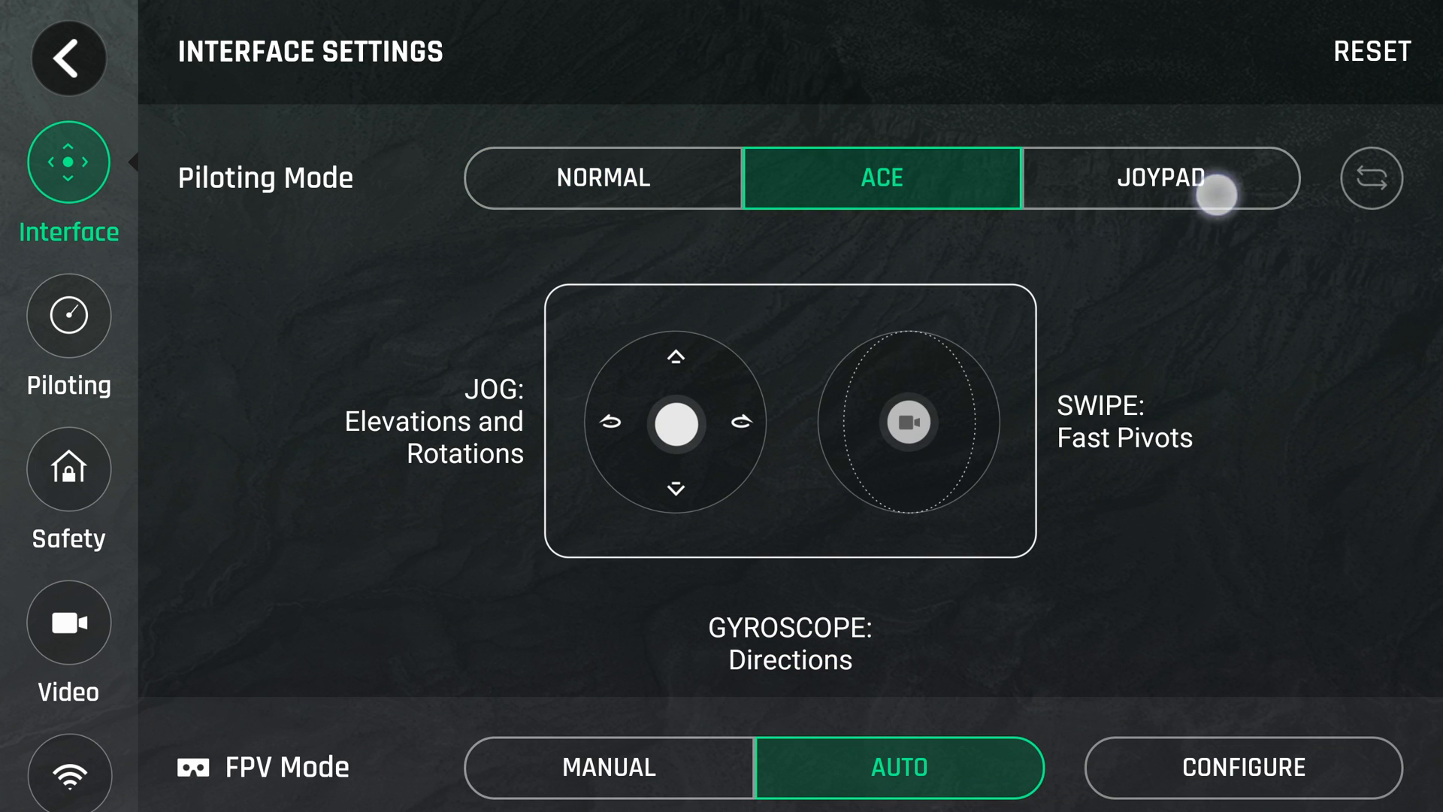
{"action": "left_click", "coordinate": [1161, 177]}
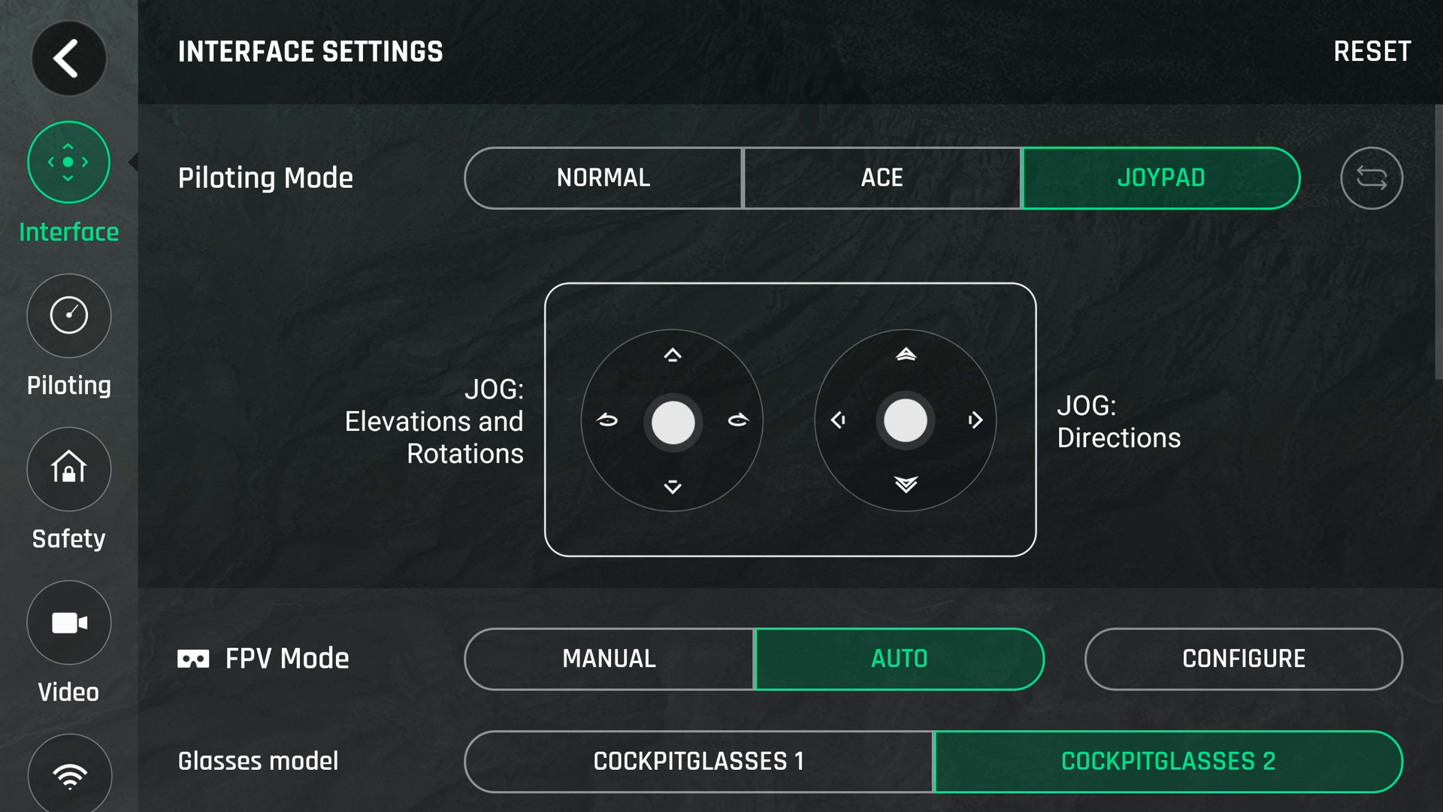
{"action": "left_click", "coordinate": [880, 177]}
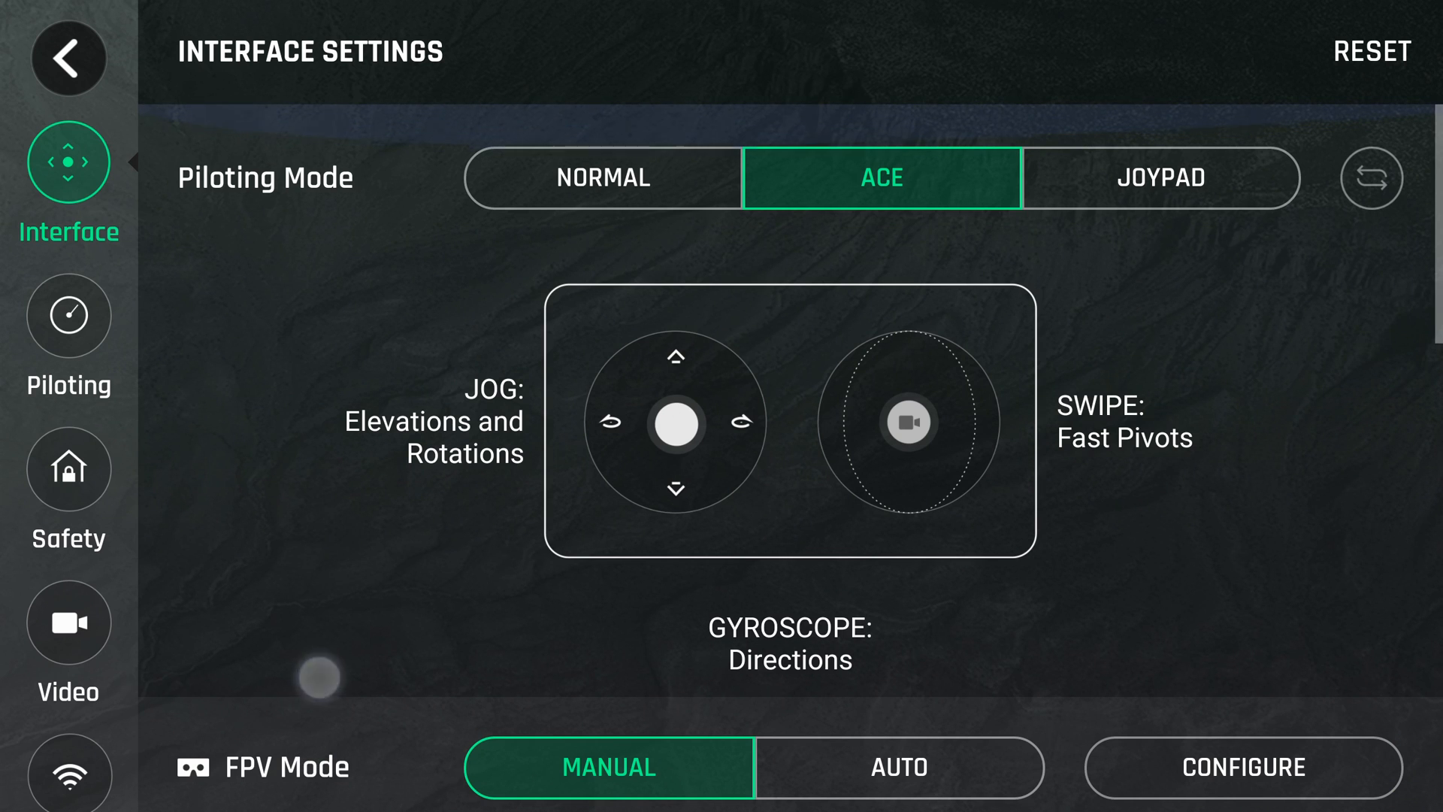
Step: Swap the control layouts, cycle Normal and Joypad, and settle on Ace mode
{"action": "left_click", "coordinate": [1371, 177]}
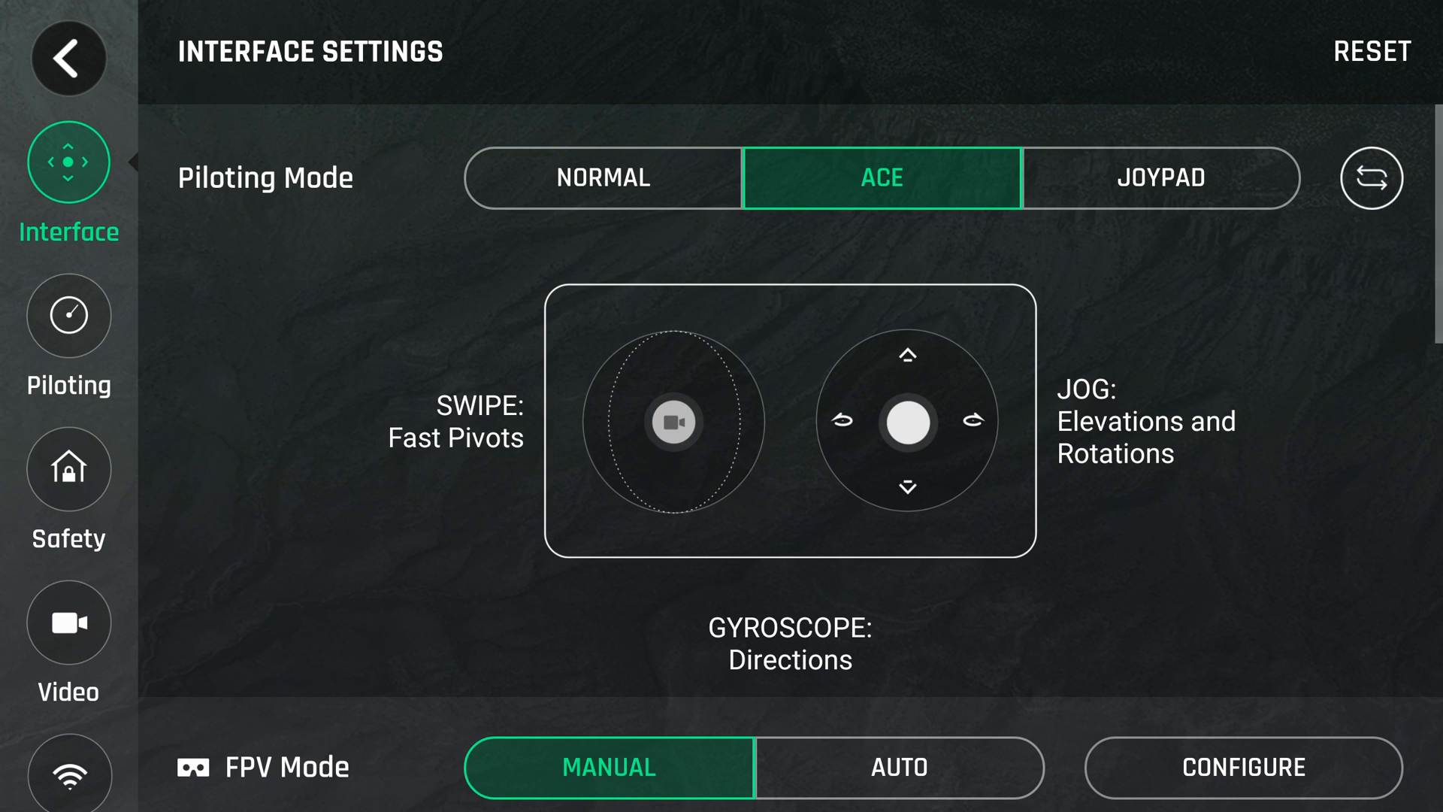
{"action": "left_click", "coordinate": [603, 177]}
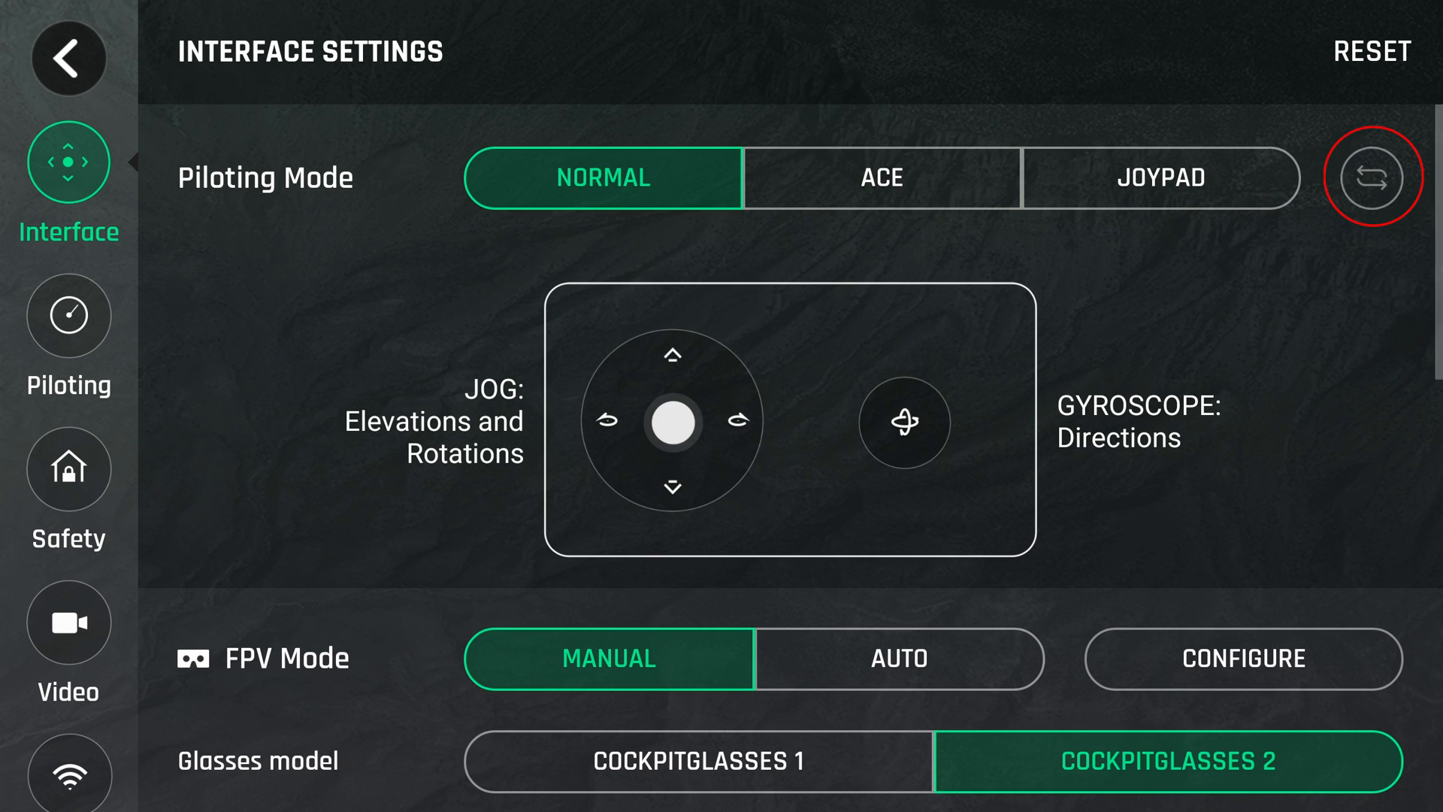
{"action": "left_click", "coordinate": [1161, 177]}
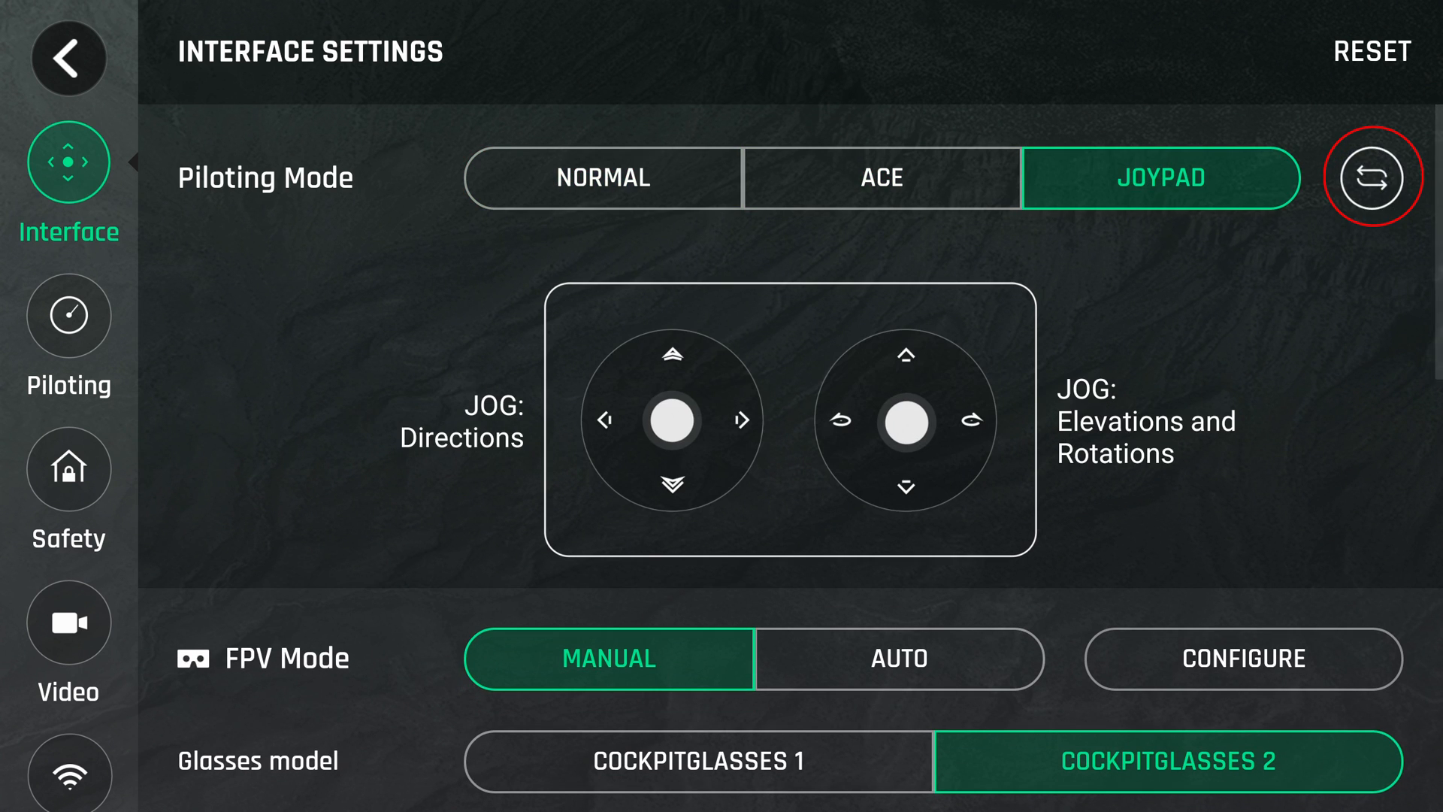
{"action": "left_click", "coordinate": [881, 177]}
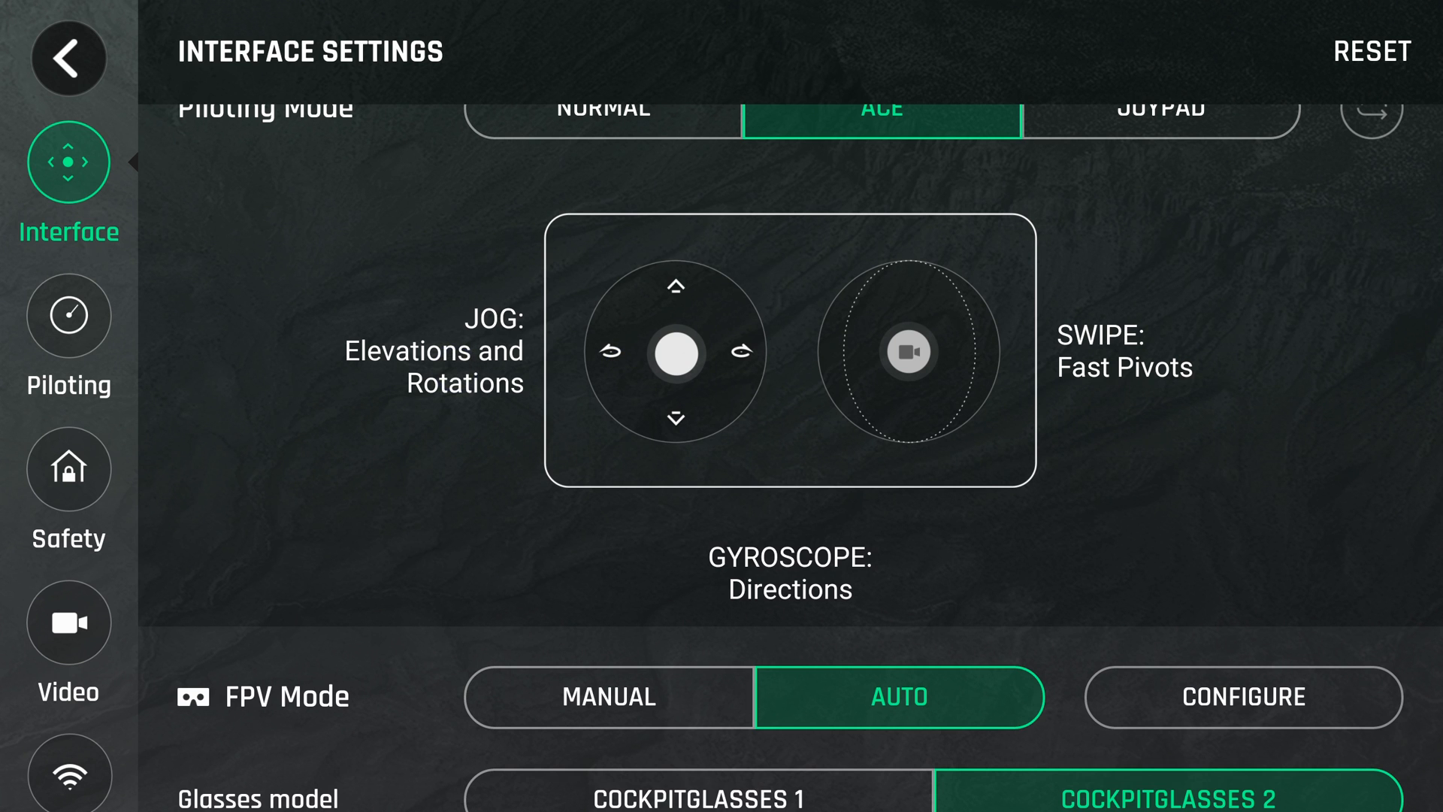
{"action": "scroll", "scroll_direction": "down", "scroll_amount": 3}
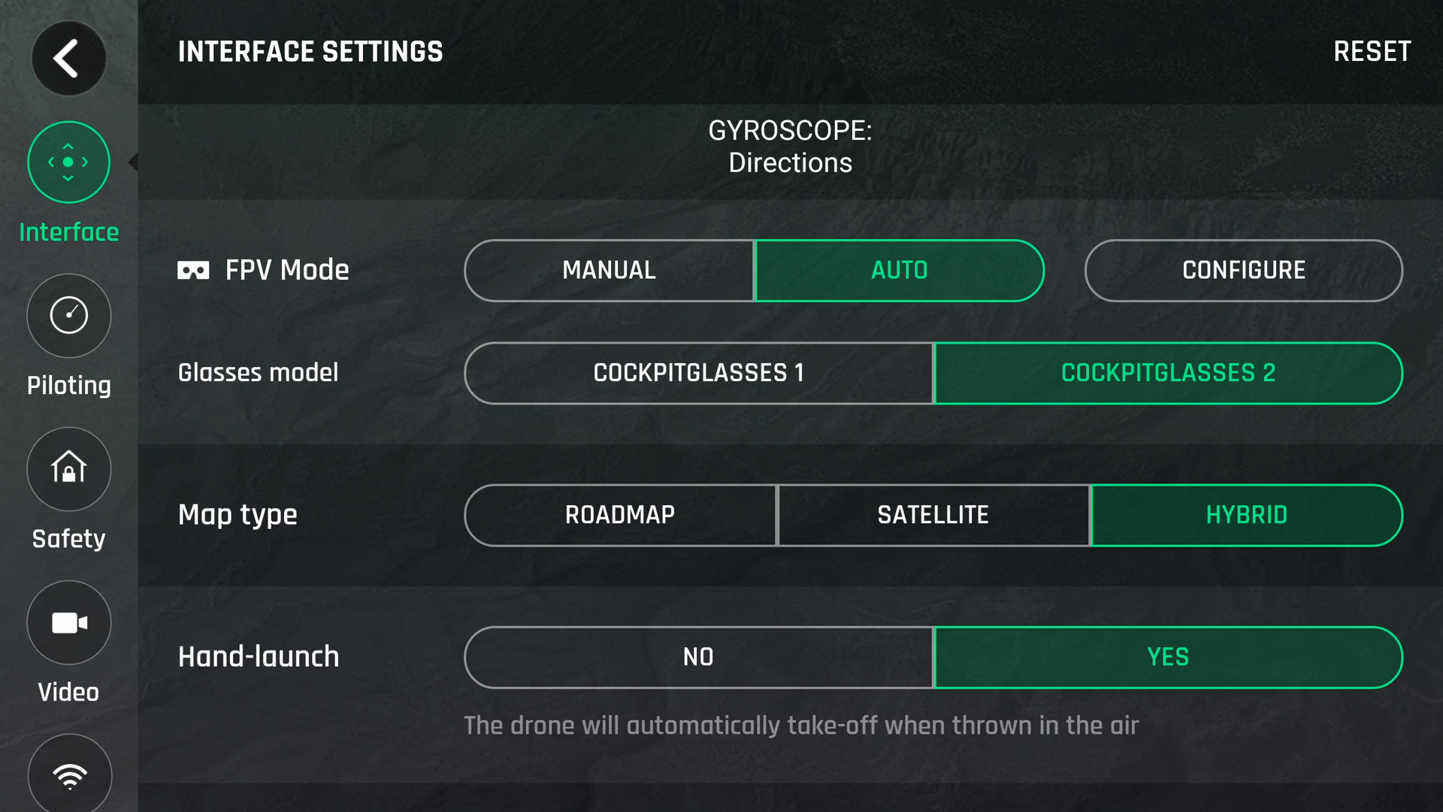
Step: Set FPV mode to Manual, keep Hybrid map and hand-launch, and hide the grid
{"action": "left_click", "coordinate": [608, 270]}
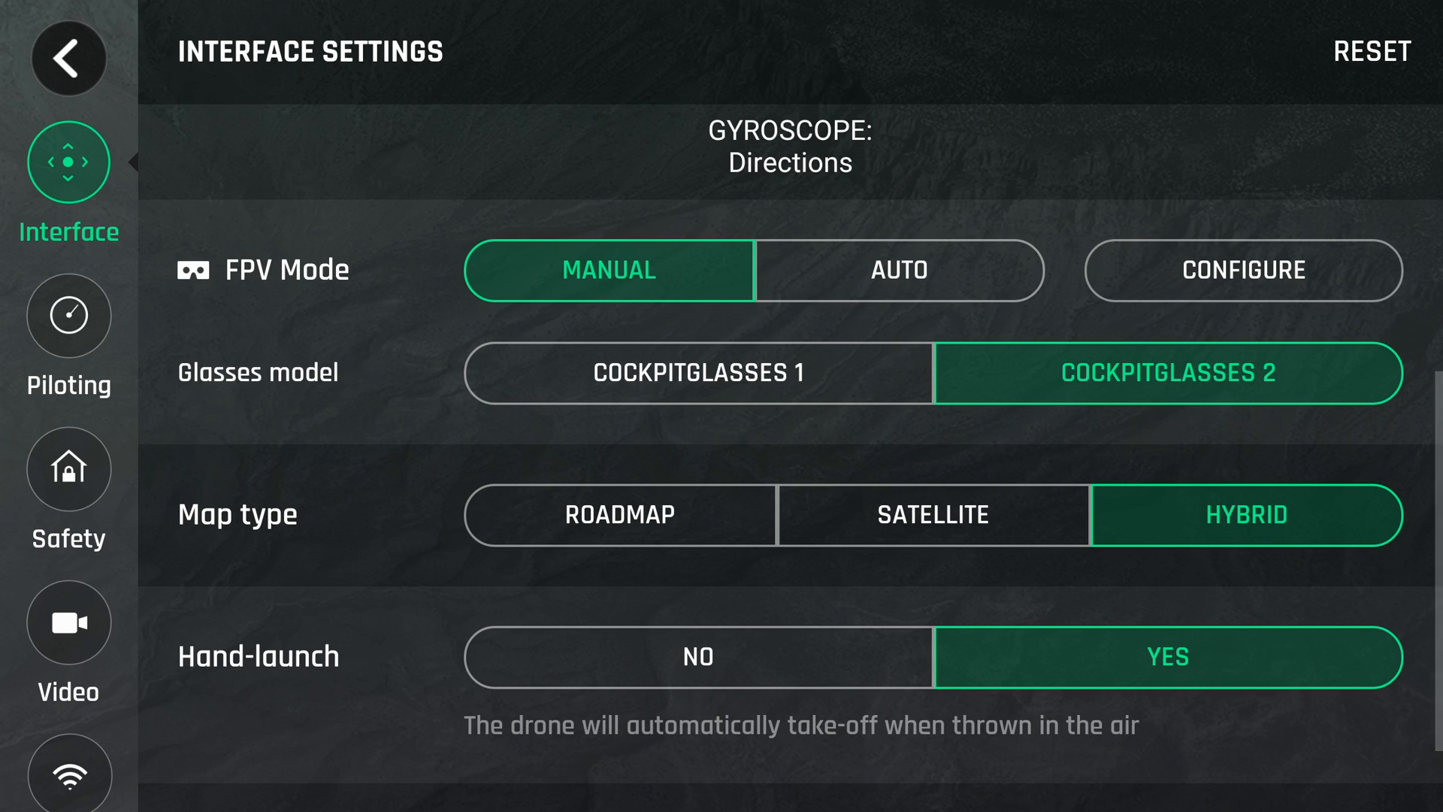
{"action": "left_click", "coordinate": [931, 514]}
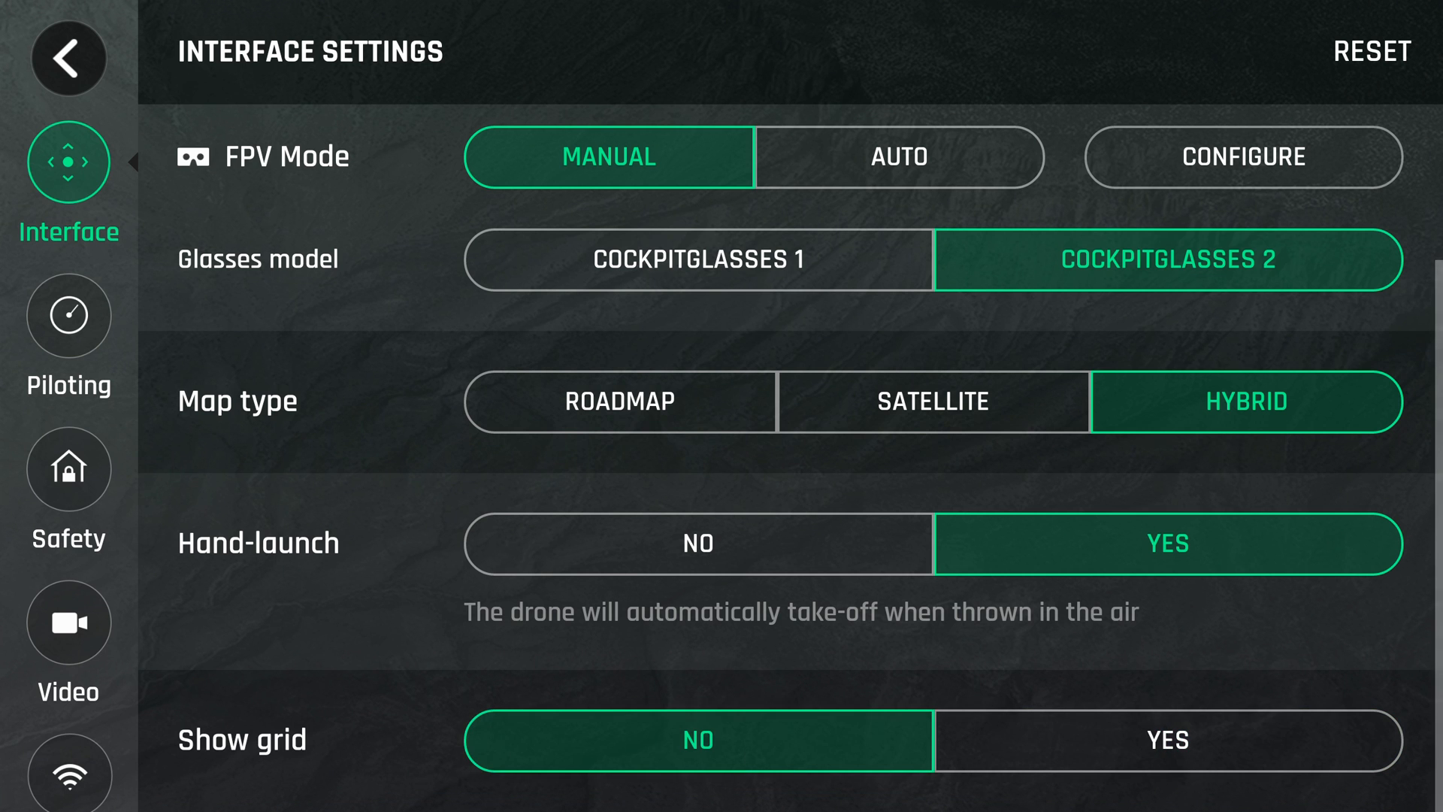
{"action": "left_click", "coordinate": [67, 315]}
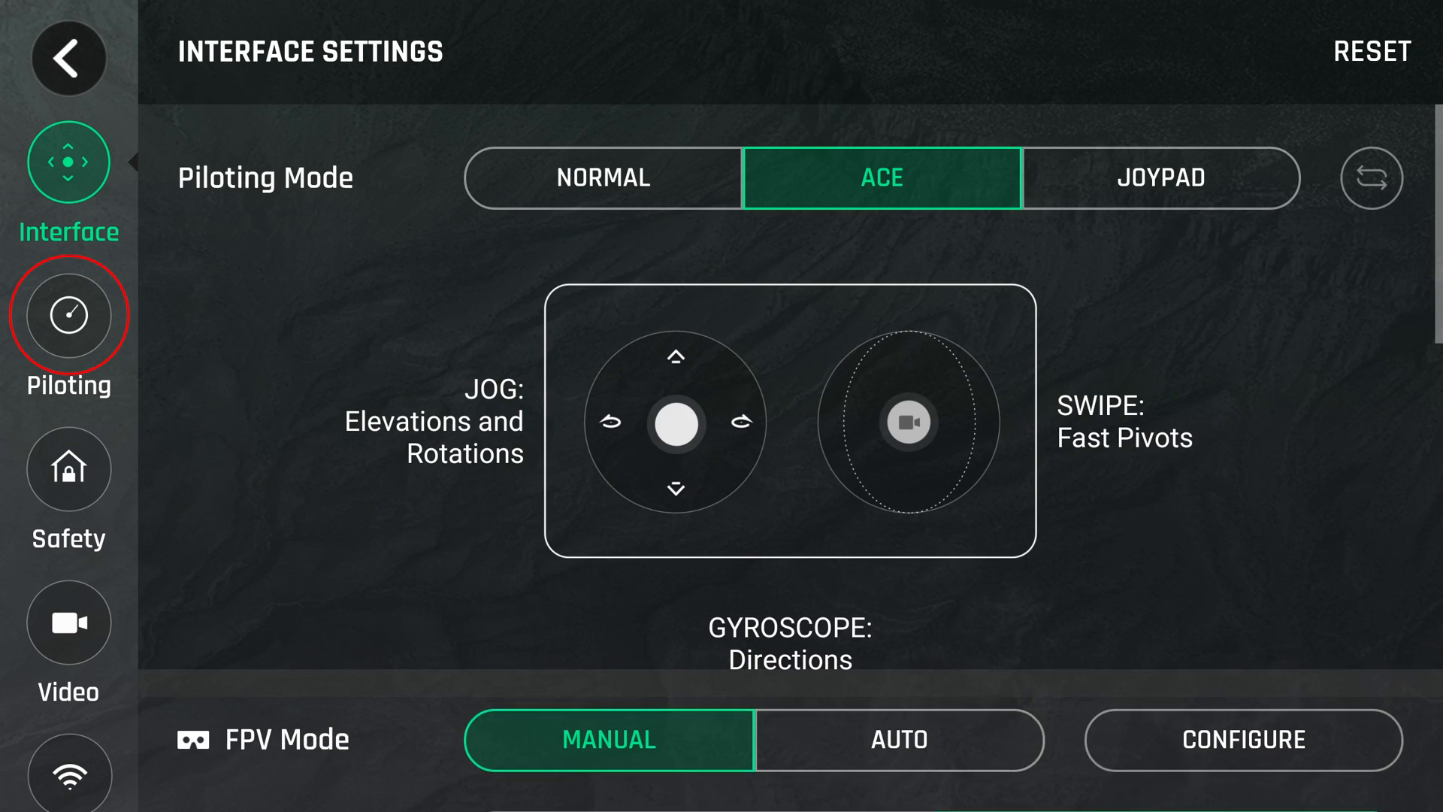
{"action": "left_click", "coordinate": [67, 312]}
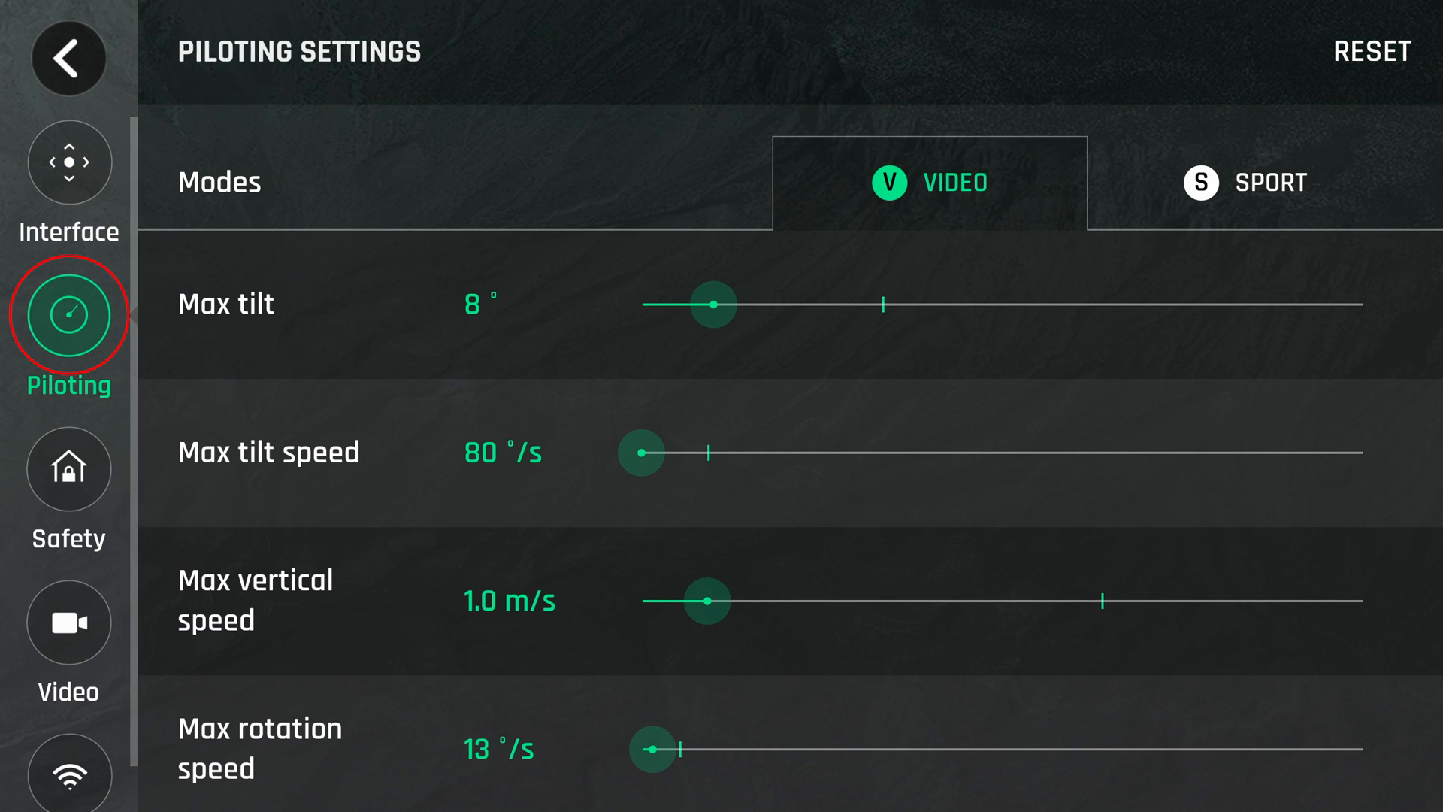
Step: Drag the Max tilt slider up to 30° and Max tilt speed to 300 °/s
{"action": "left_click", "coordinate": [1246, 181]}
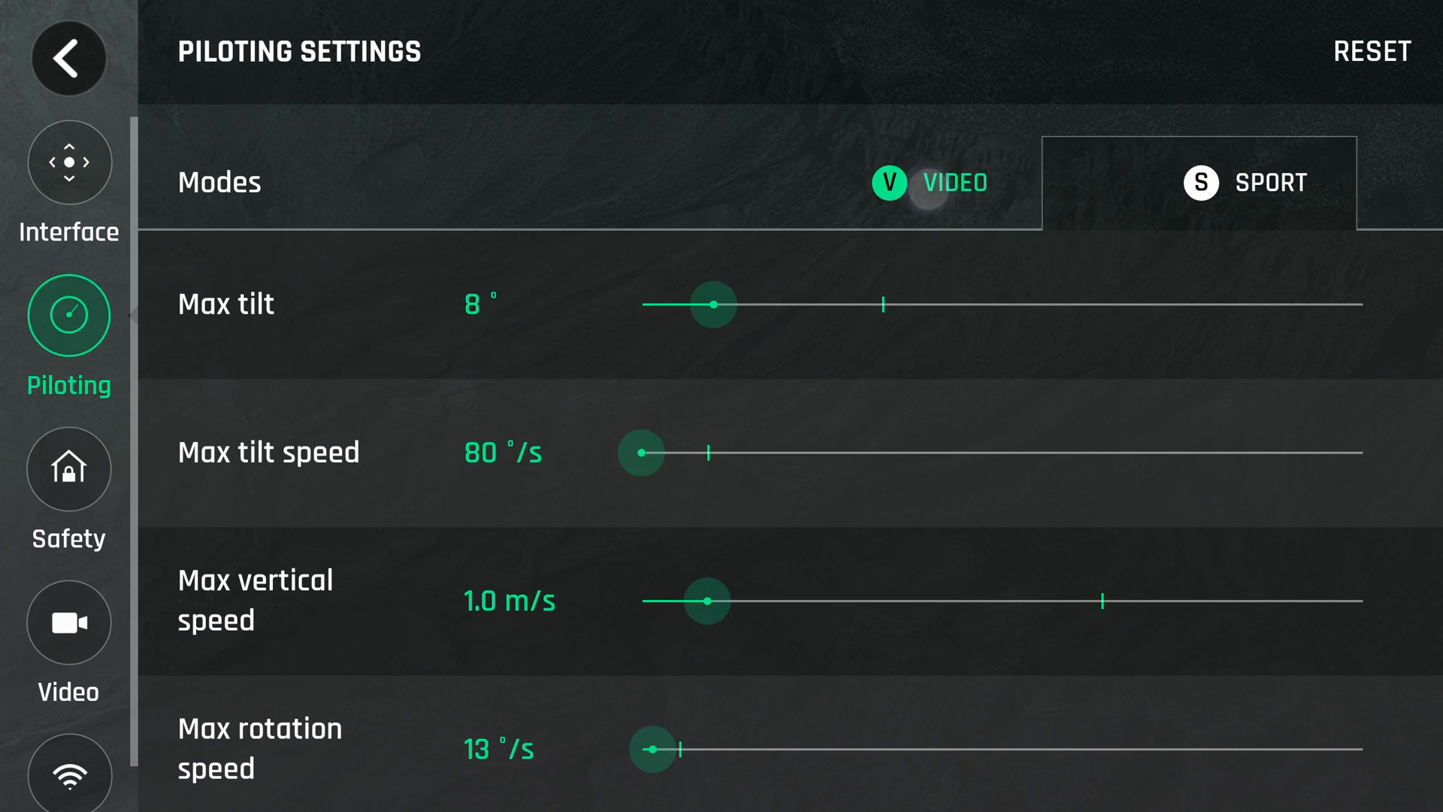
{"action": "left_click_drag", "start_coordinate": [713, 303], "coordinate": [832, 303]}
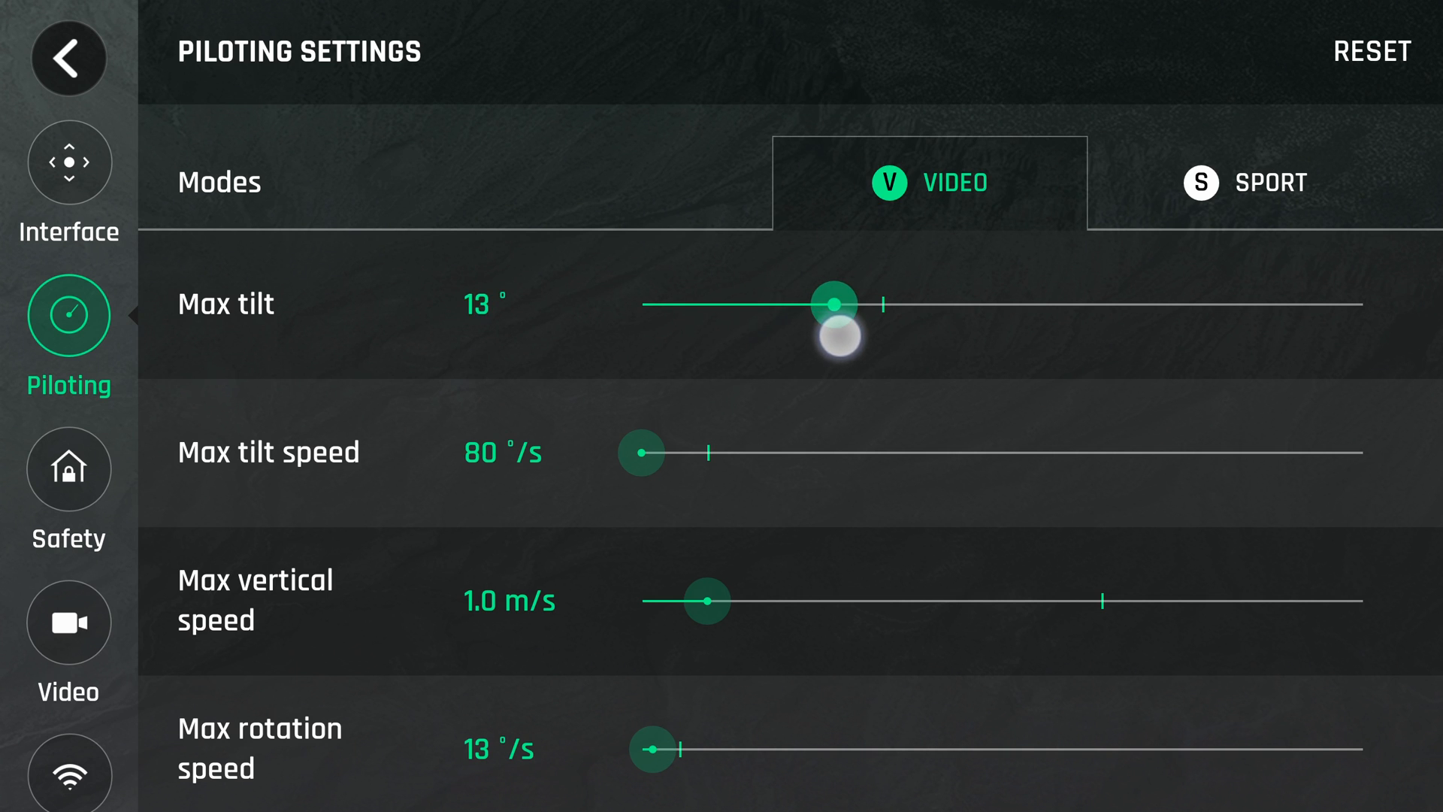
{"action": "left_click_drag", "start_coordinate": [831, 303], "coordinate": [932, 303]}
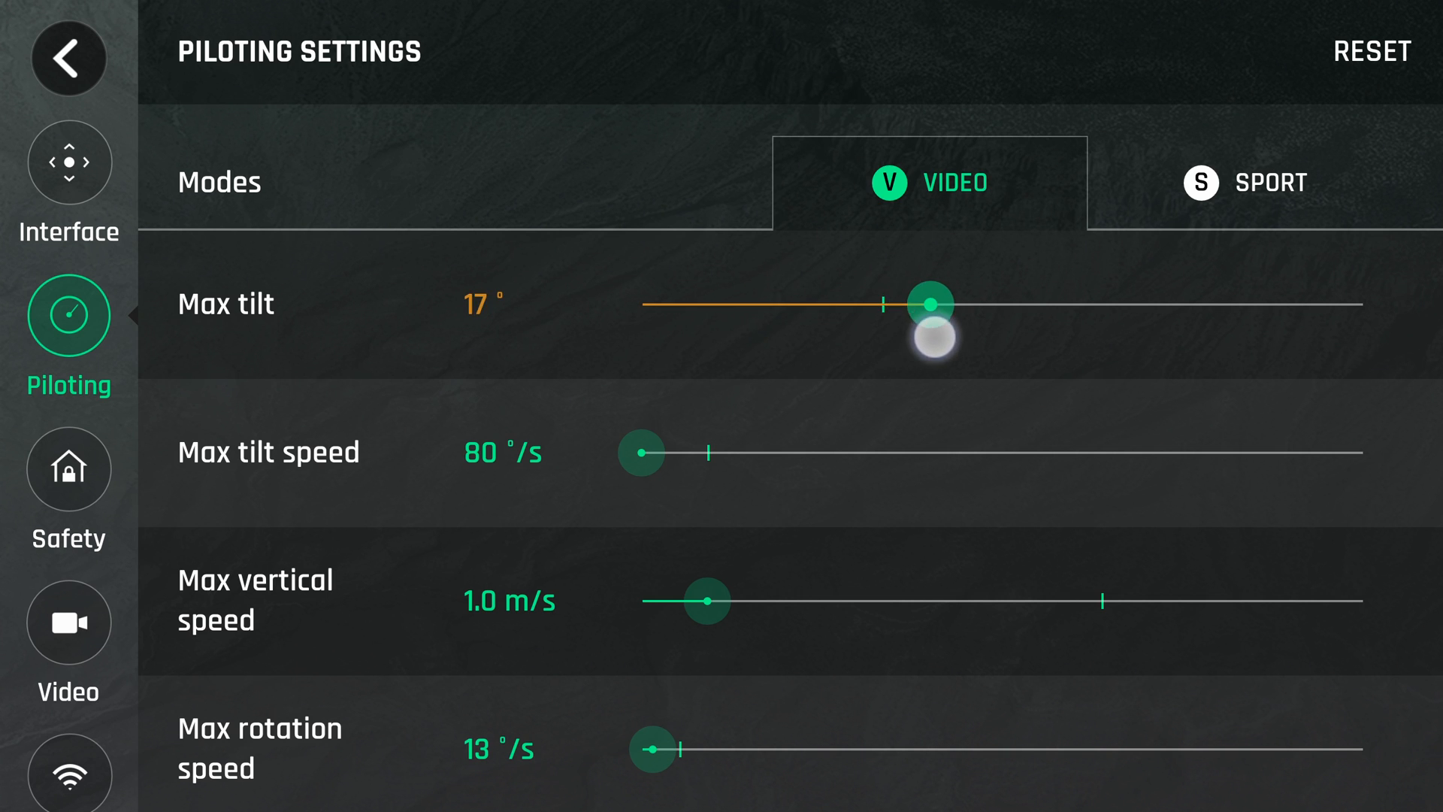
{"action": "left_click_drag", "start_coordinate": [931, 304], "coordinate": [1118, 304]}
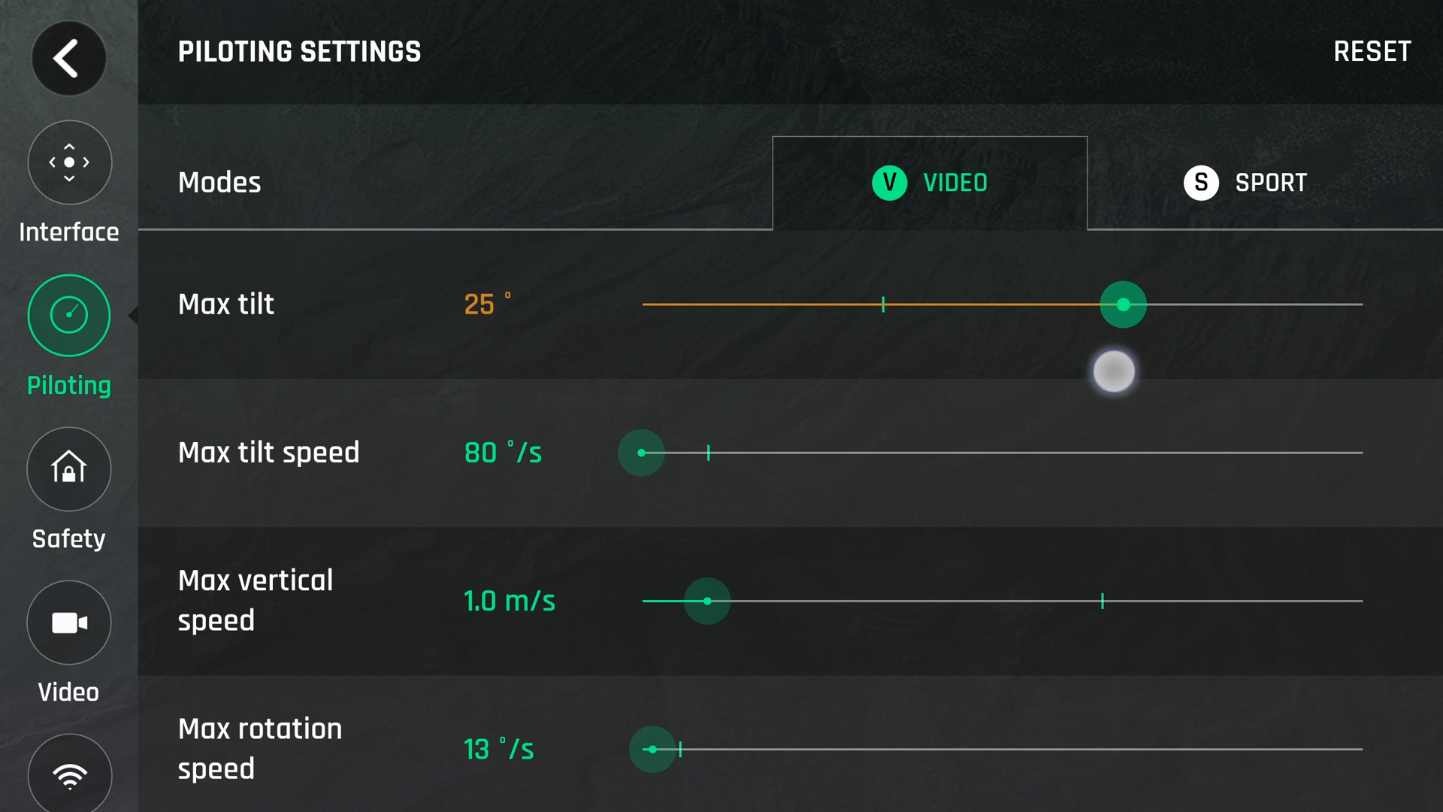
{"action": "left_click", "coordinate": [69, 57]}
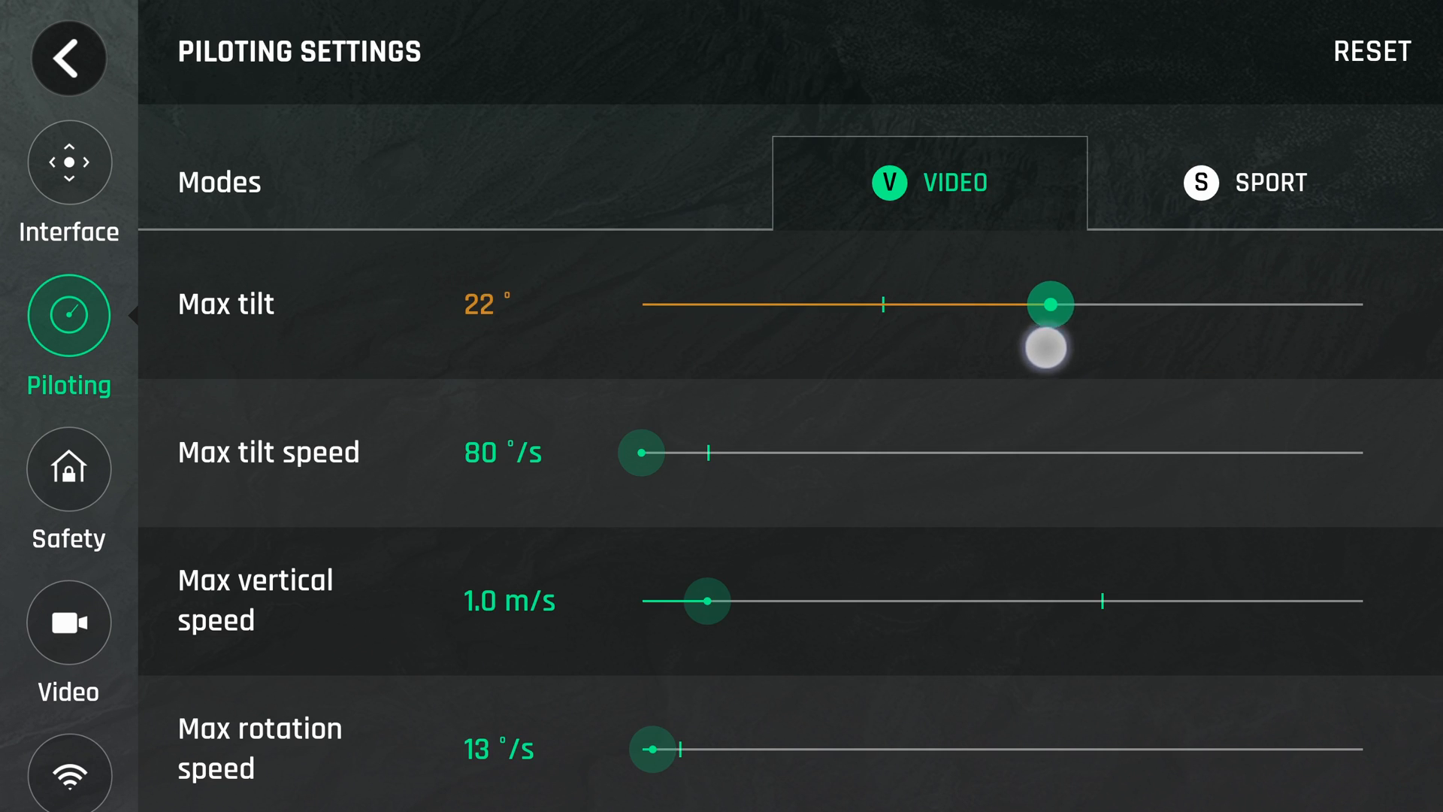
{"action": "left_click_drag", "start_coordinate": [1049, 304], "coordinate": [1219, 304]}
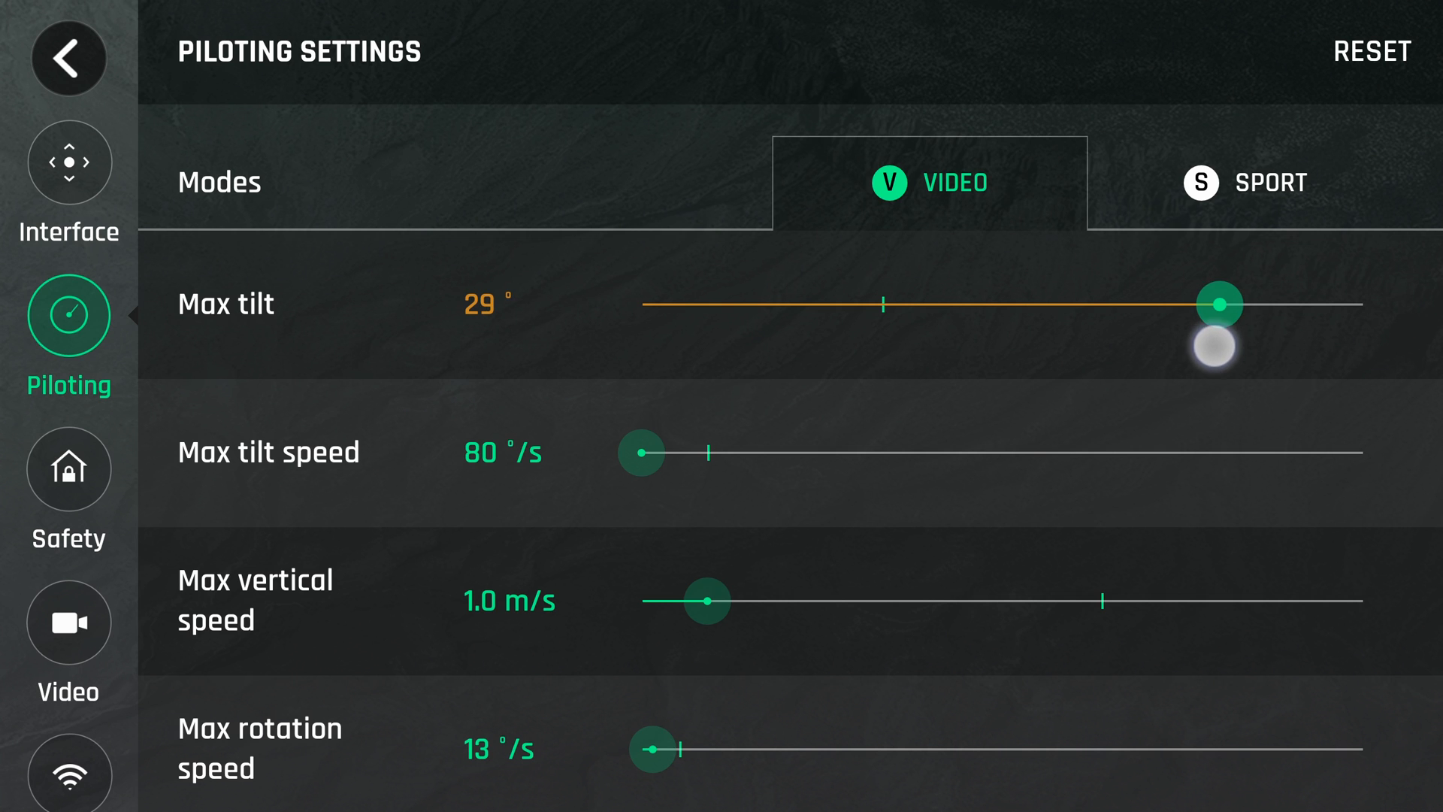
{"action": "left_click_drag", "start_coordinate": [638, 452], "coordinate": [708, 452]}
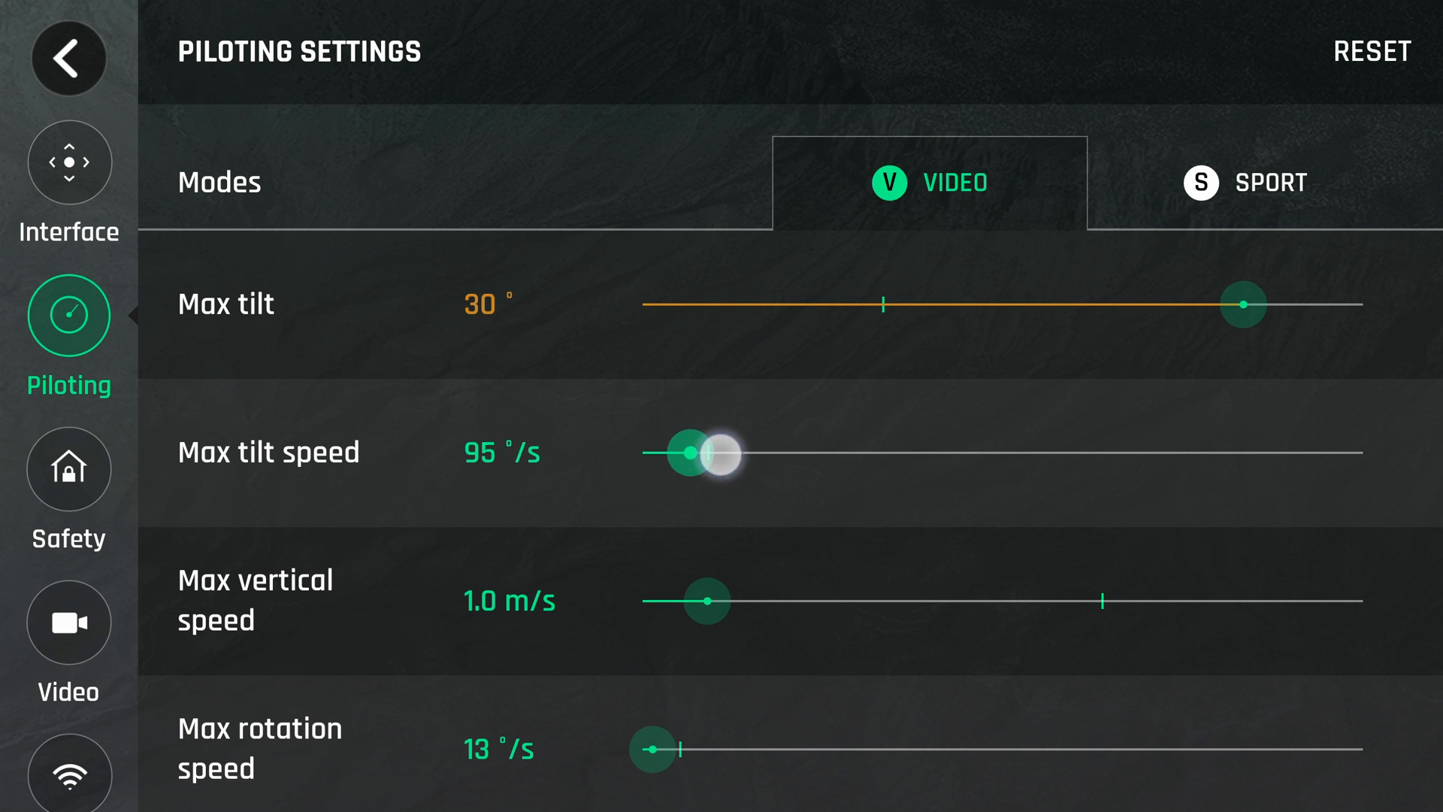
{"action": "left_click_drag", "start_coordinate": [709, 451], "coordinate": [1358, 451]}
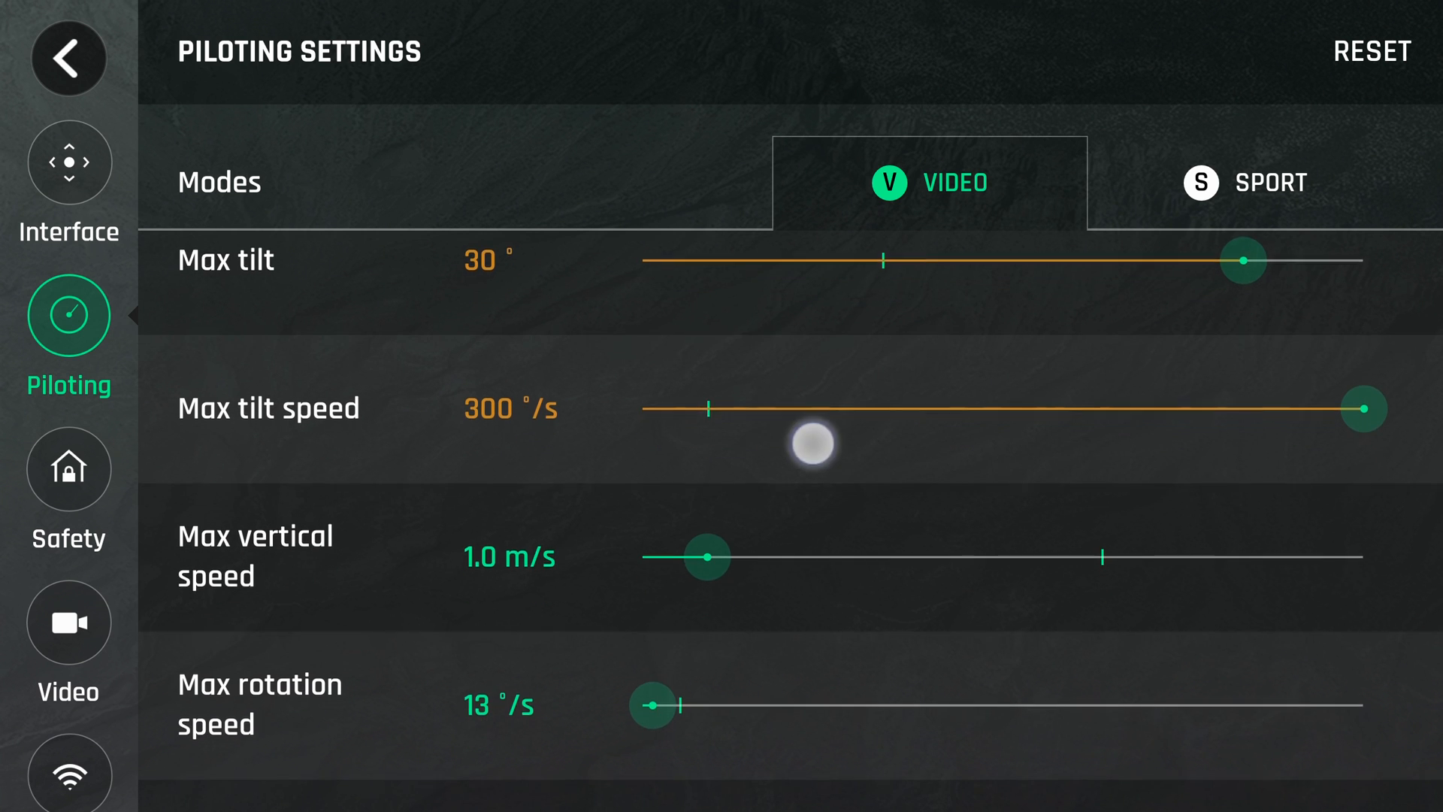
Step: Check the Sport limits, then return to Video limits of 8° tilt and 80 °/s
{"action": "left_click", "coordinate": [1246, 181]}
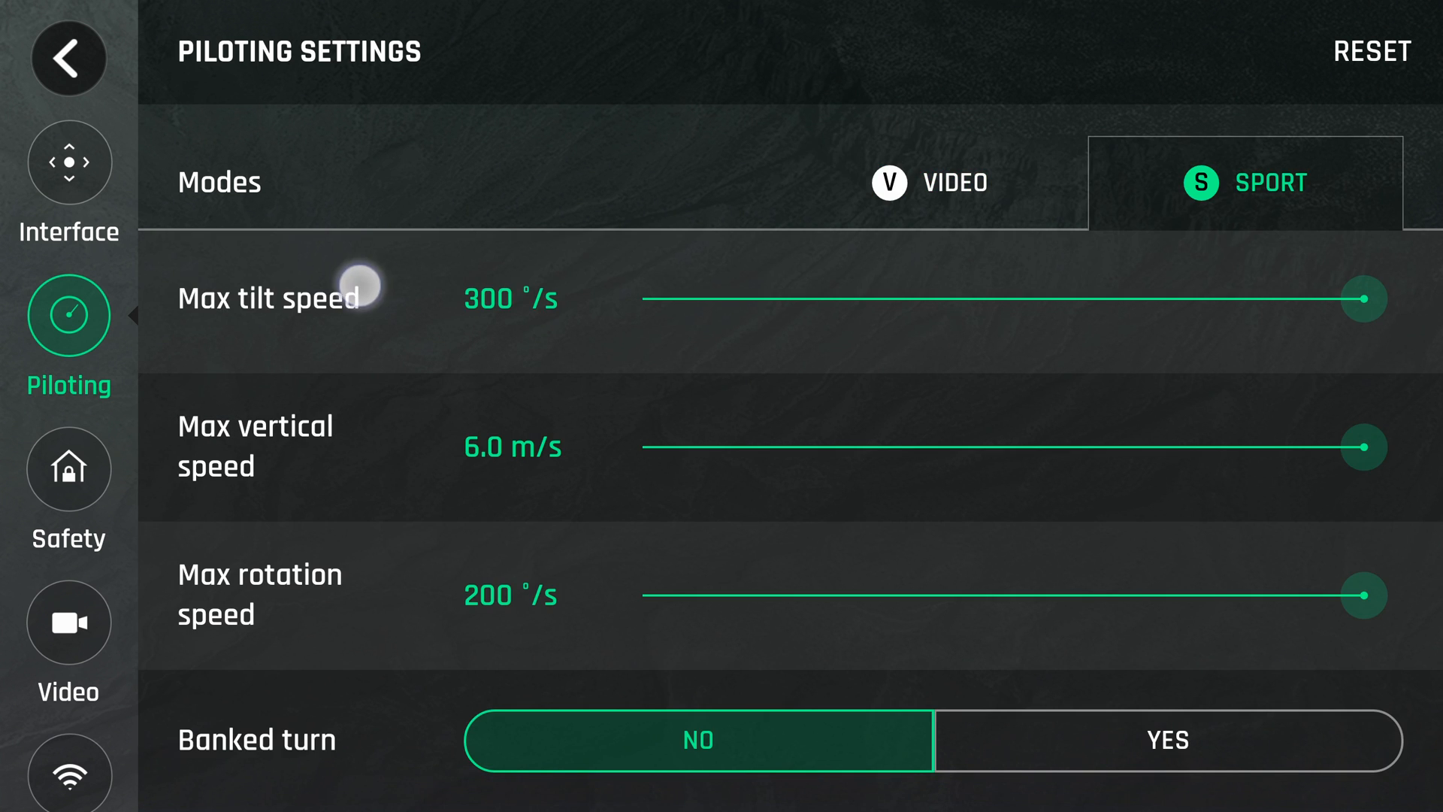
{"action": "scroll", "scroll_direction": "down", "scroll_amount": 3}
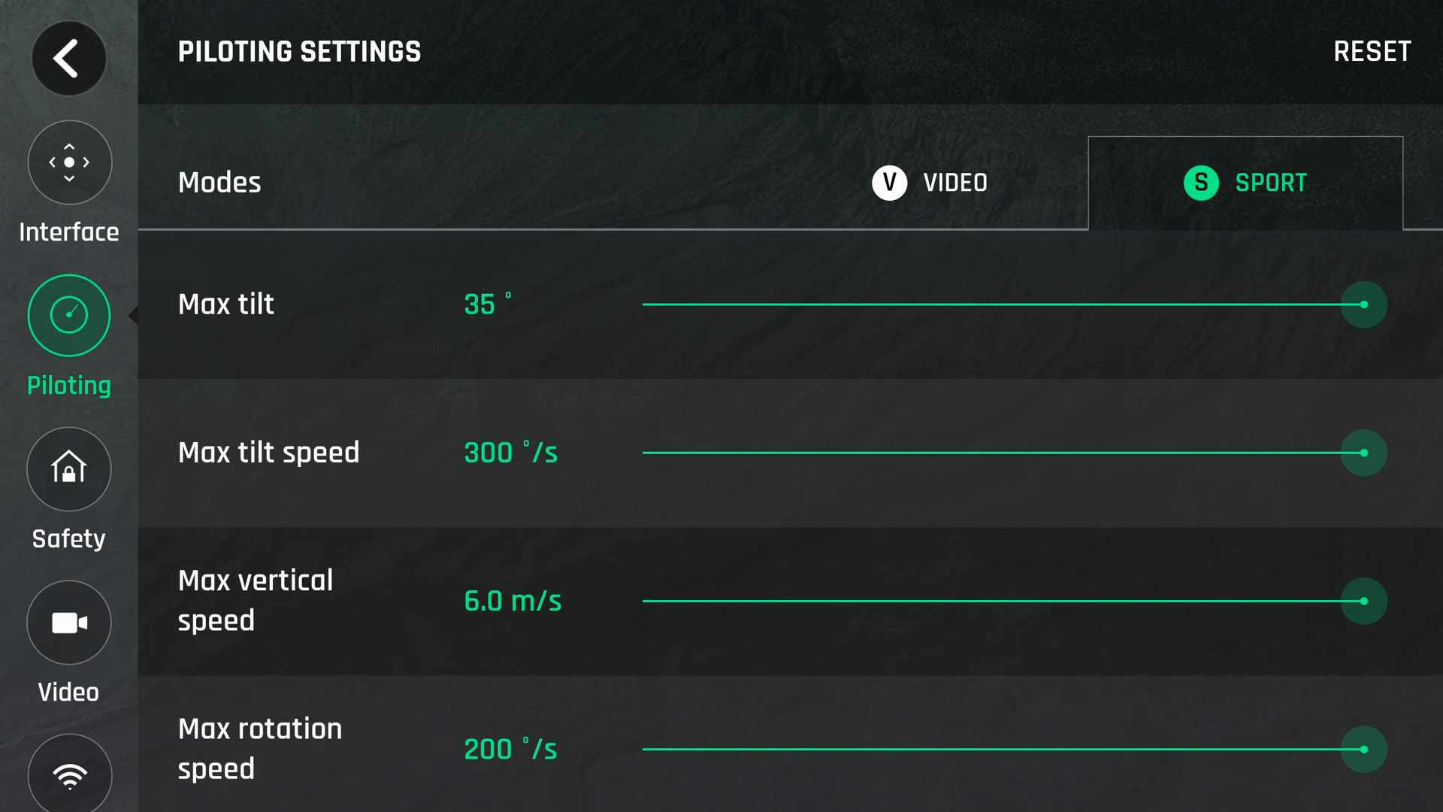
{"action": "left_click", "coordinate": [955, 182]}
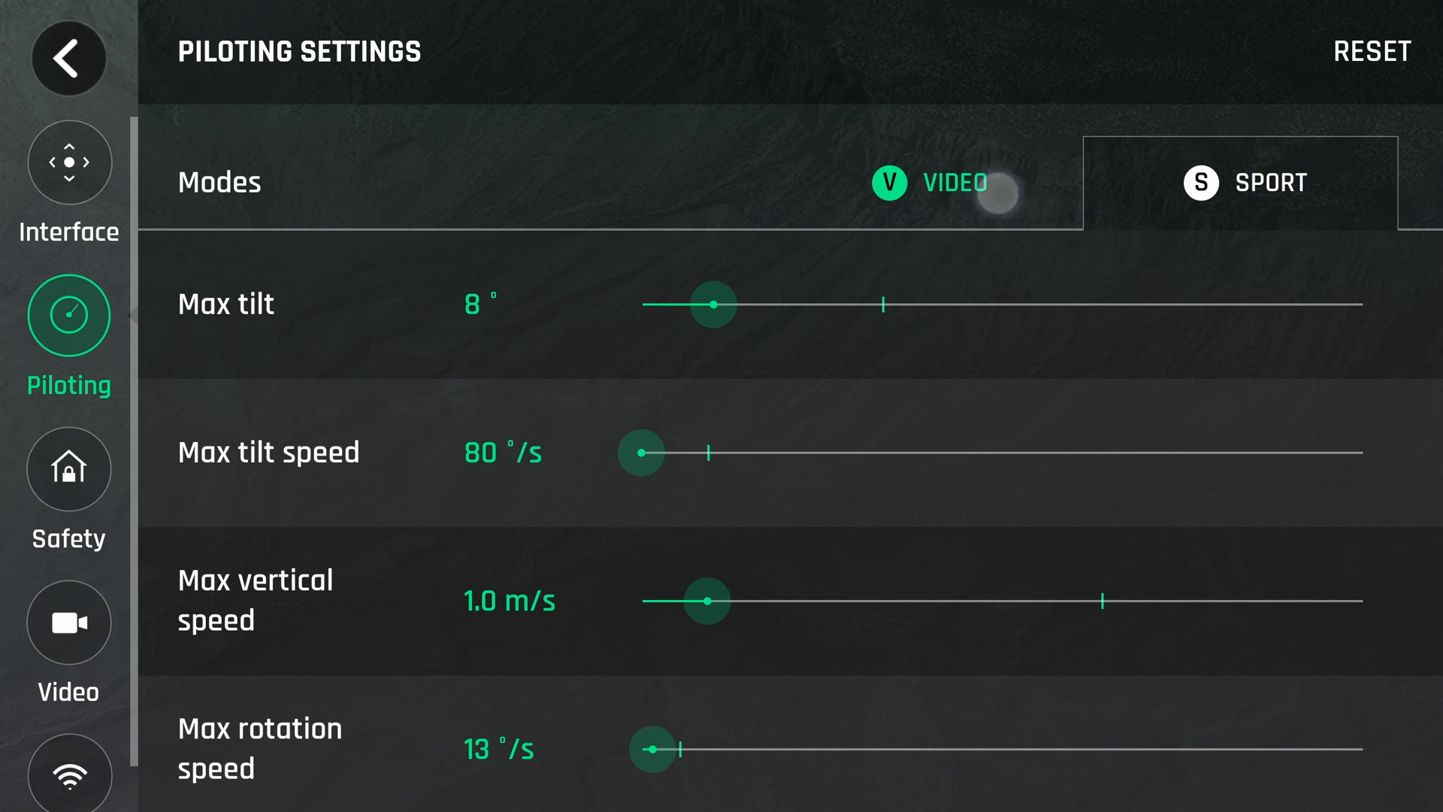
{"action": "left_click", "coordinate": [932, 181]}
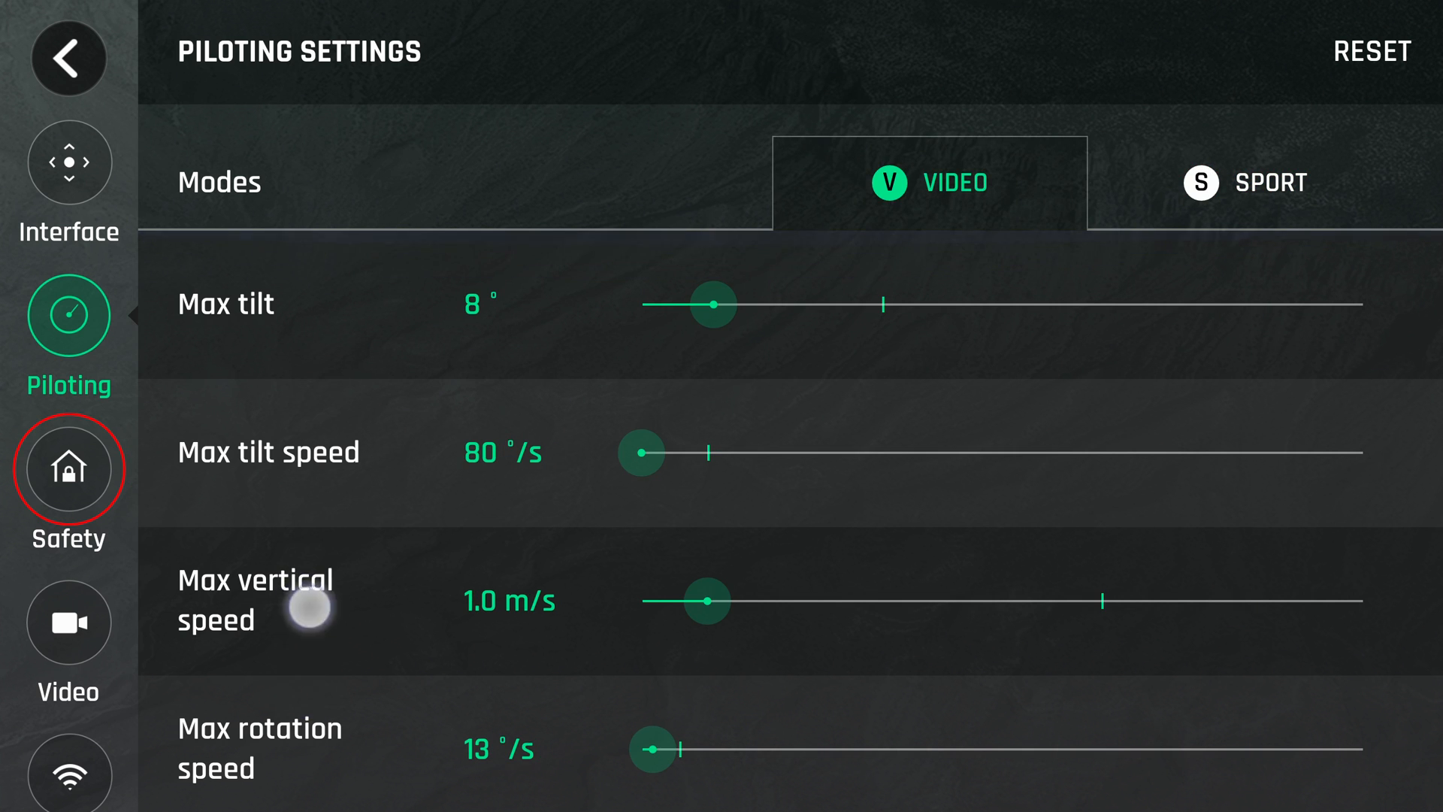
Step: In Safety settings, drag the return delay after disconnection to settle at 11 s
{"action": "left_click", "coordinate": [1198, 181]}
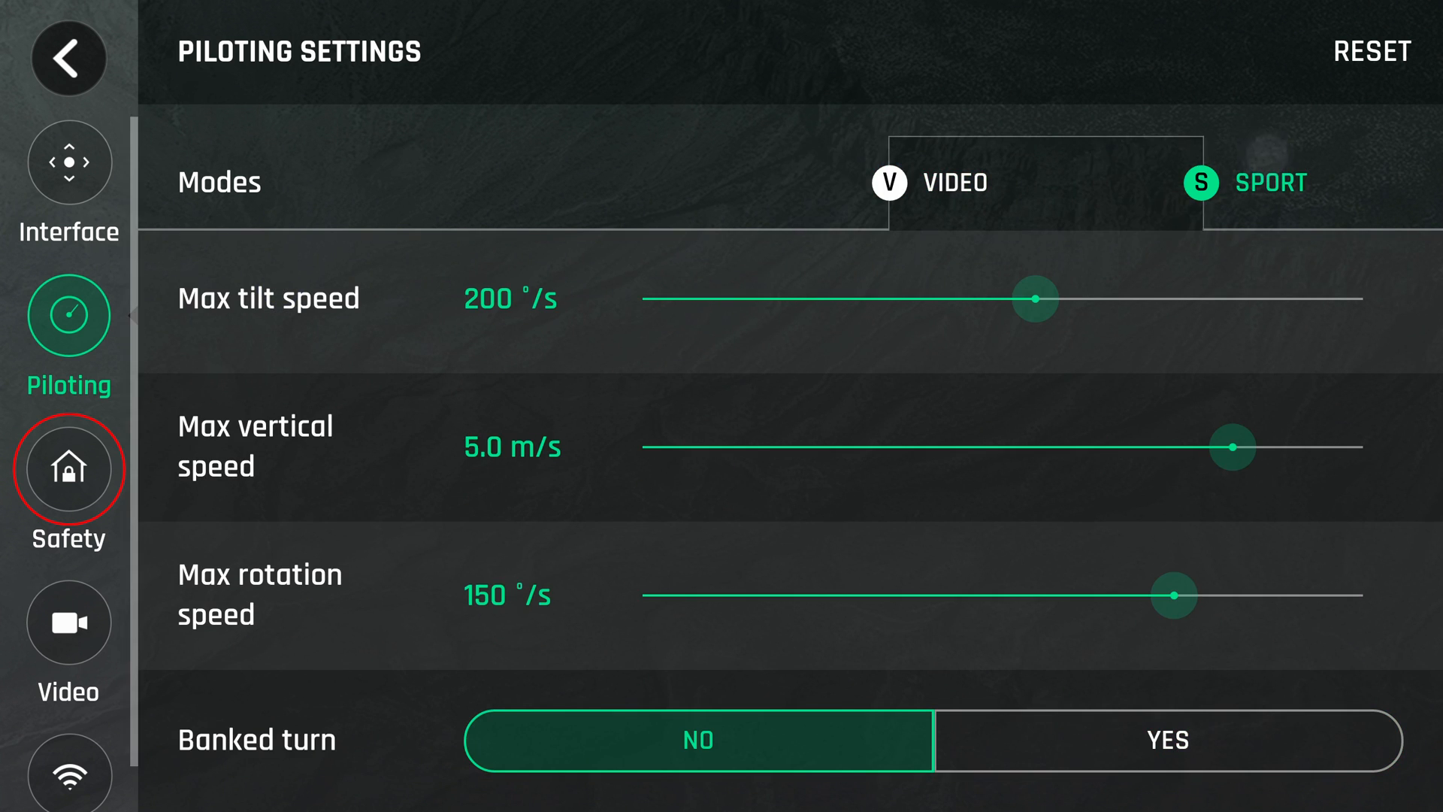
{"action": "left_click", "coordinate": [69, 469]}
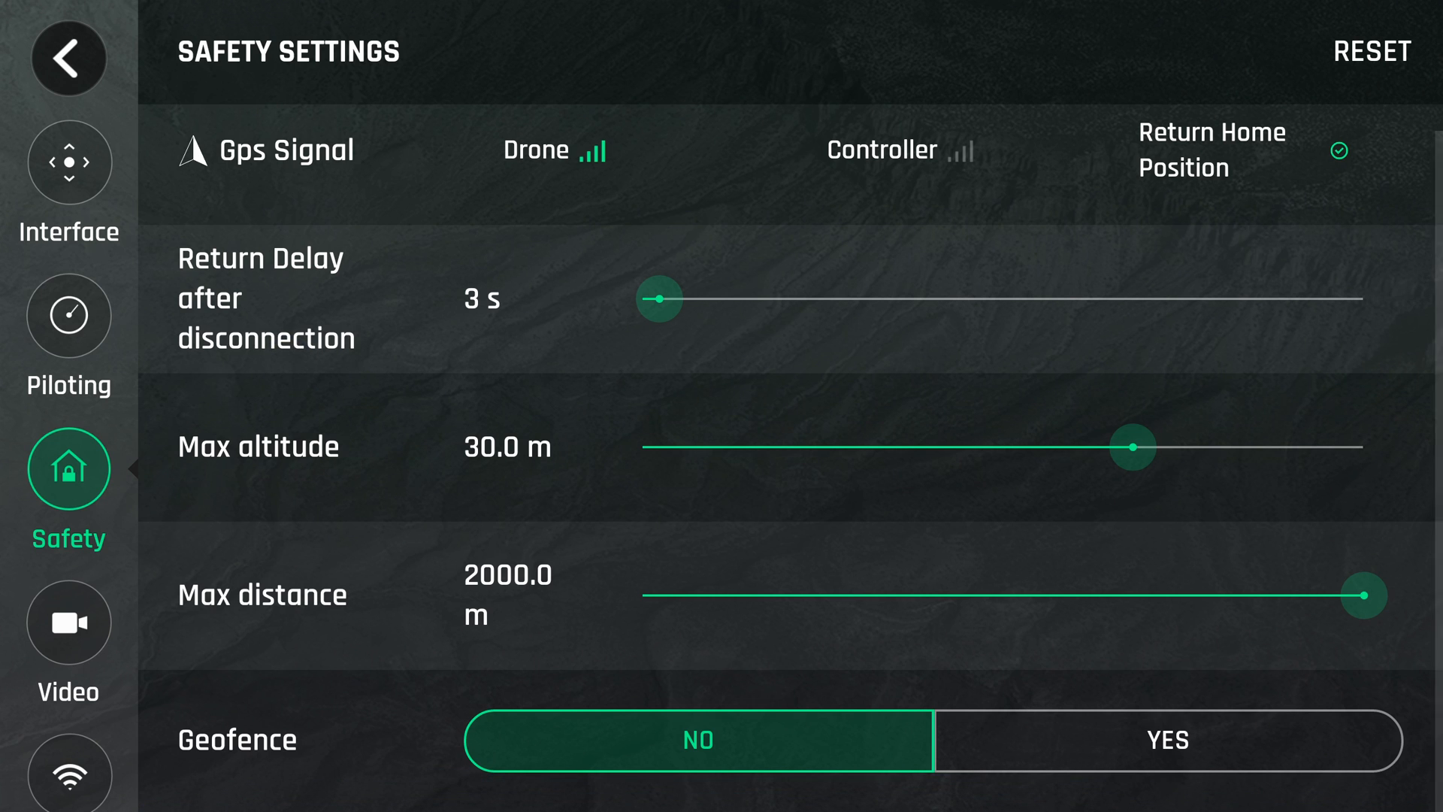
{"action": "left_click_drag", "start_coordinate": [1127, 448], "coordinate": [1251, 448]}
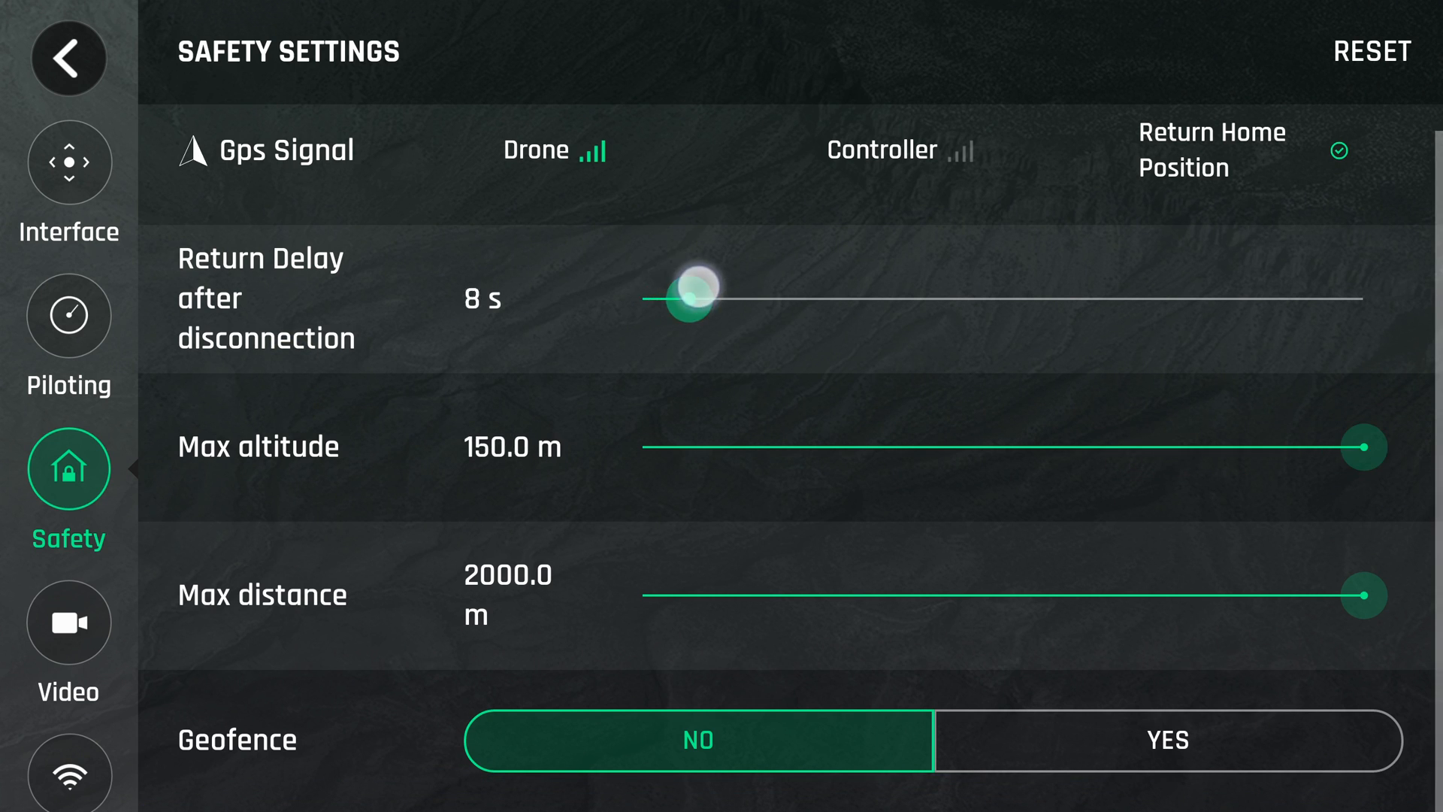
{"action": "left_click_drag", "start_coordinate": [688, 296], "coordinate": [762, 296]}
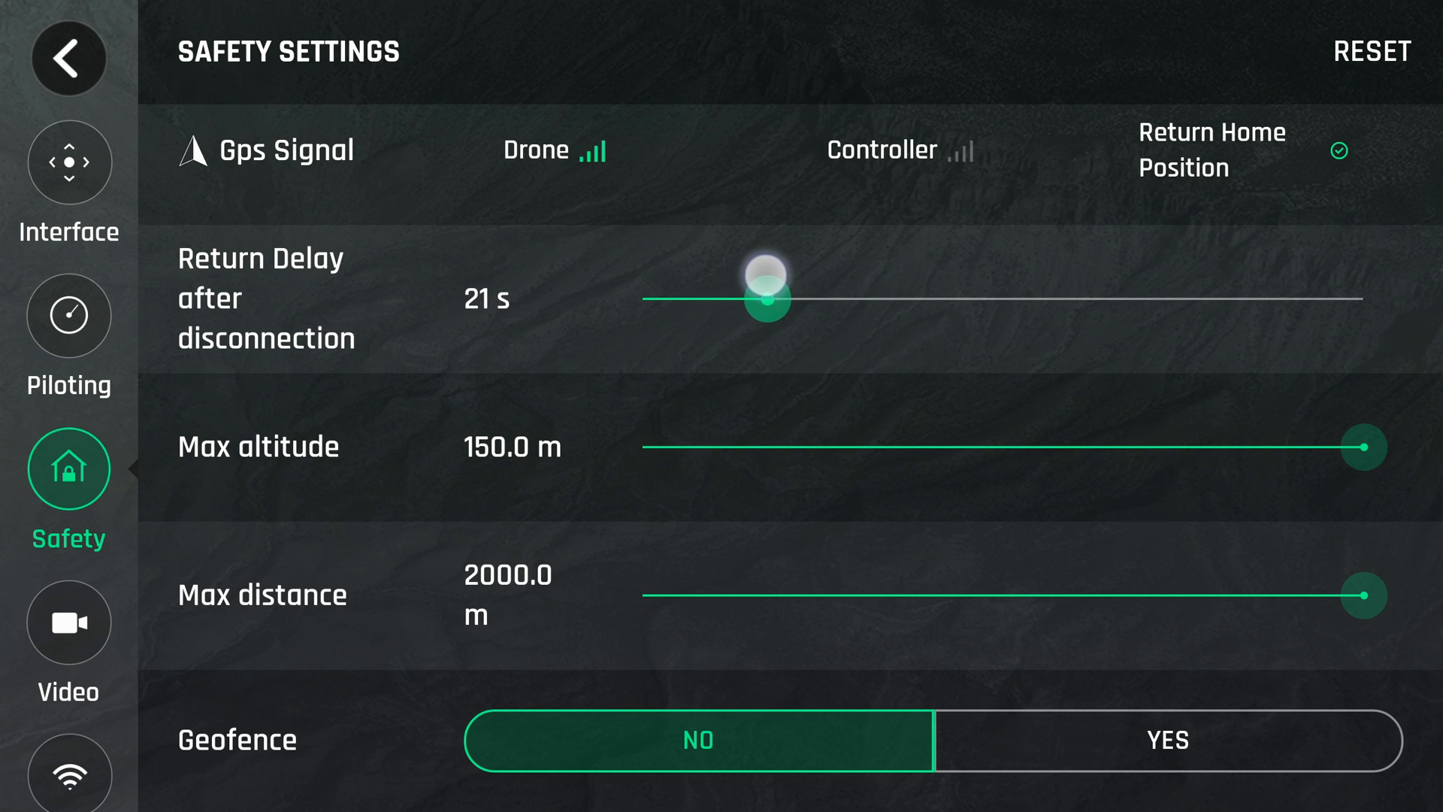
{"action": "left_click_drag", "start_coordinate": [768, 299], "coordinate": [1361, 299]}
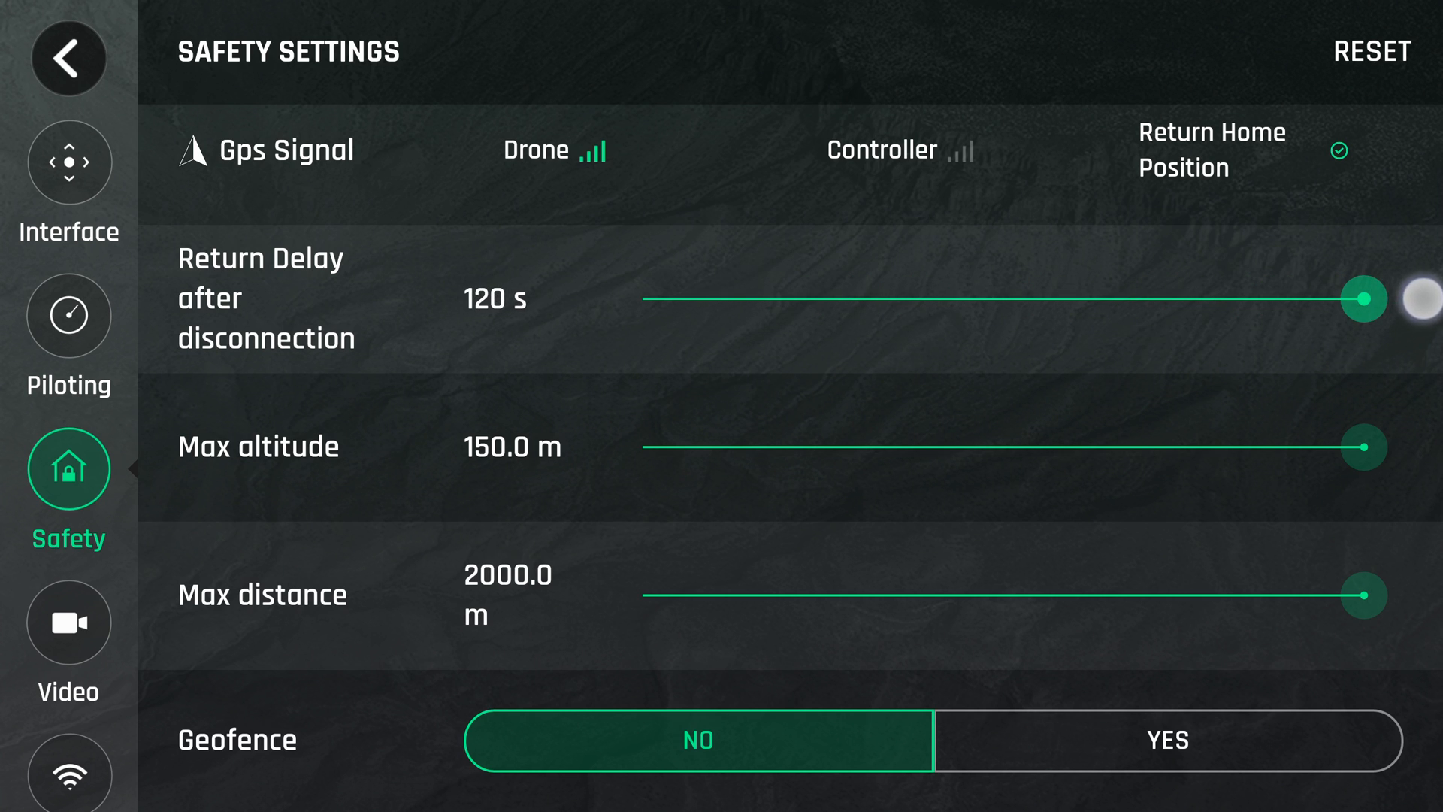
{"action": "left_click_drag", "start_coordinate": [1362, 298], "coordinate": [1214, 298]}
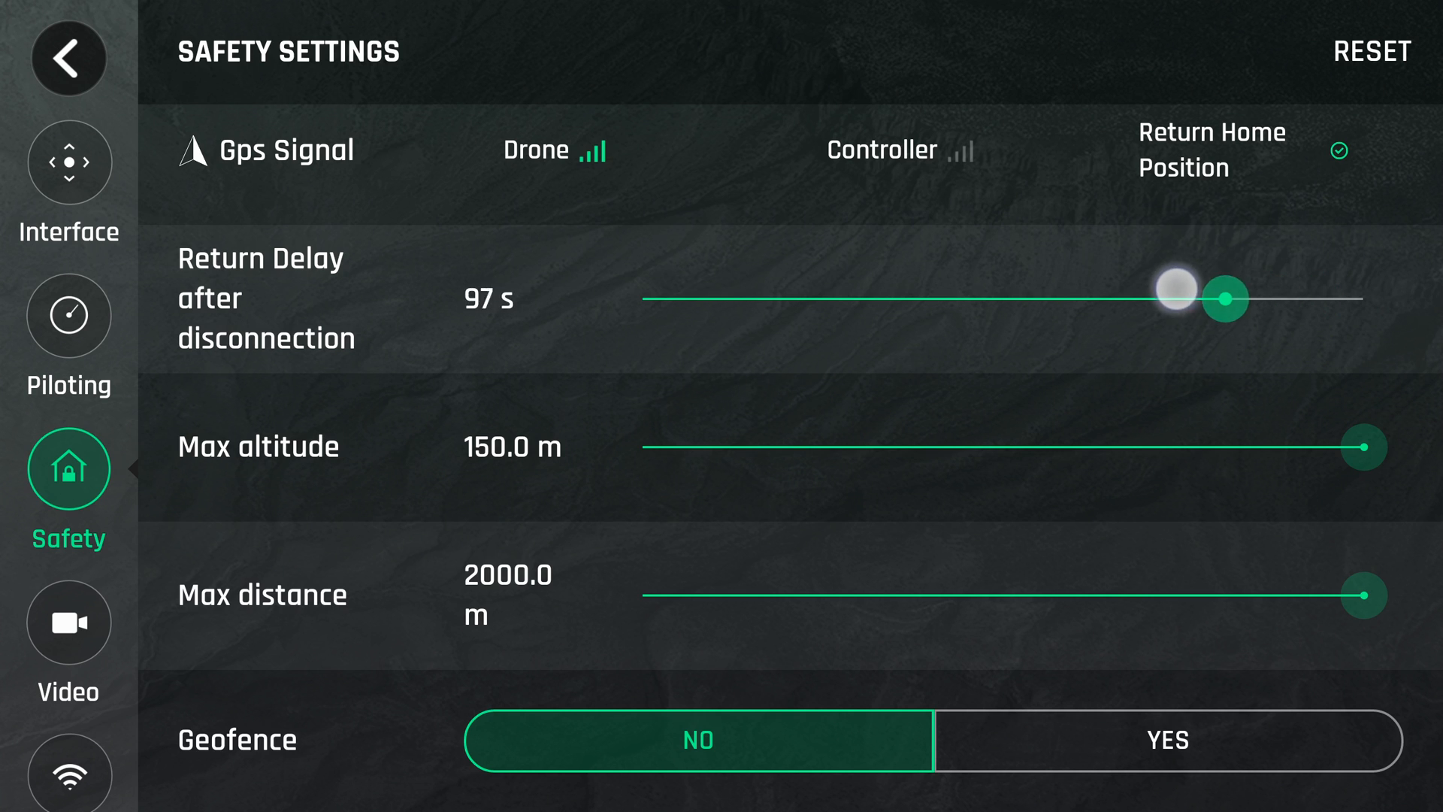
{"action": "left_click_drag", "start_coordinate": [1221, 299], "coordinate": [821, 298]}
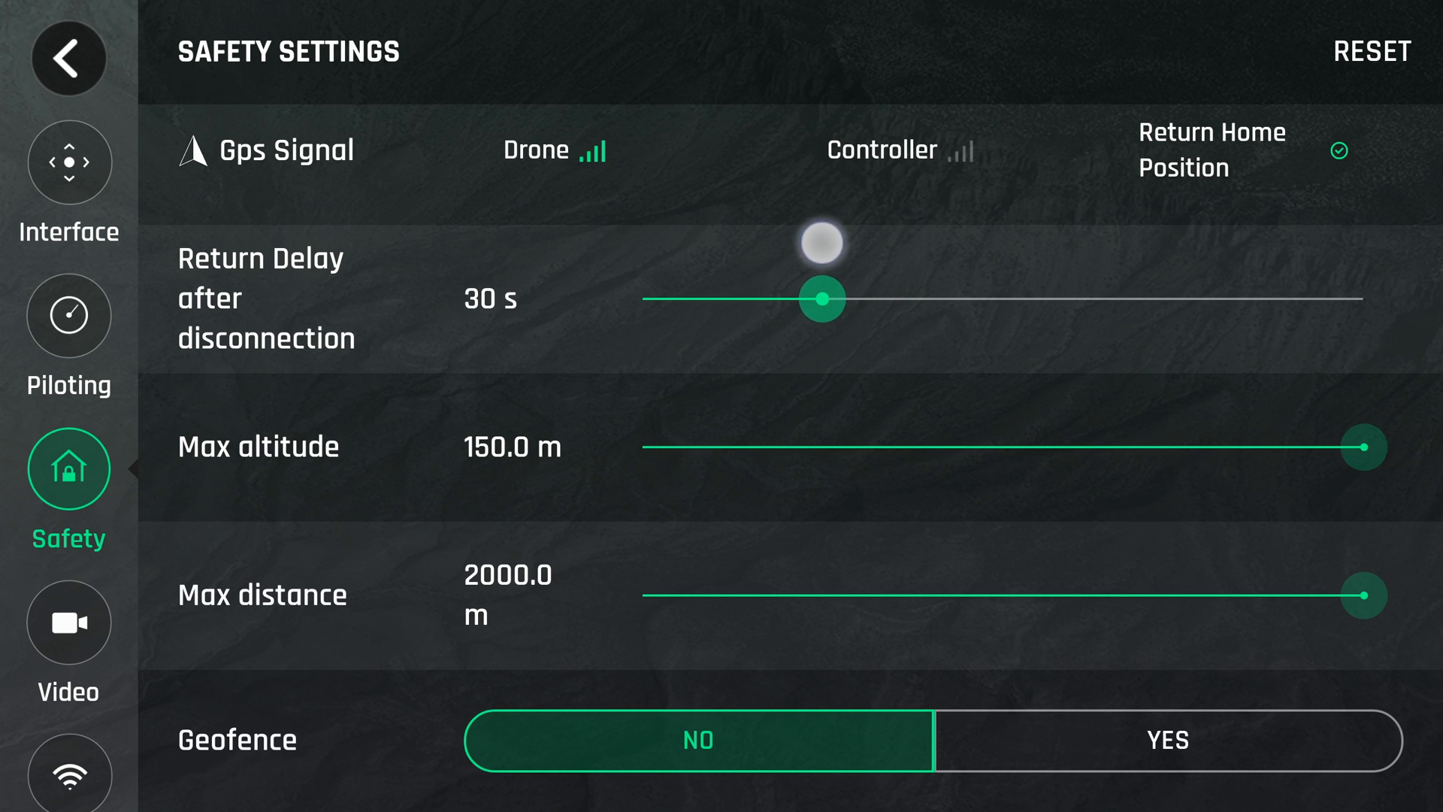
{"action": "left_click_drag", "start_coordinate": [825, 298], "coordinate": [732, 298]}
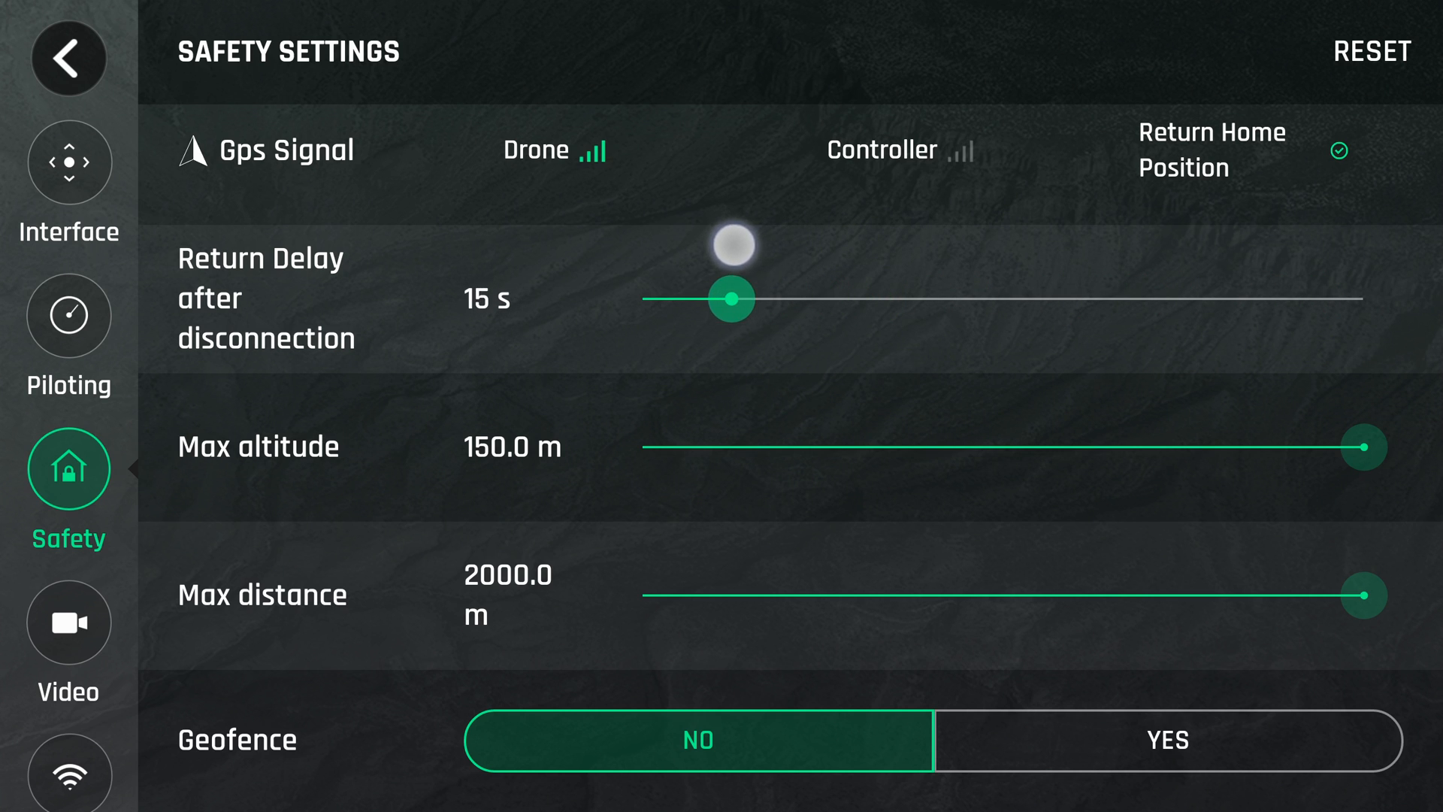
{"action": "left_click_drag", "start_coordinate": [732, 299], "coordinate": [686, 298]}
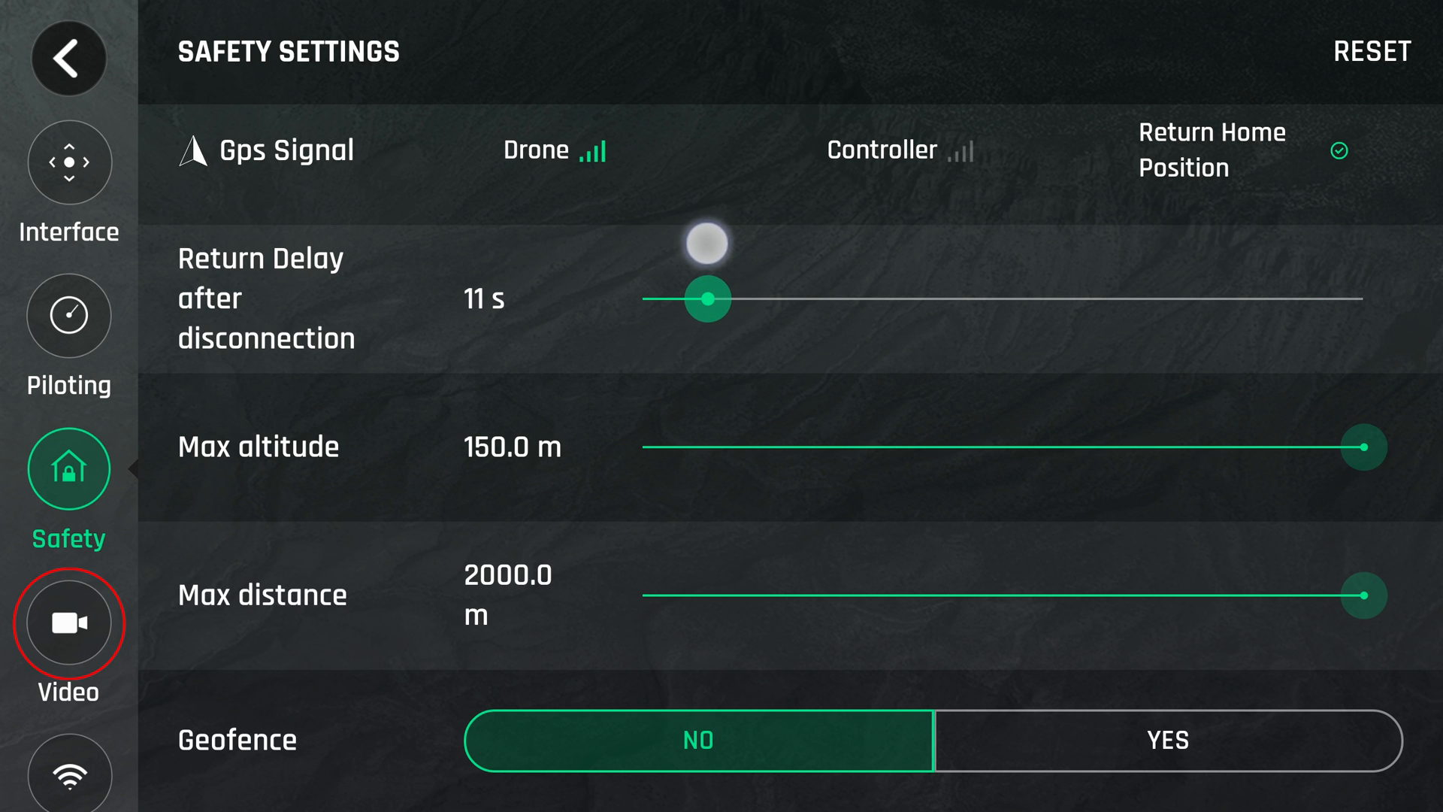
Step: Set video to 1080P at 30 FPS, and set antiflickering back to Auto after trying 50 Hz
{"action": "left_click", "coordinate": [68, 622]}
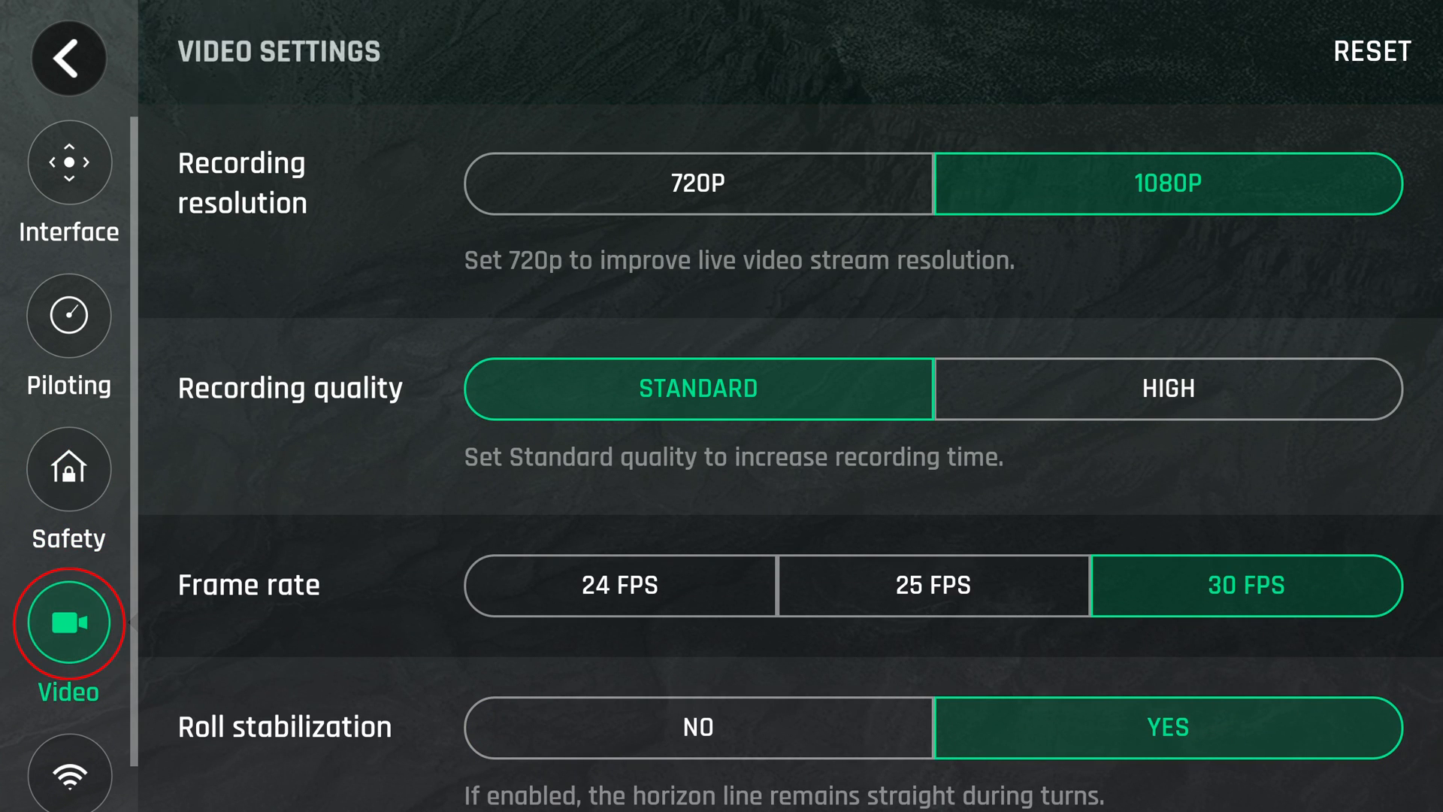
{"action": "left_click", "coordinate": [1214, 185]}
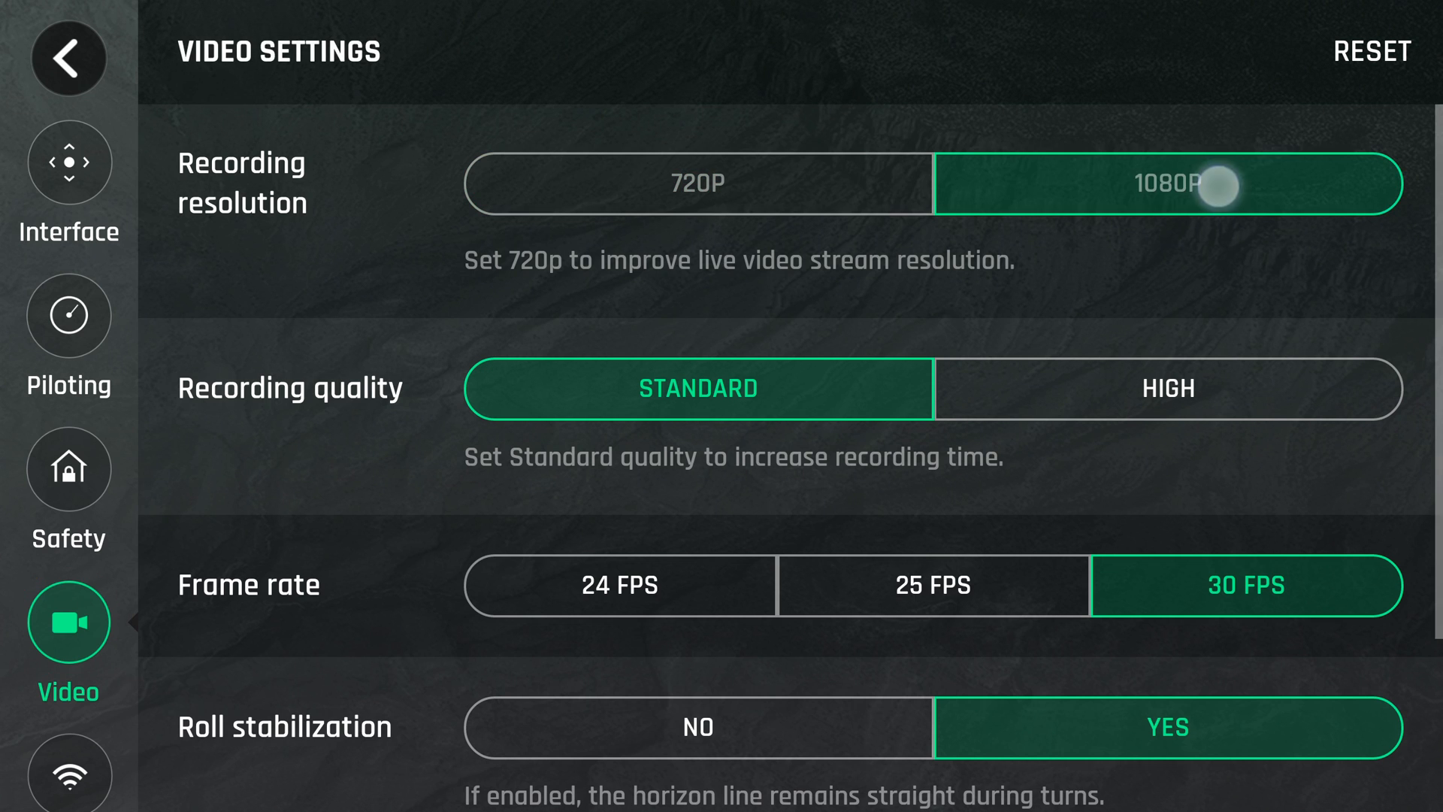
{"action": "mouse_move", "coordinate": [631, 400]}
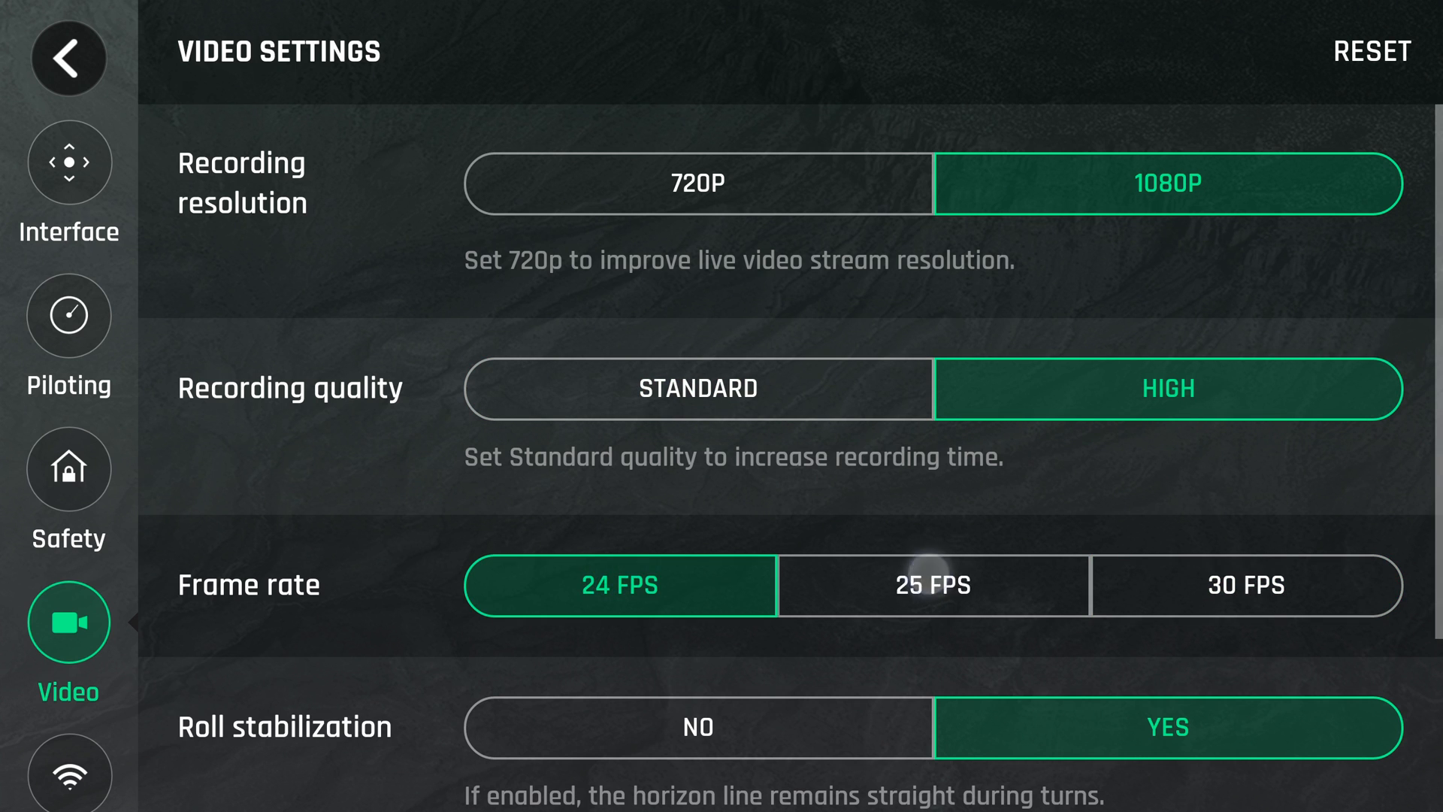
{"action": "left_click", "coordinate": [1245, 586]}
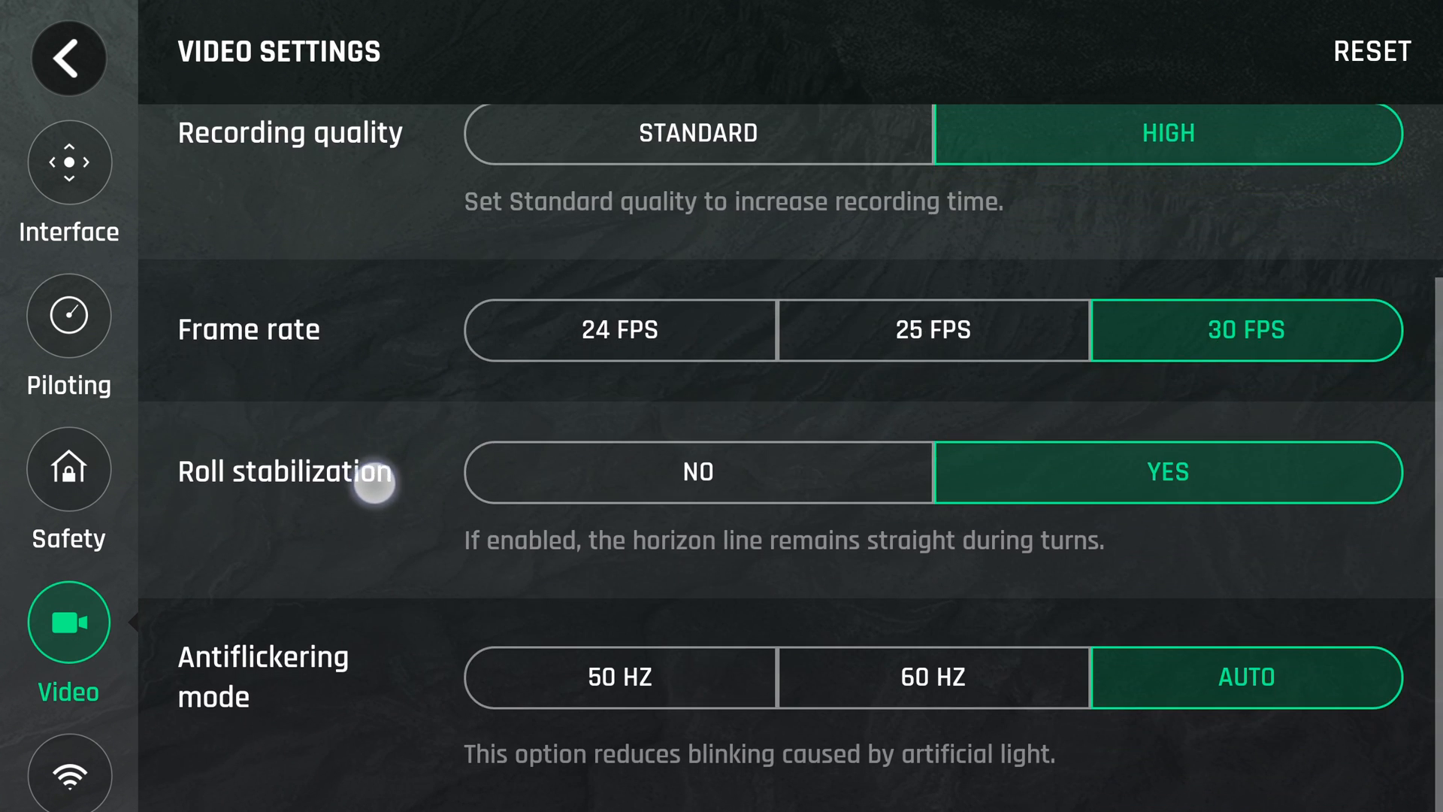
{"action": "mouse_move", "coordinate": [381, 423]}
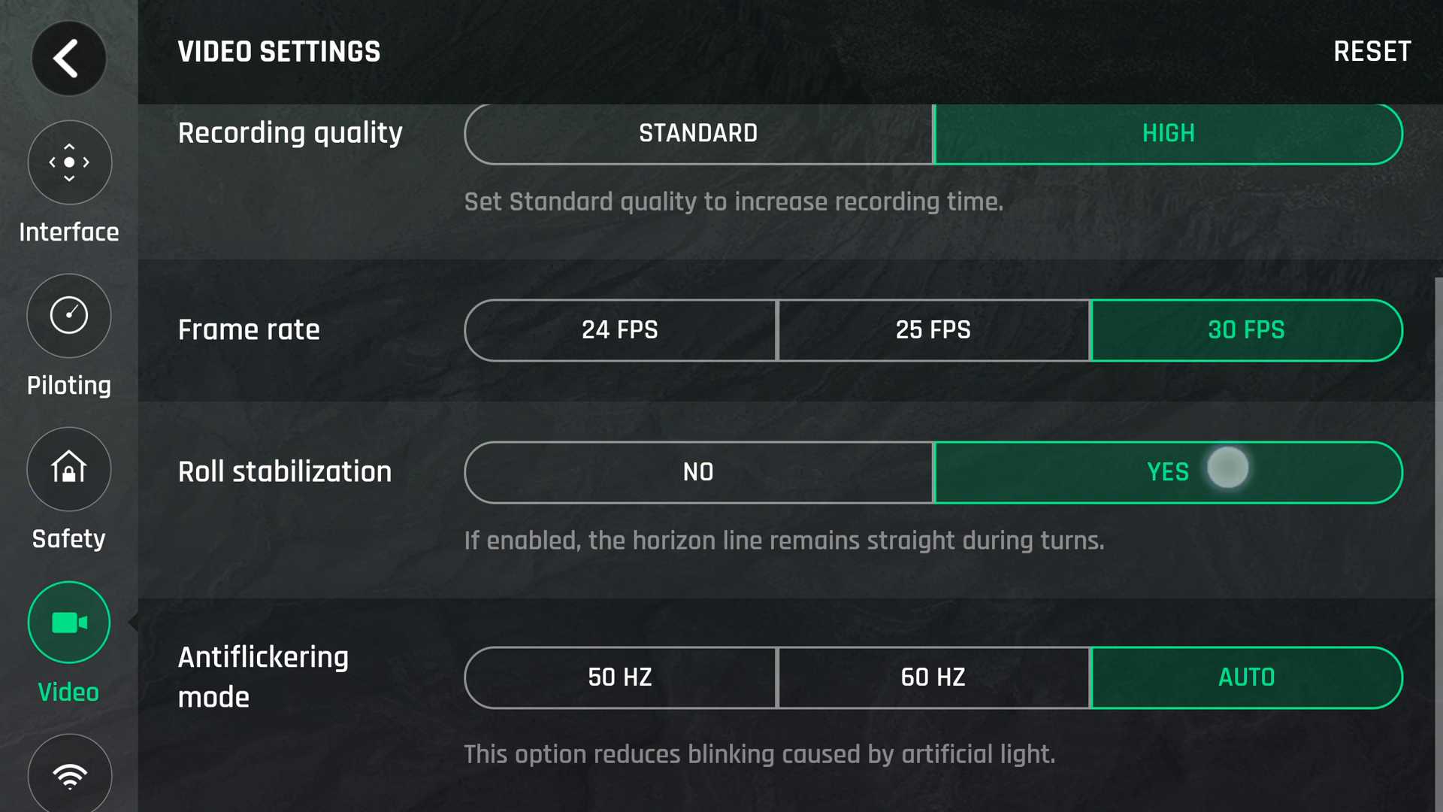
{"action": "left_click", "coordinate": [620, 678]}
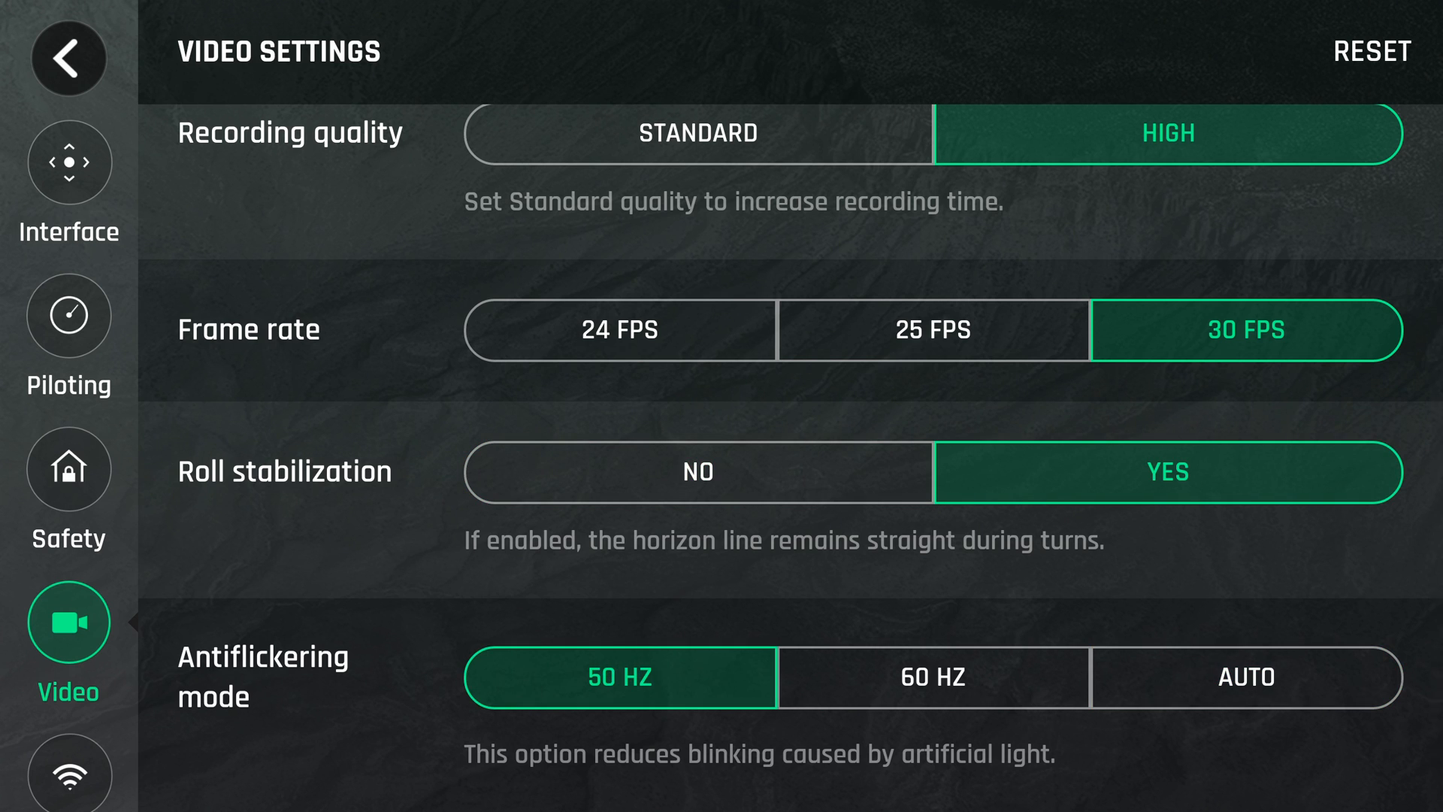
{"action": "left_click", "coordinate": [1247, 677]}
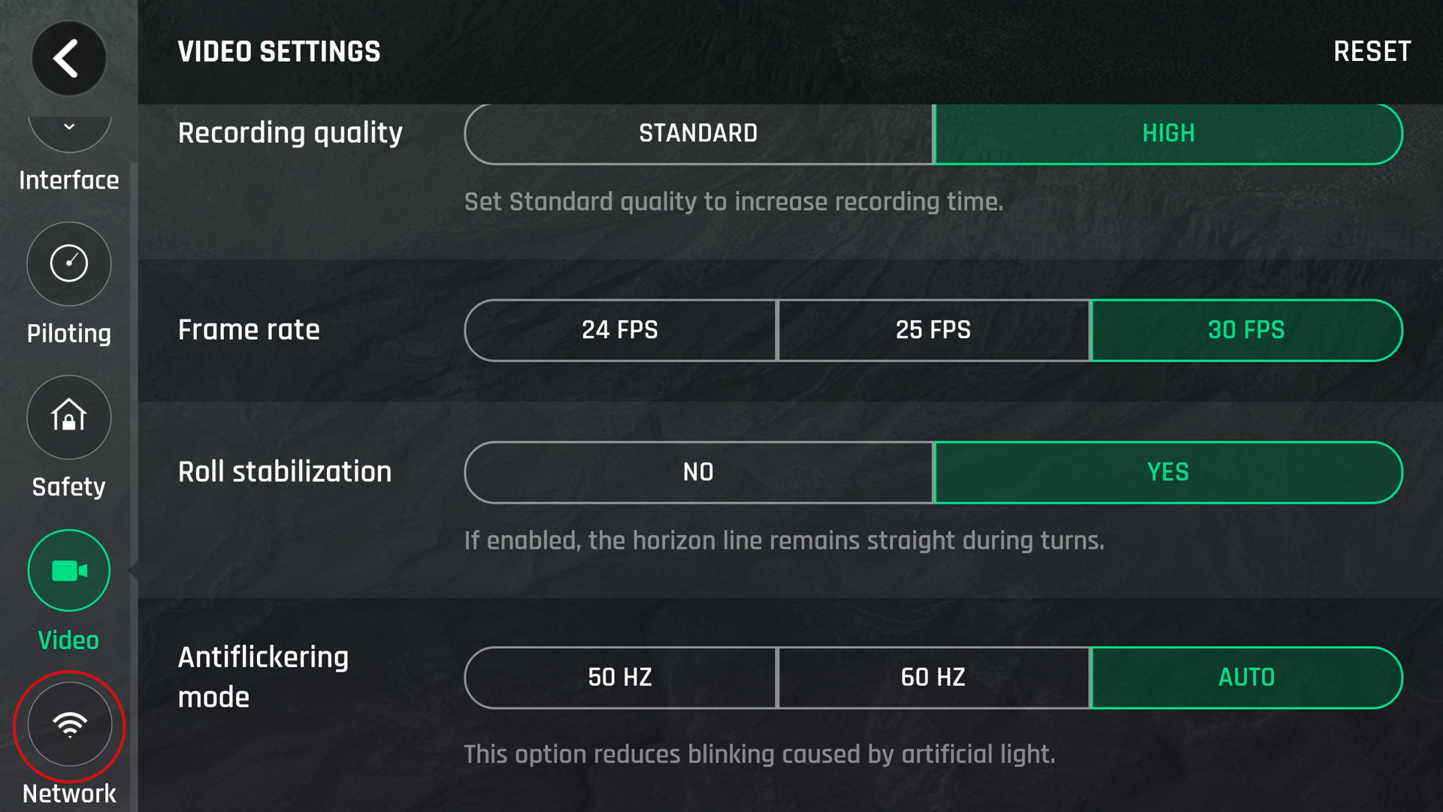
Step: Set network location to Outdoor, check WPA2 options, and use a Manual Wi-Fi band on channel 1
{"action": "left_click", "coordinate": [68, 724]}
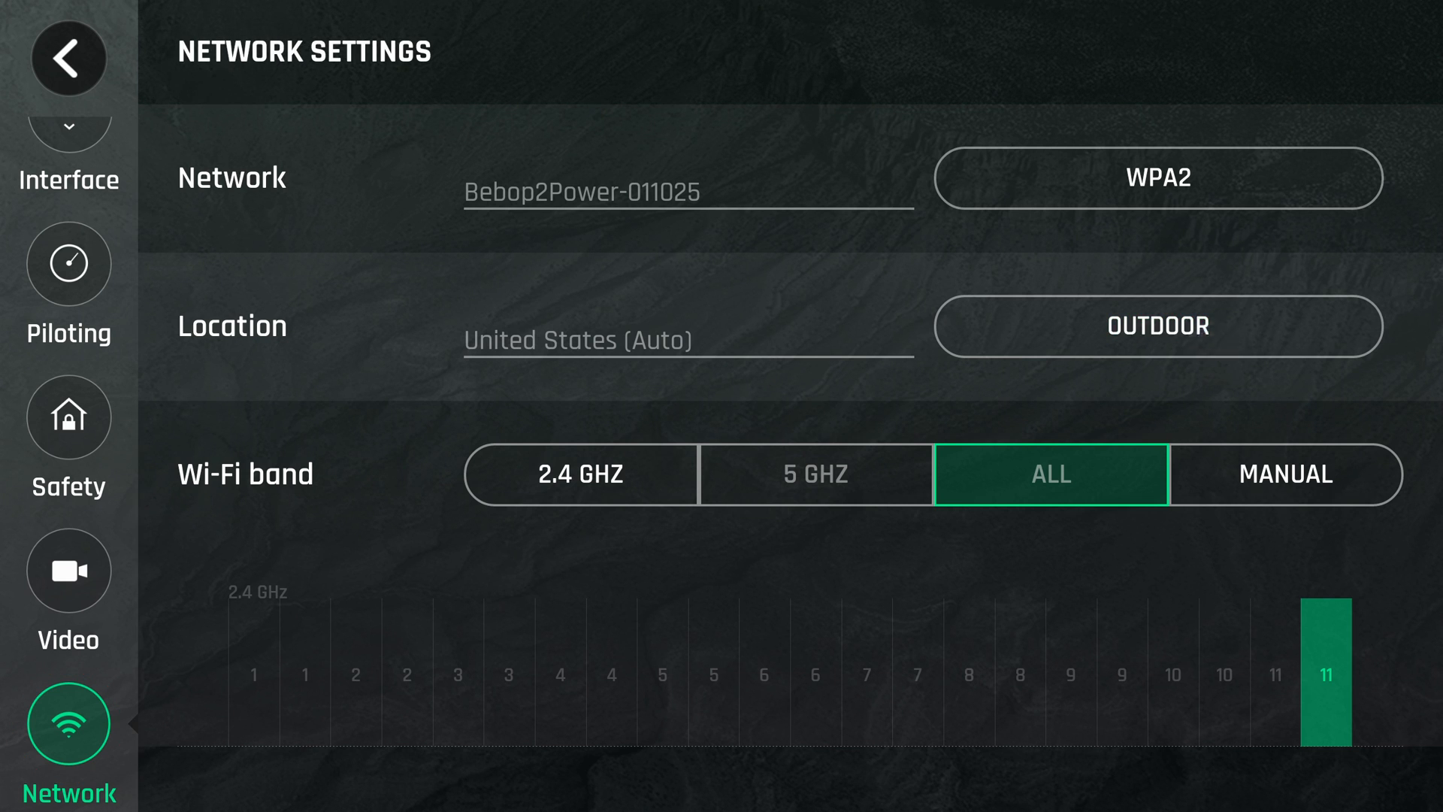
{"action": "left_click", "coordinate": [1157, 326]}
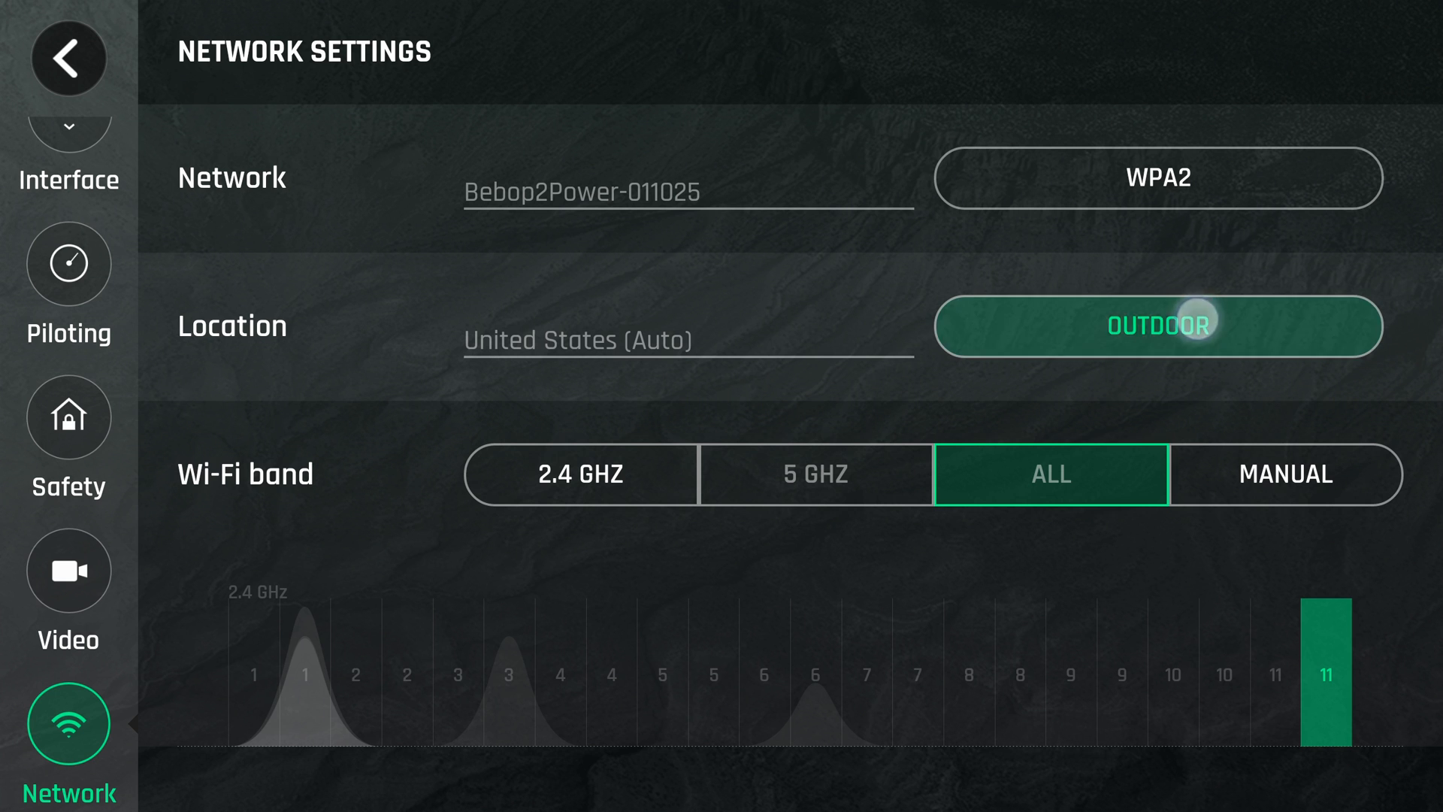
{"action": "left_click", "coordinate": [1157, 177]}
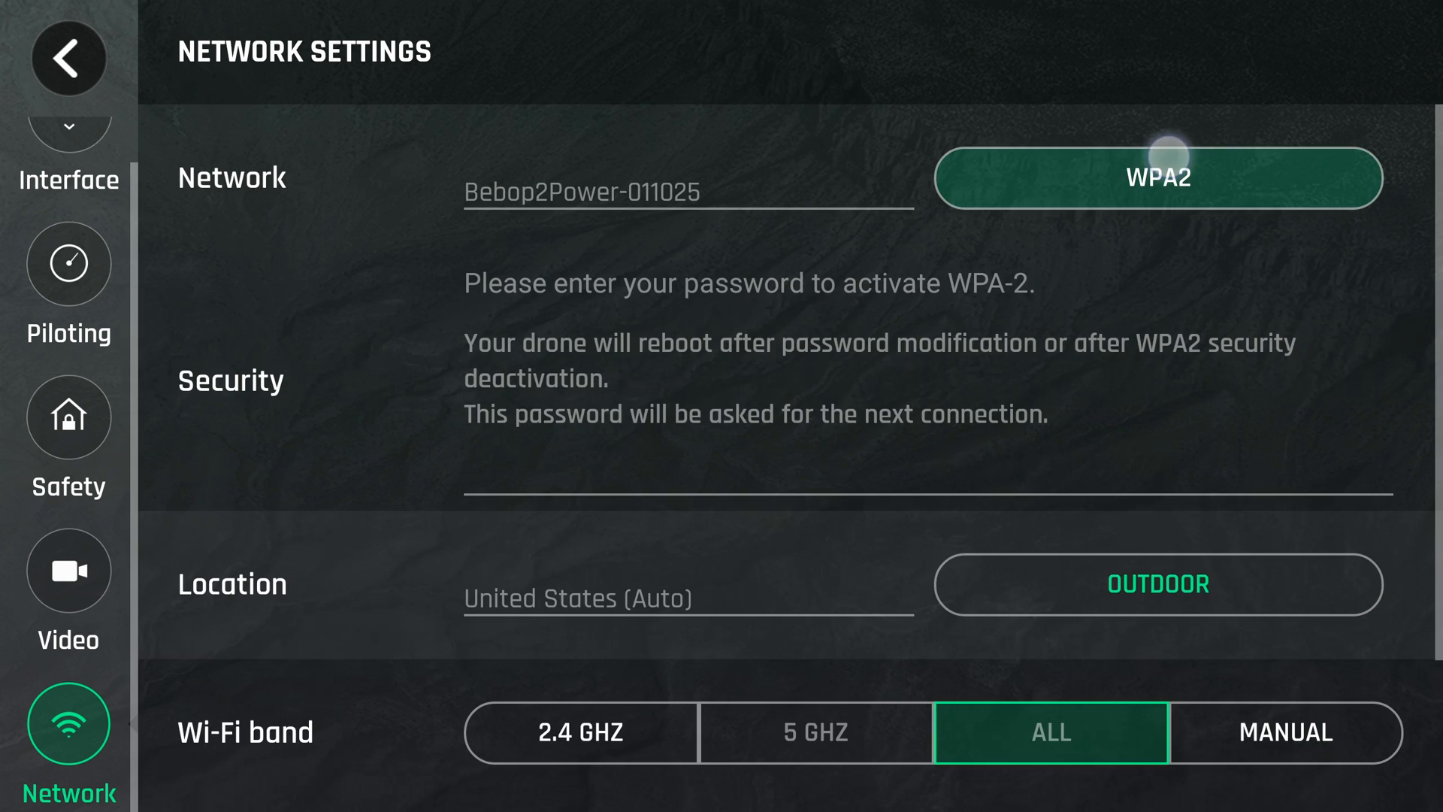
{"action": "left_click", "coordinate": [1158, 178]}
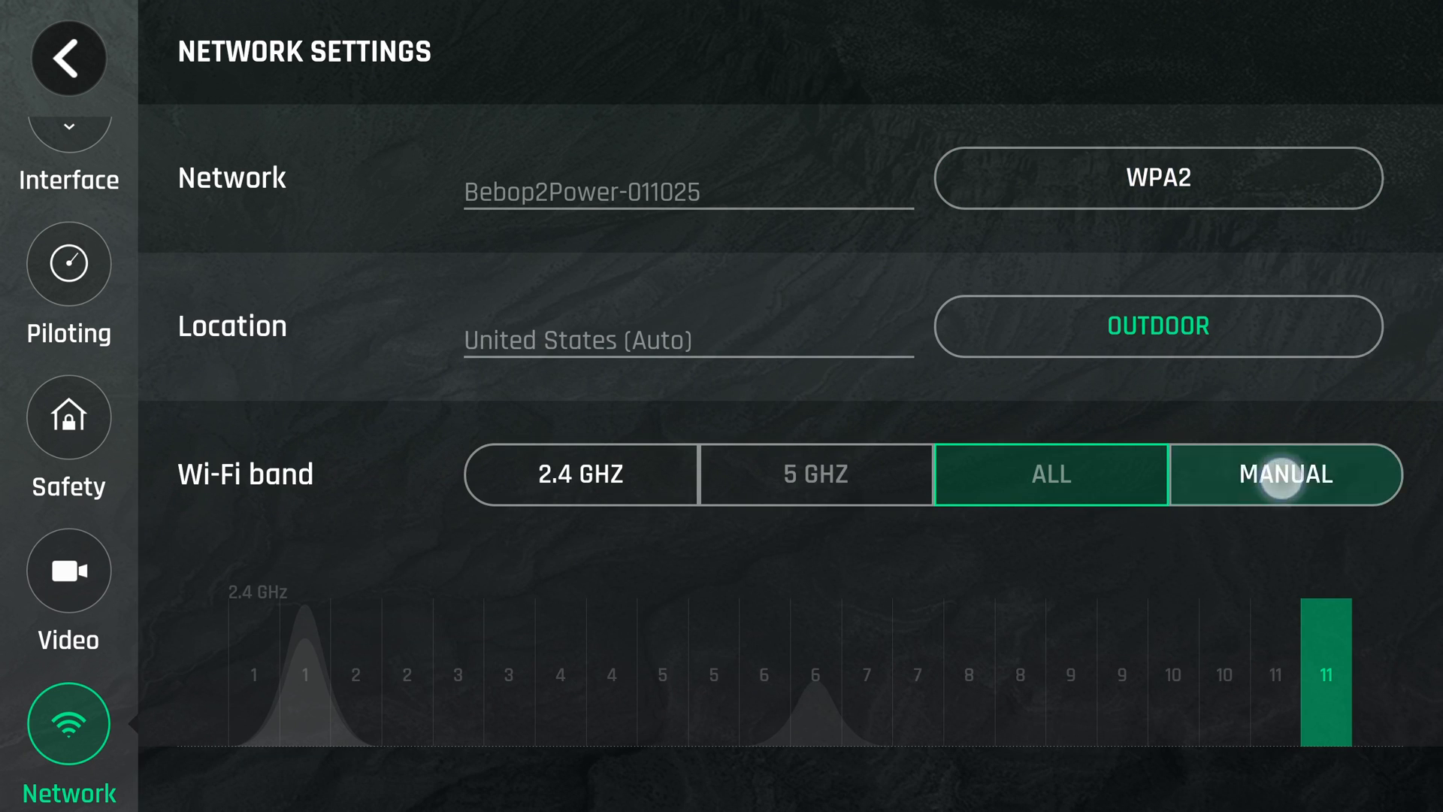
{"action": "left_click", "coordinate": [1286, 474]}
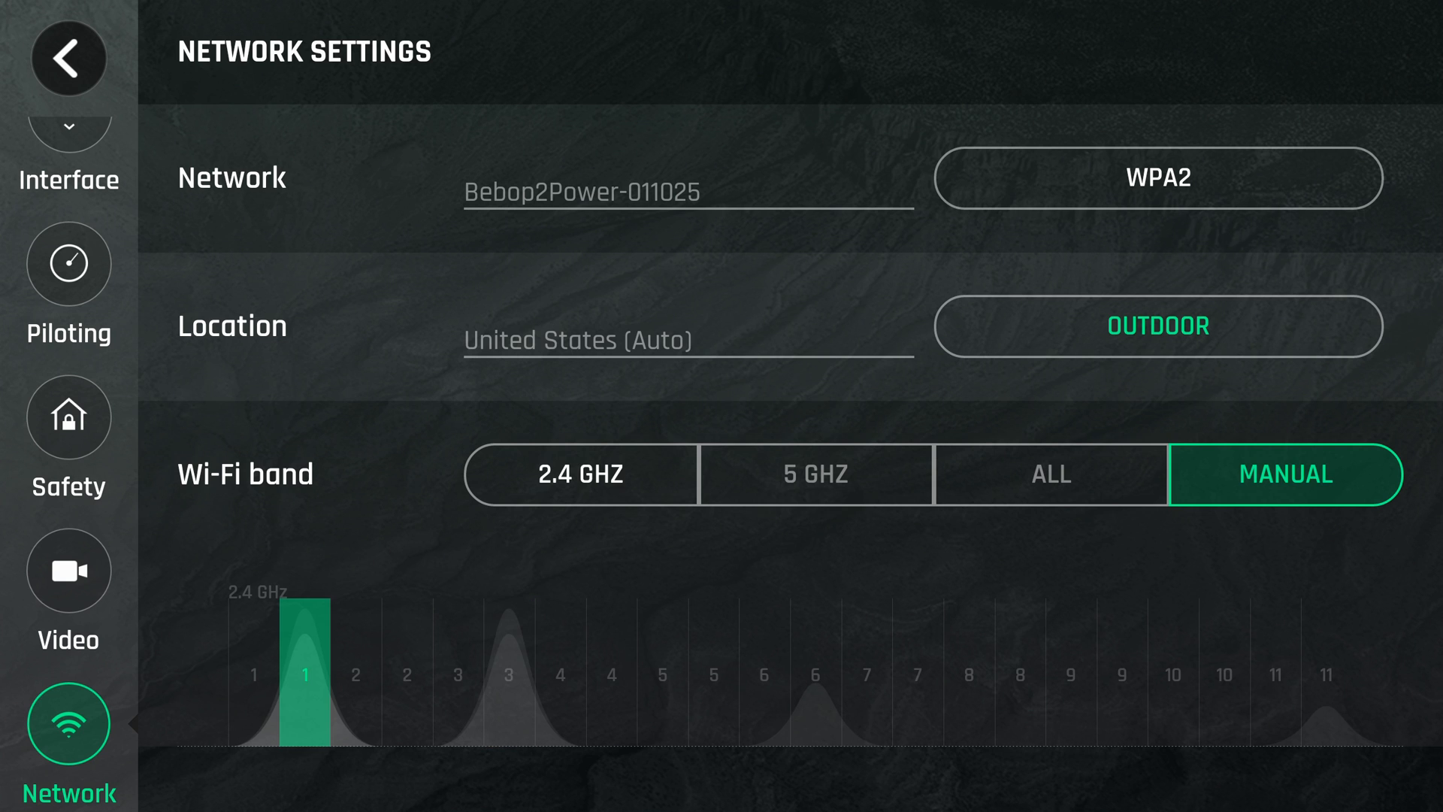
{"action": "left_click", "coordinate": [815, 668]}
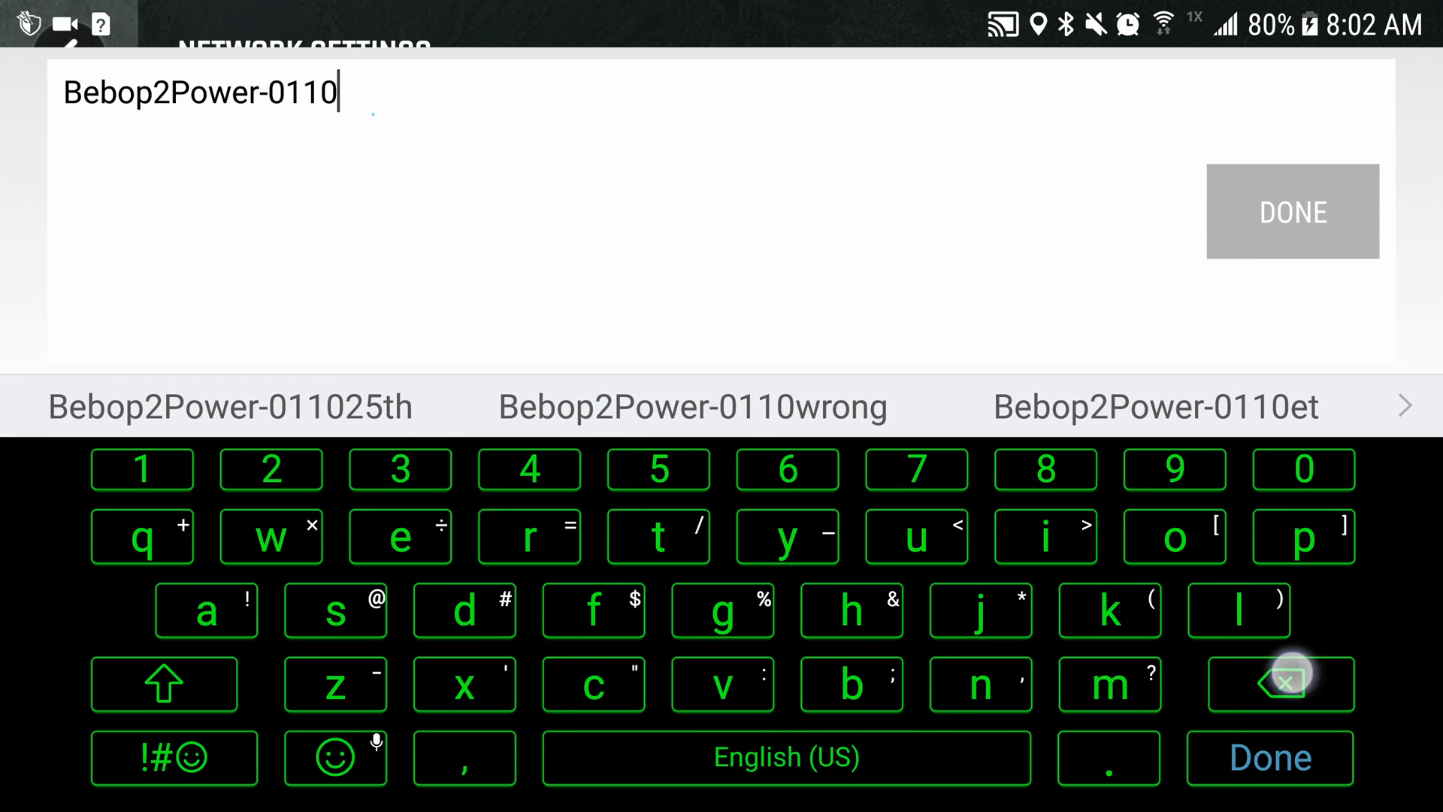
Step: Rename the drone network to Bebop2Power and return to the Take-off flight screen
{"action": "left_click", "coordinate": [1274, 683]}
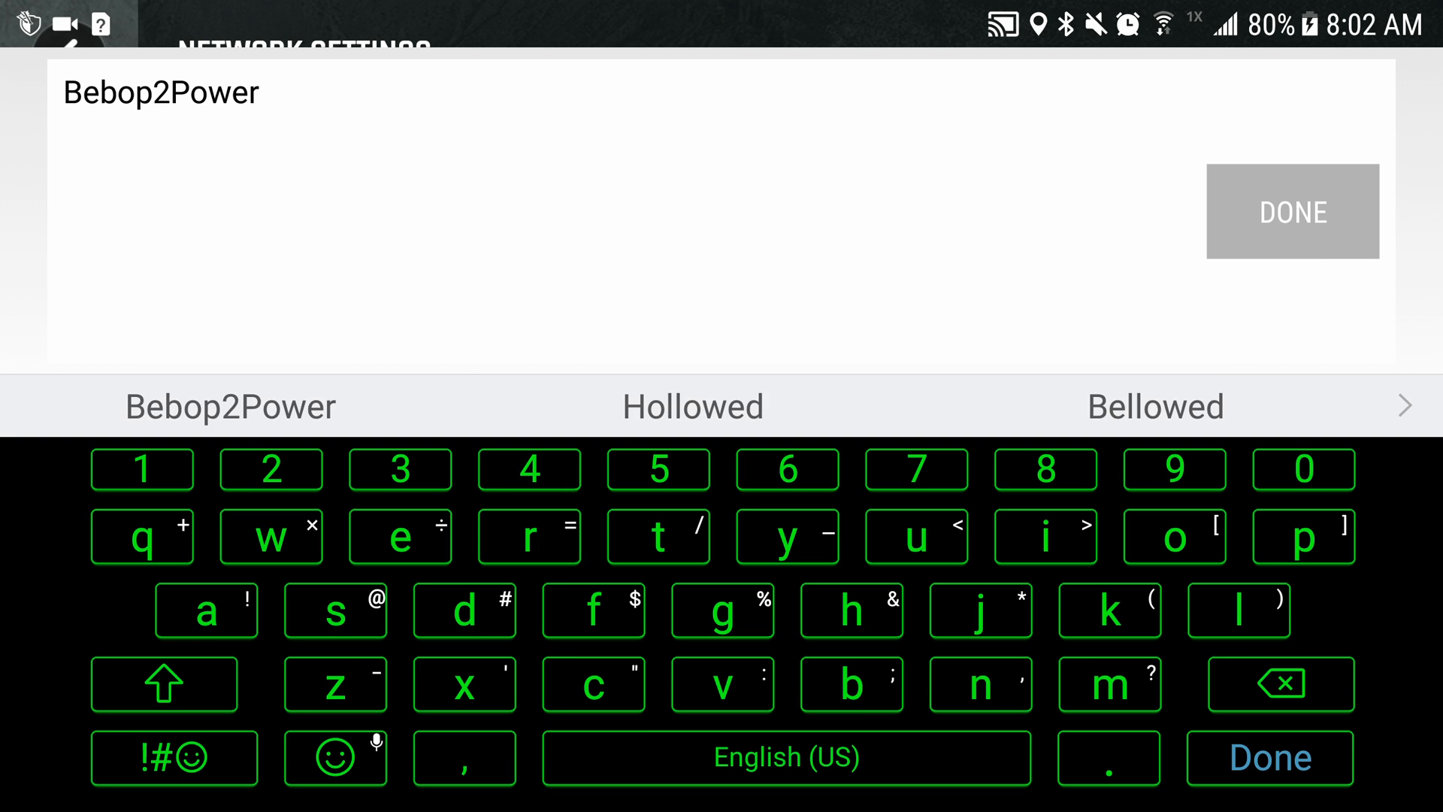
{"action": "left_click", "coordinate": [1292, 212]}
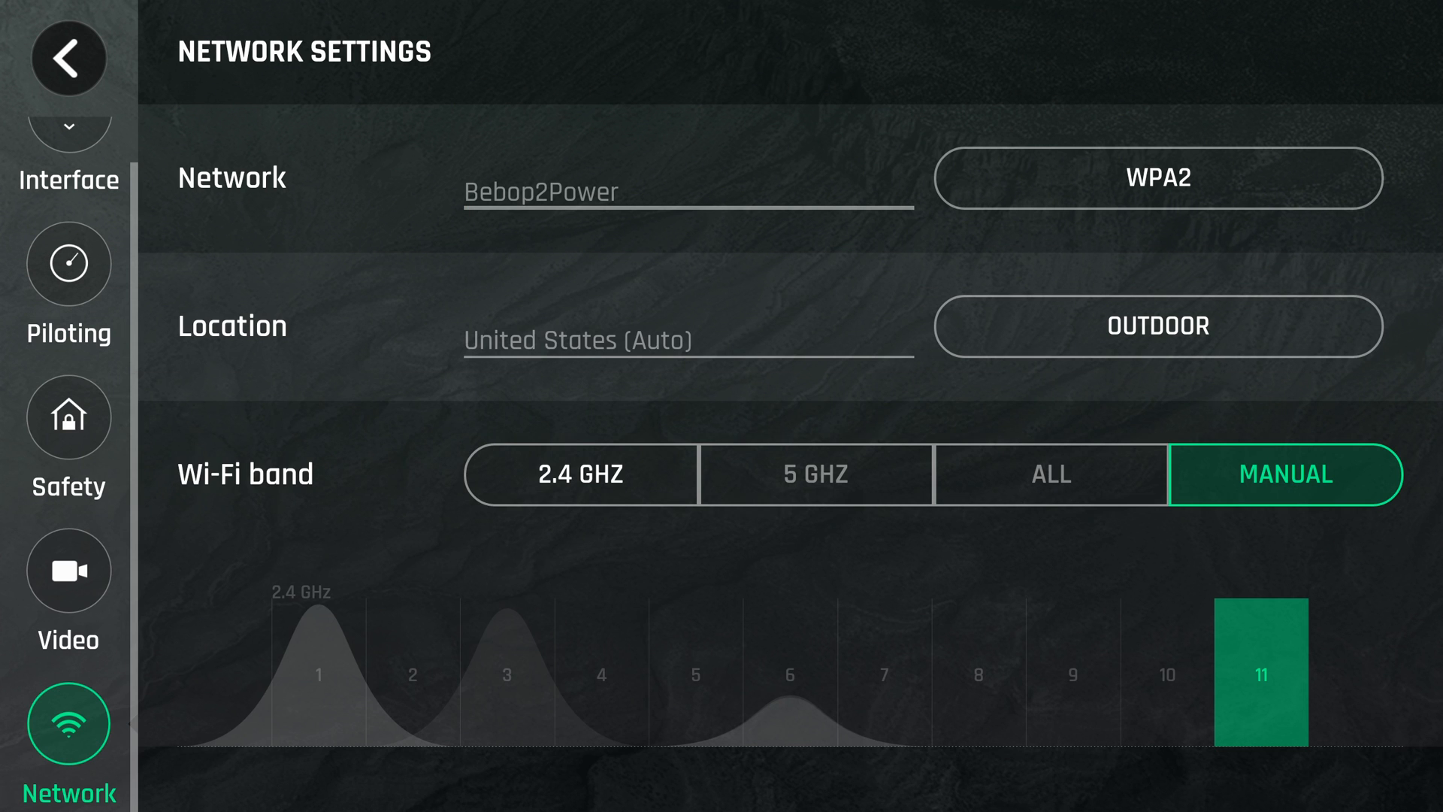
{"action": "left_click", "coordinate": [67, 57]}
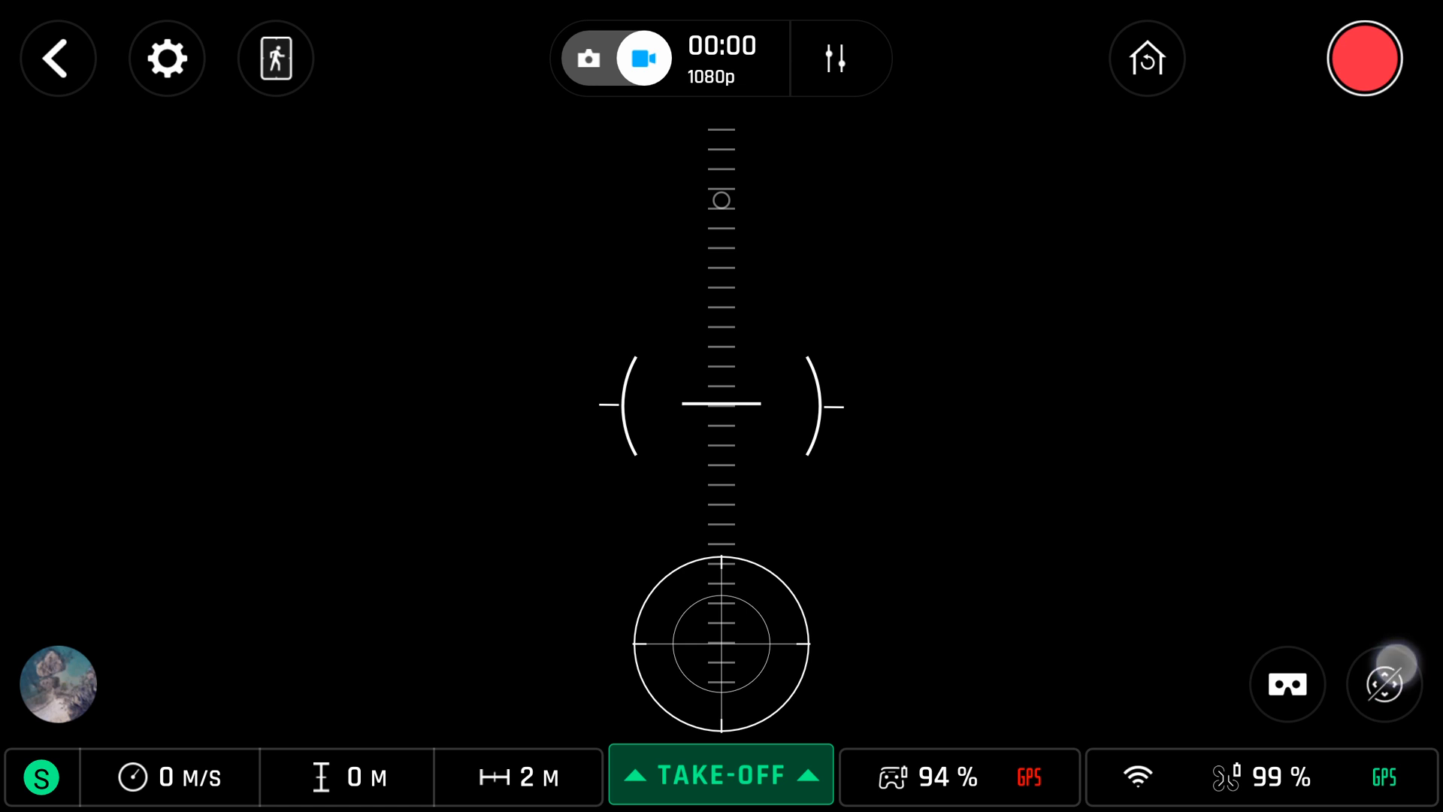
{"action": "left_click", "coordinate": [1383, 683]}
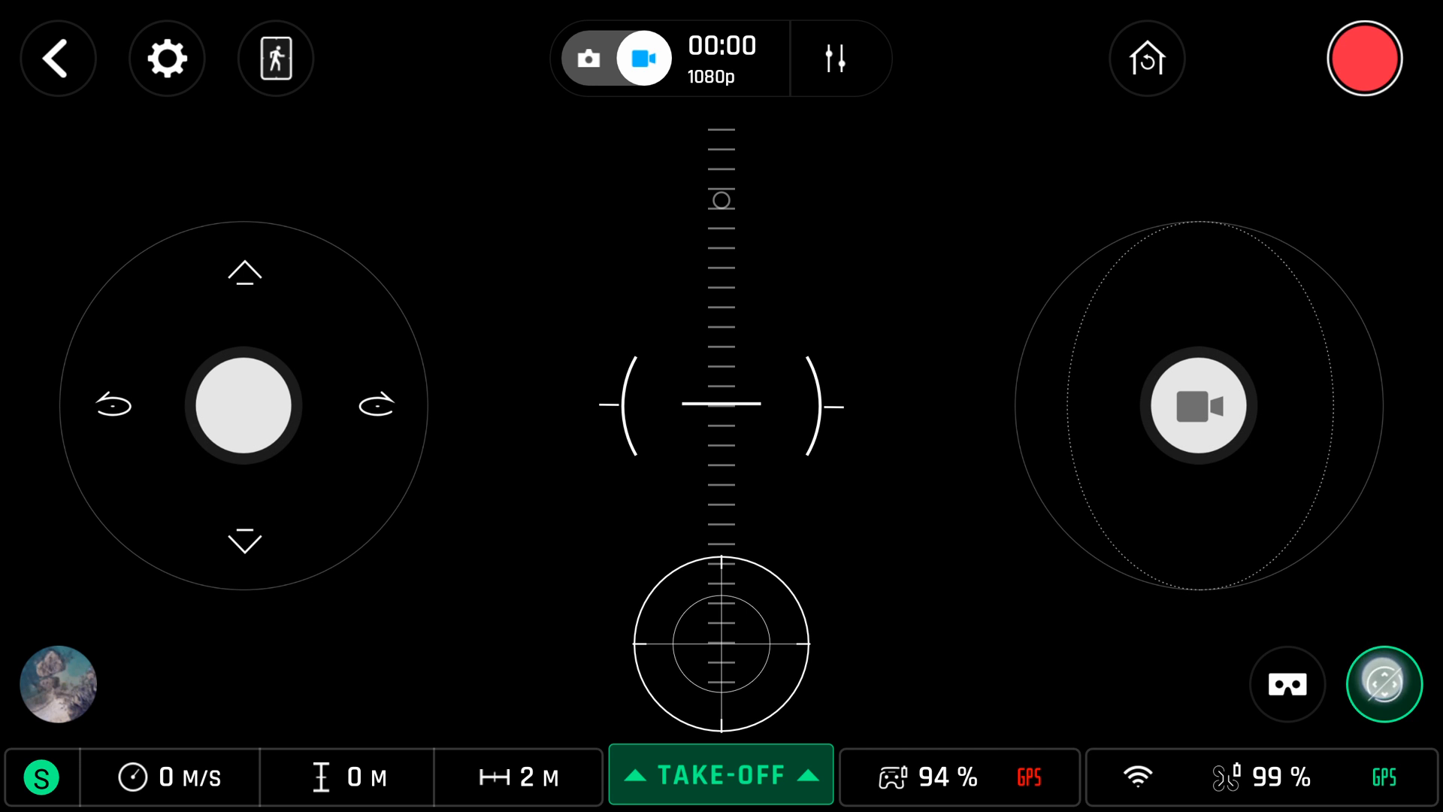
{"action": "left_click", "coordinate": [1384, 684]}
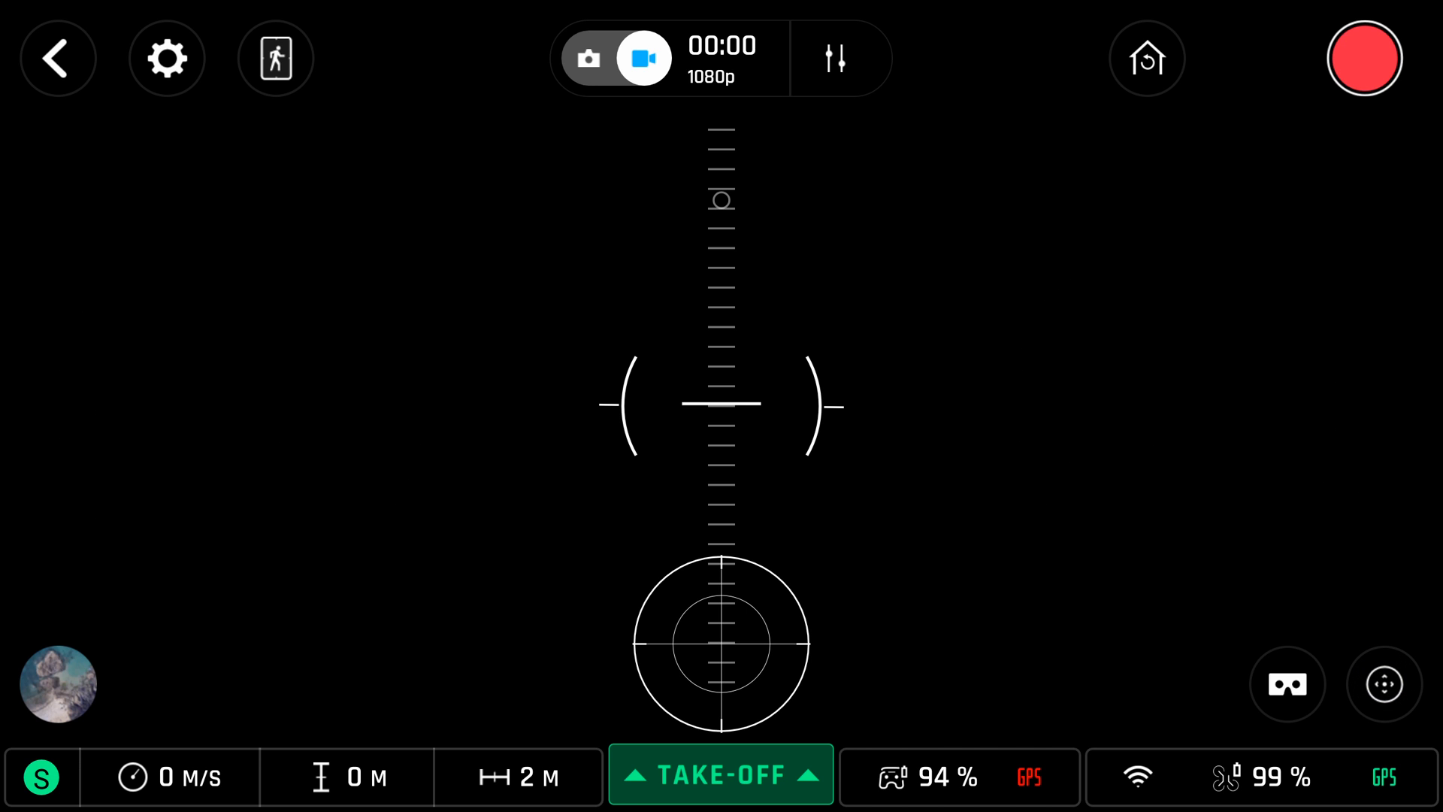